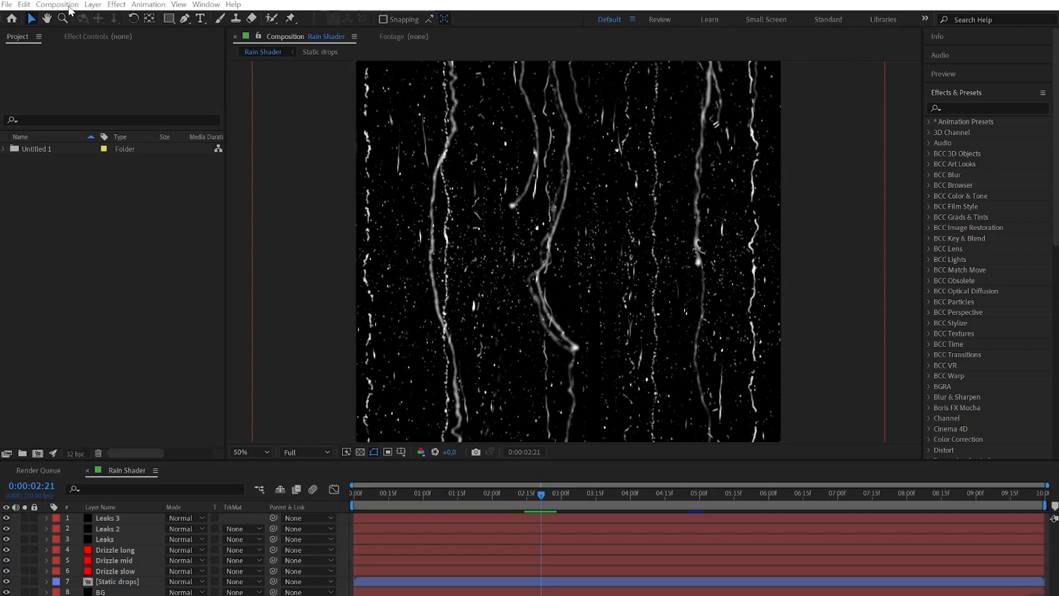
Create a new 1048×1048 composition named Rain shader.
left_click(56, 4)
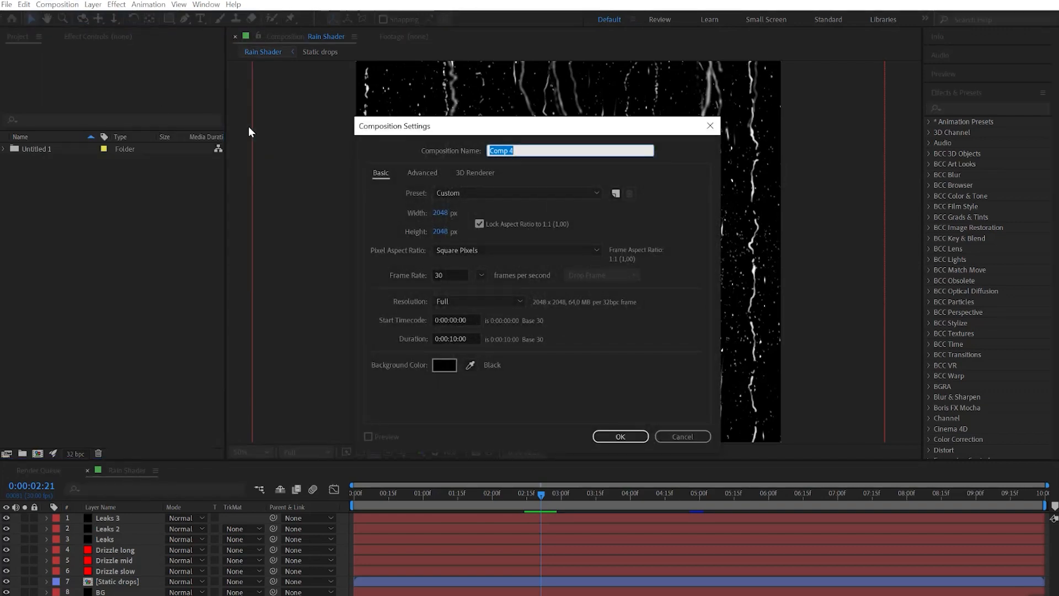
left_click(451, 213)
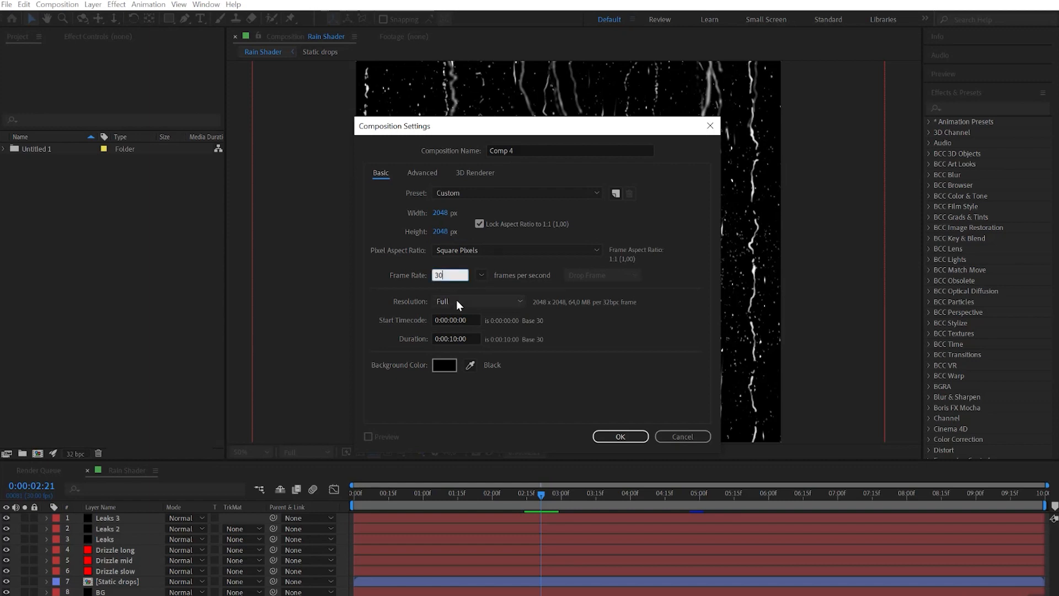
left_click(567, 151)
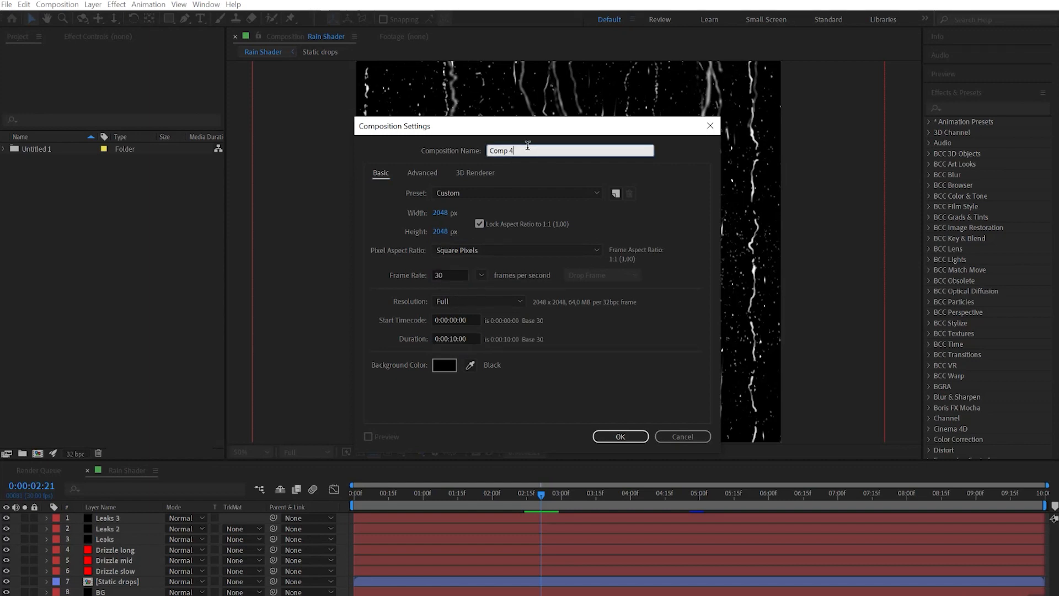
type("Rain shader")
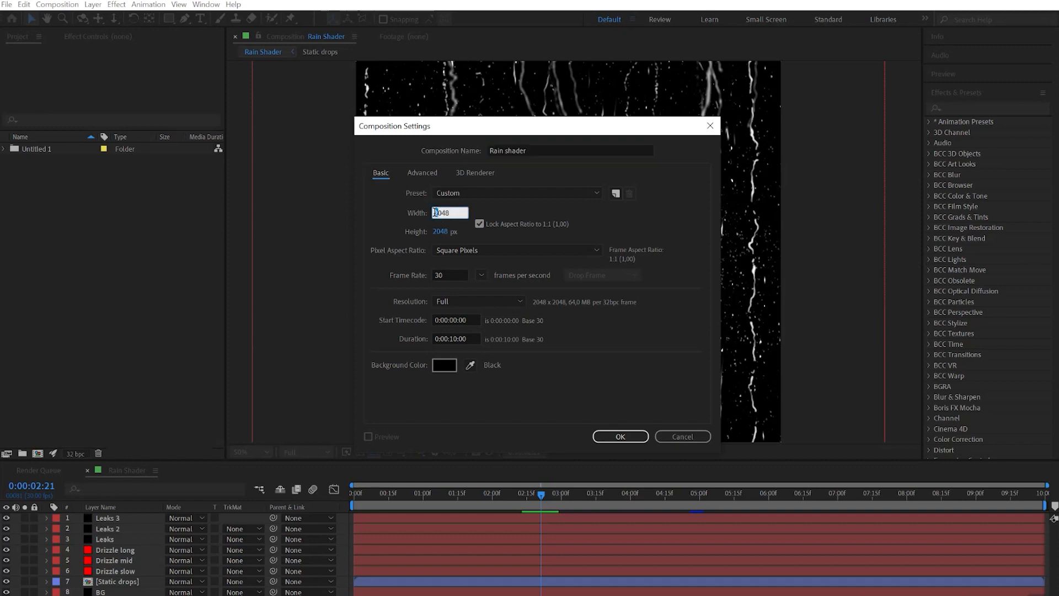
left_click(619, 435)
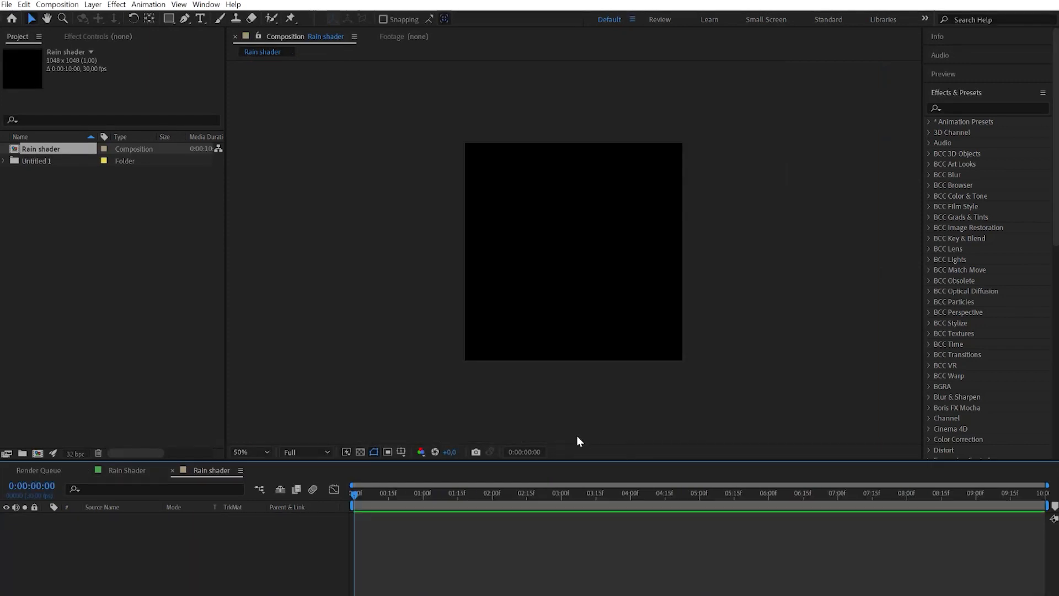
Add a new shape layer and set its fill to None.
left_click(92, 5)
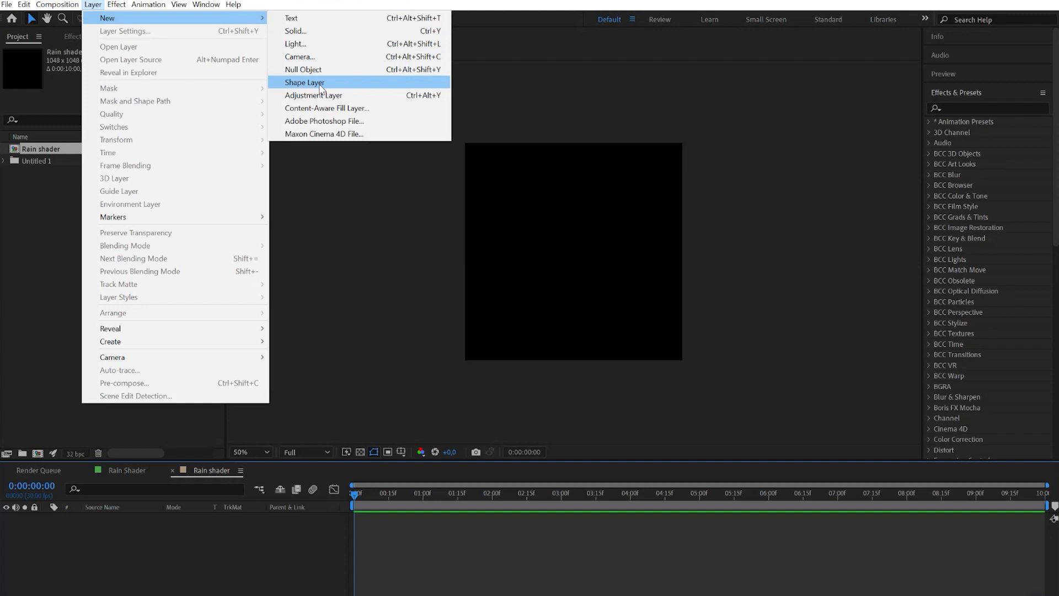
left_click(305, 83)
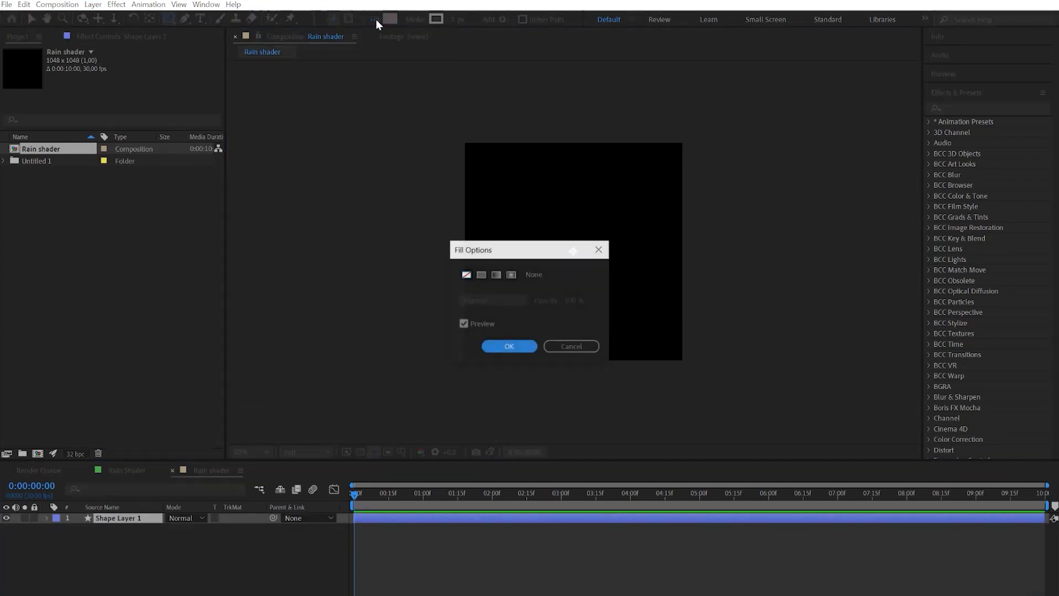
left_click(508, 345)
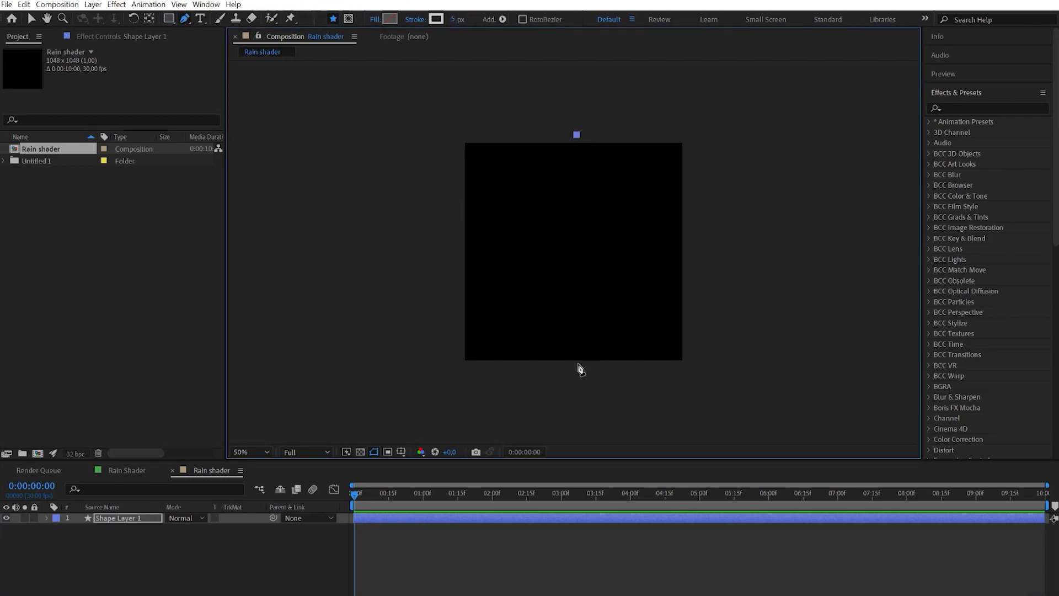
Draw a vertical stroke down the frame centre and give it irregular dash and gap values.
left_click_drag(576, 134, 576, 372)
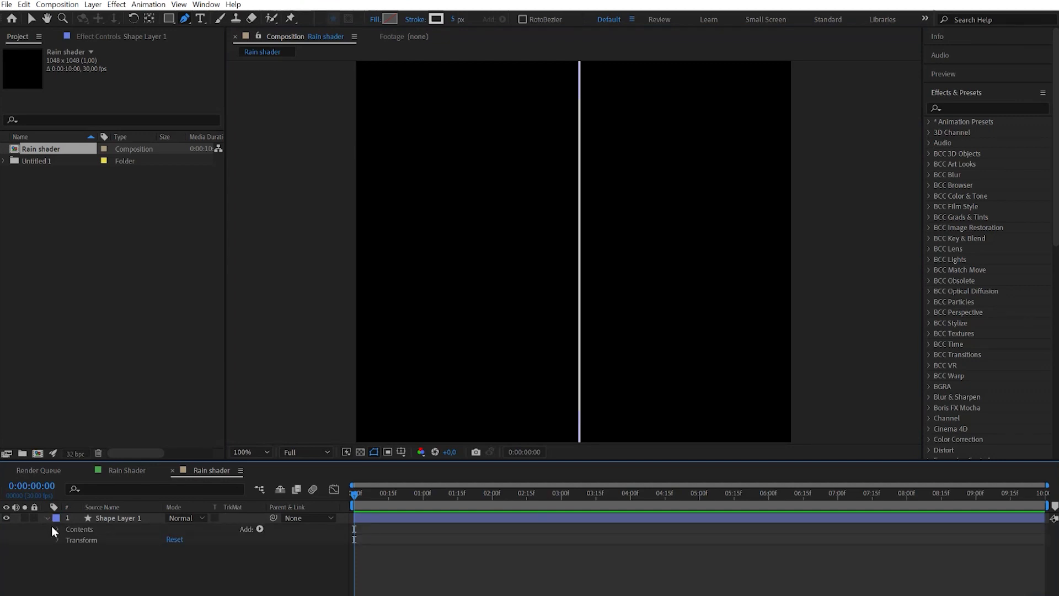
left_click(56, 529)
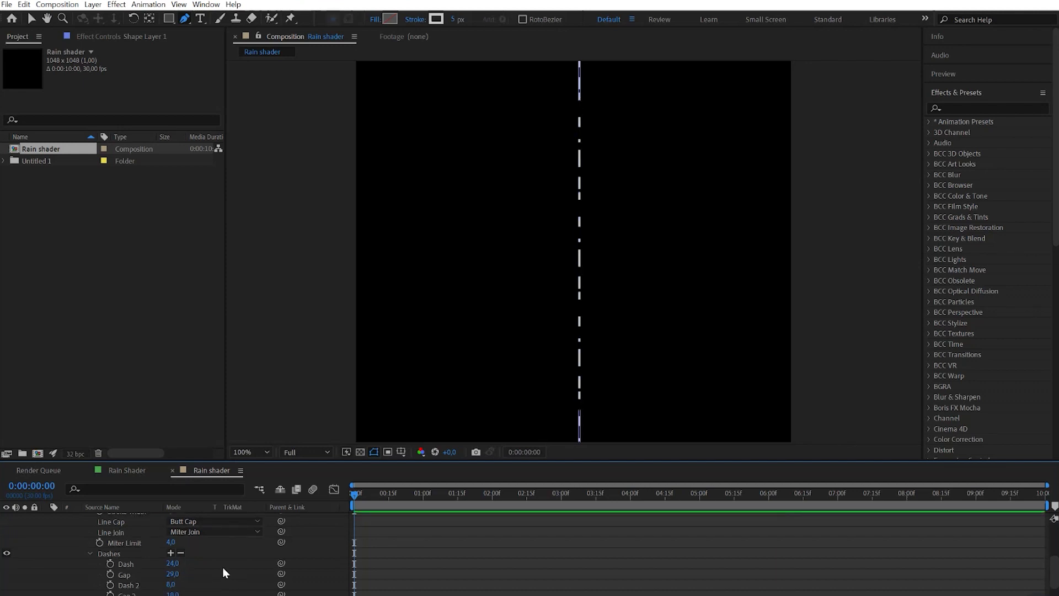
left_click(213, 521)
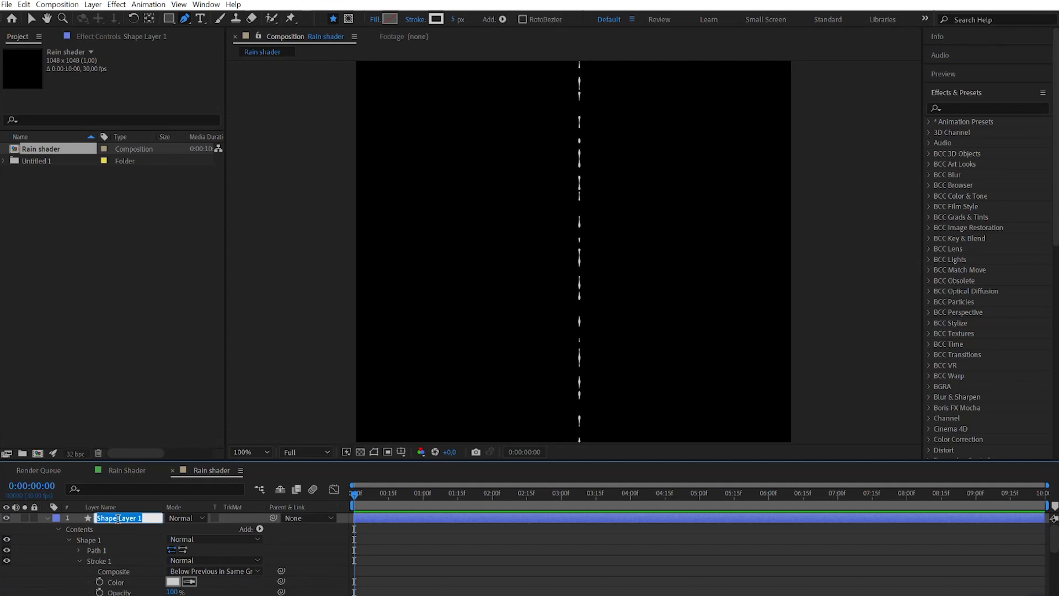
Rename the layer Leak stat and wobble it with Turbulent Displace, reducing size and using Bulge displacement.
type("Leak stat")
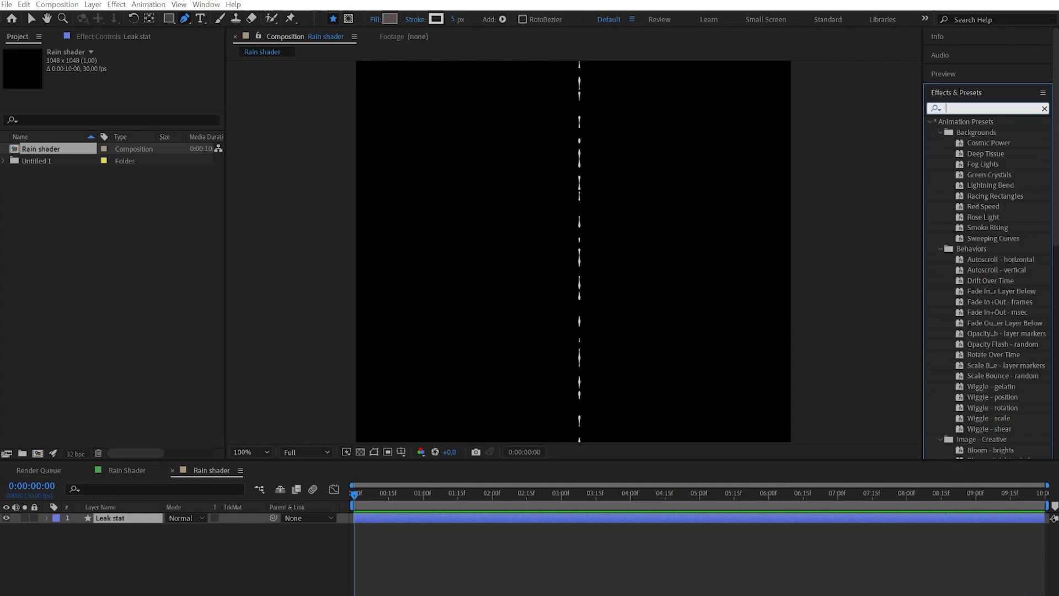
type("turb")
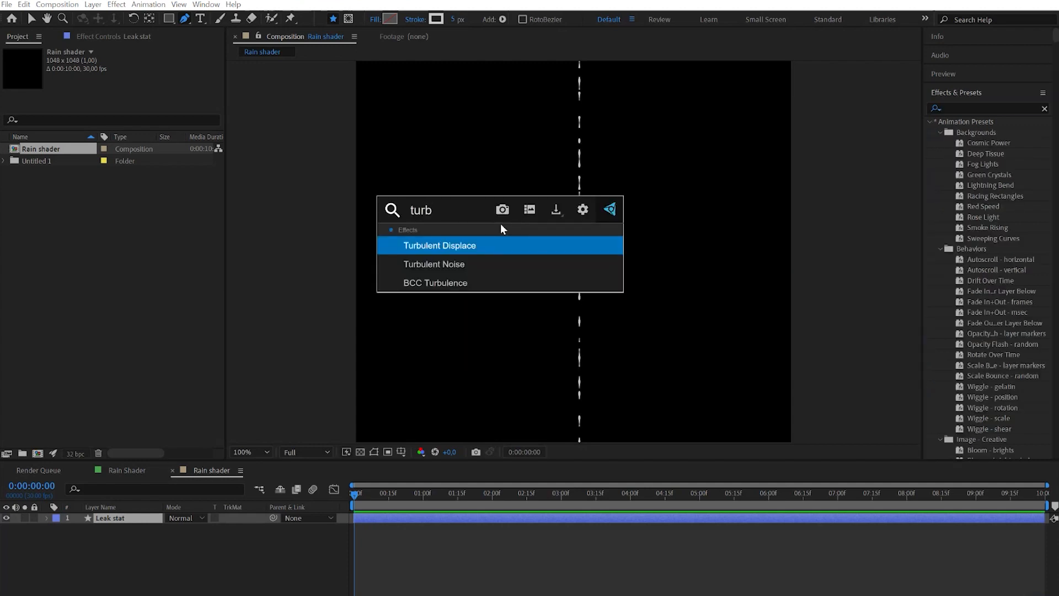
double_click(439, 245)
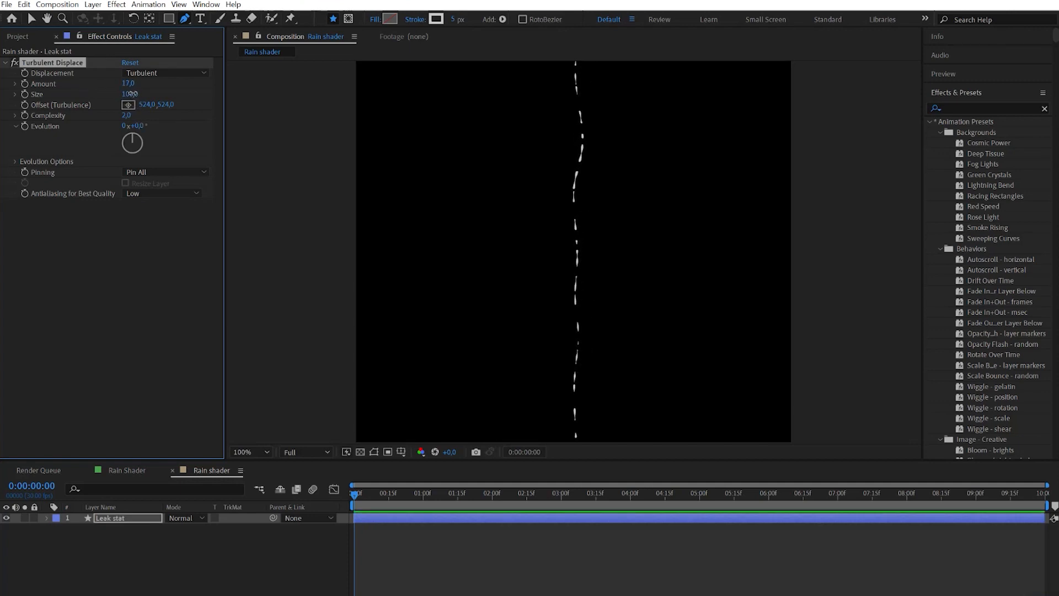
left_click_drag(128, 93, 121, 94)
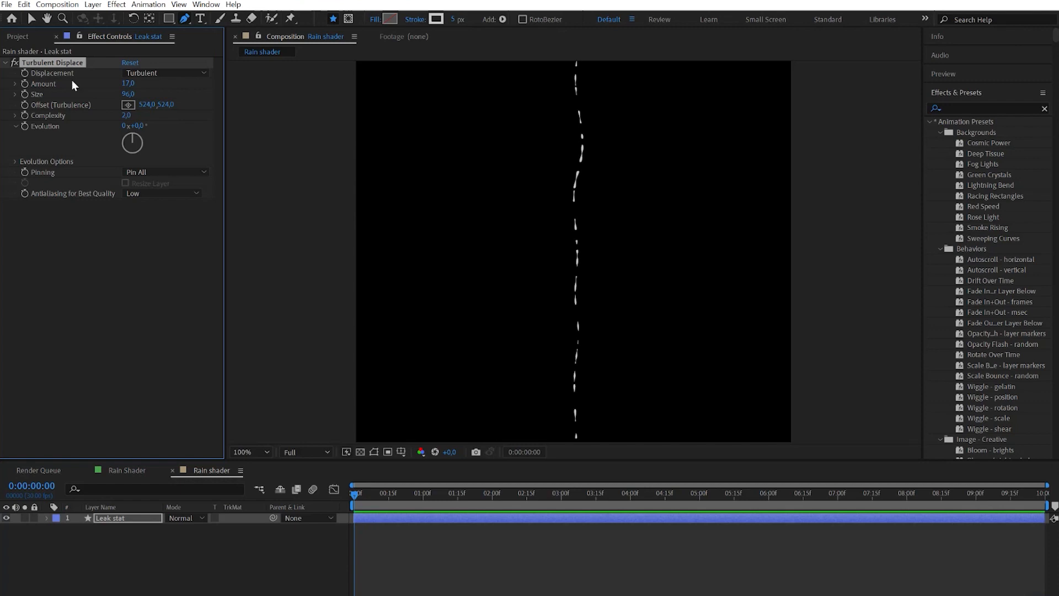
left_click(165, 214)
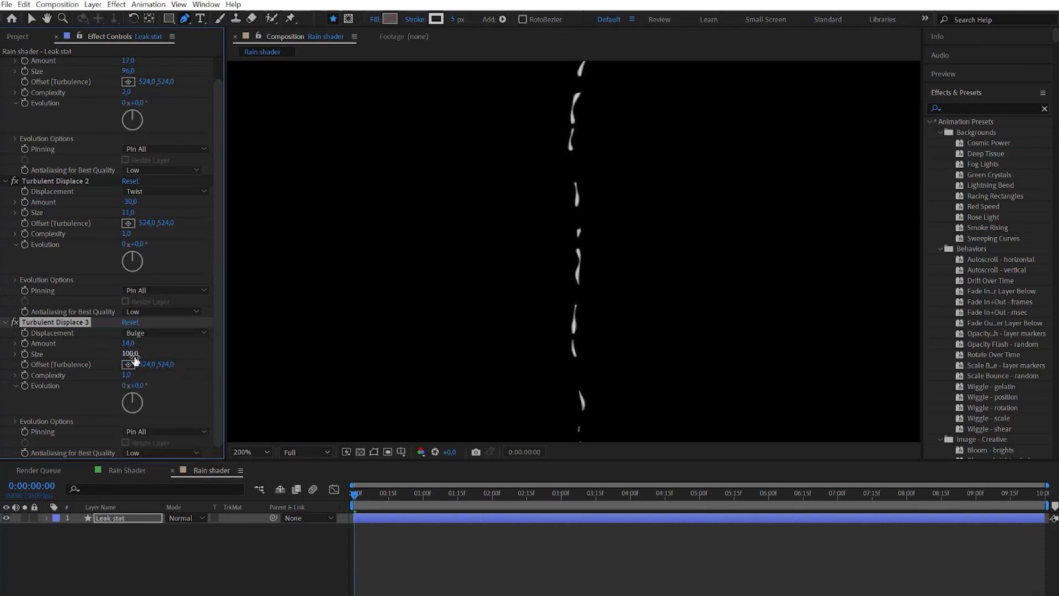
left_click_drag(128, 353, 74, 358)
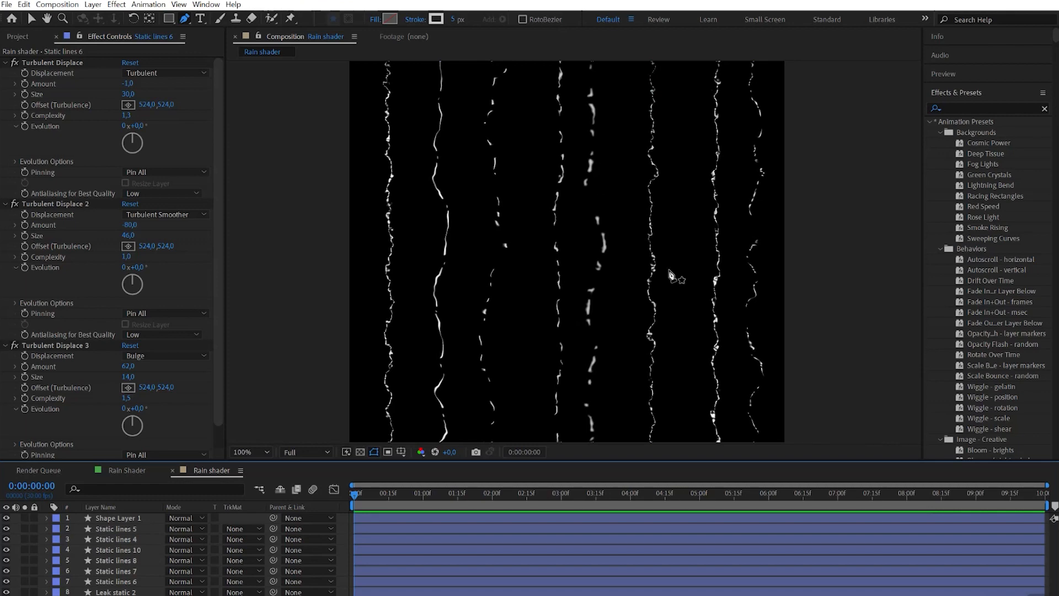
mouse_move(318, 377)
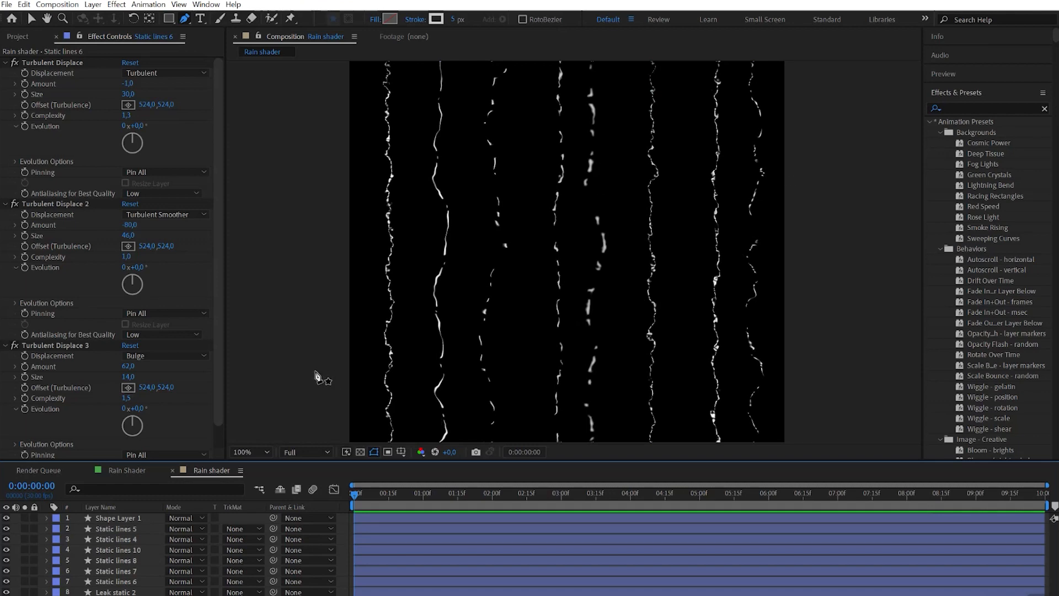
Add an adjustment layer above the lines and rename it Blur.
left_click(92, 5)
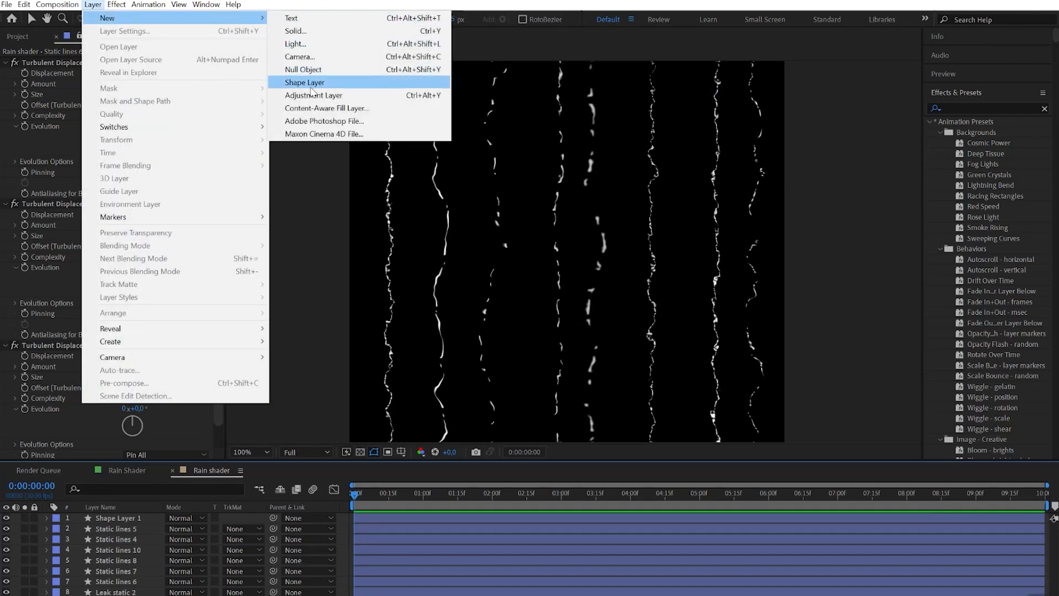
left_click(313, 95)
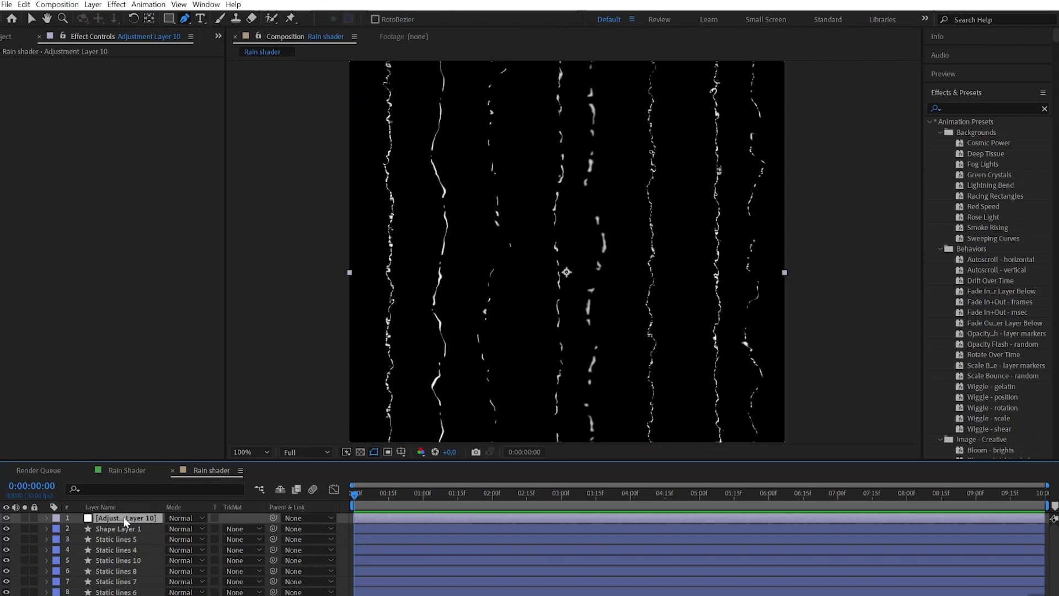
type("Blur")
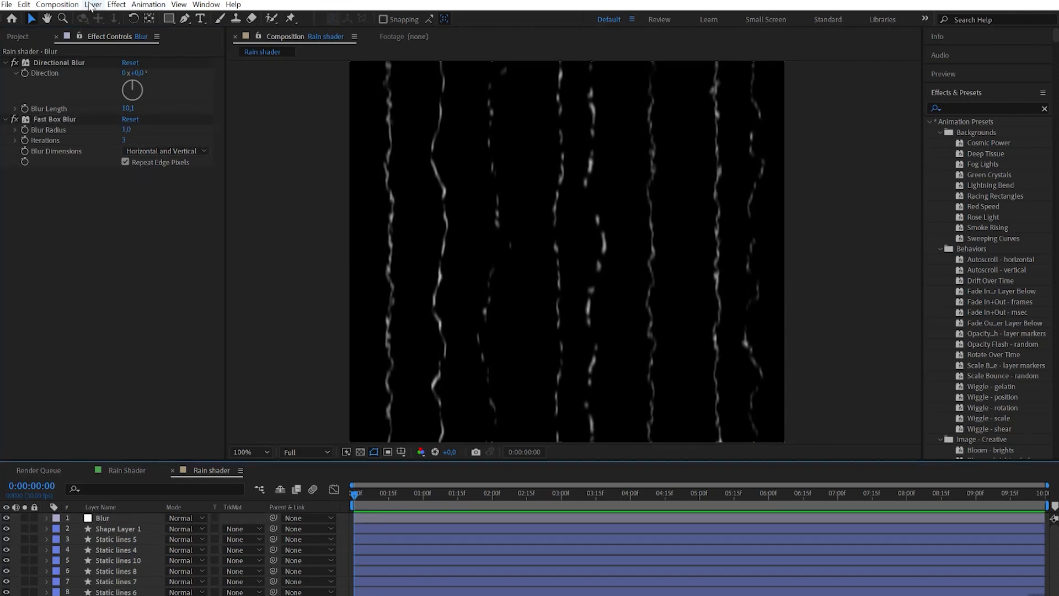
Create a new solid layer named Part stat.
left_click(93, 5)
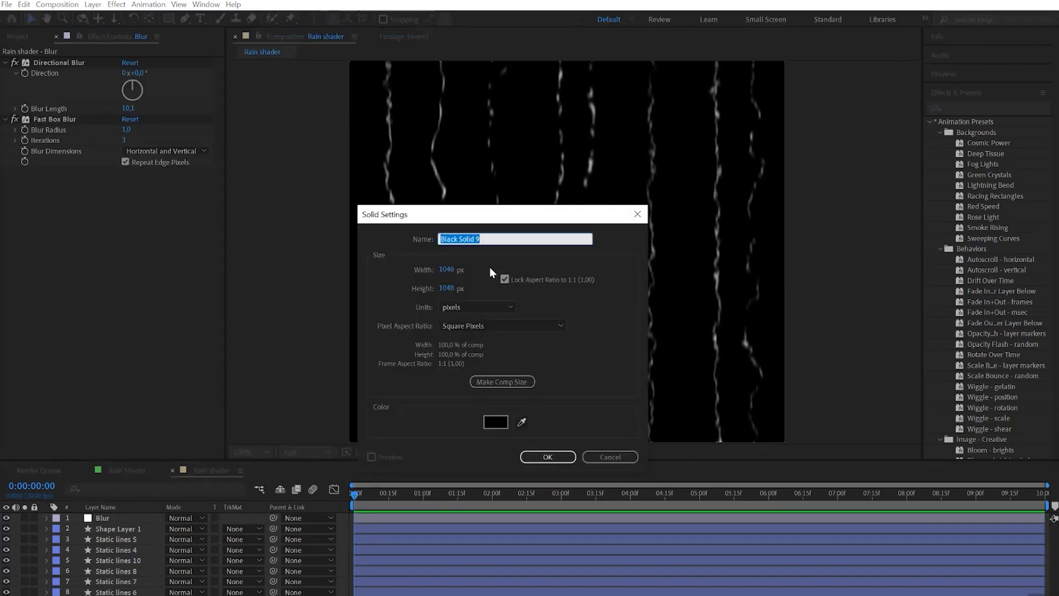
type("Part st")
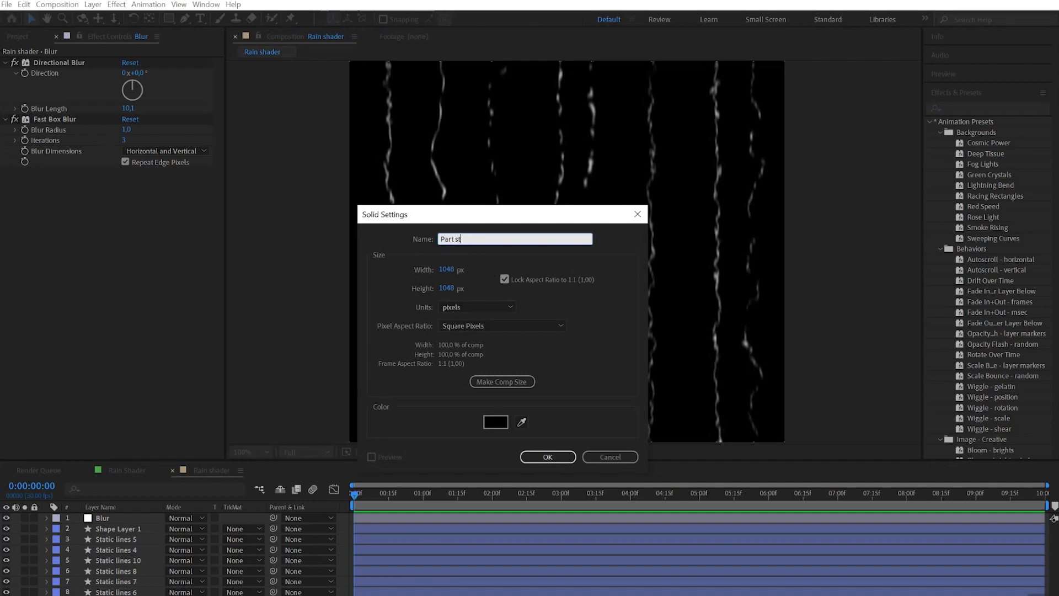
left_click(546, 457)
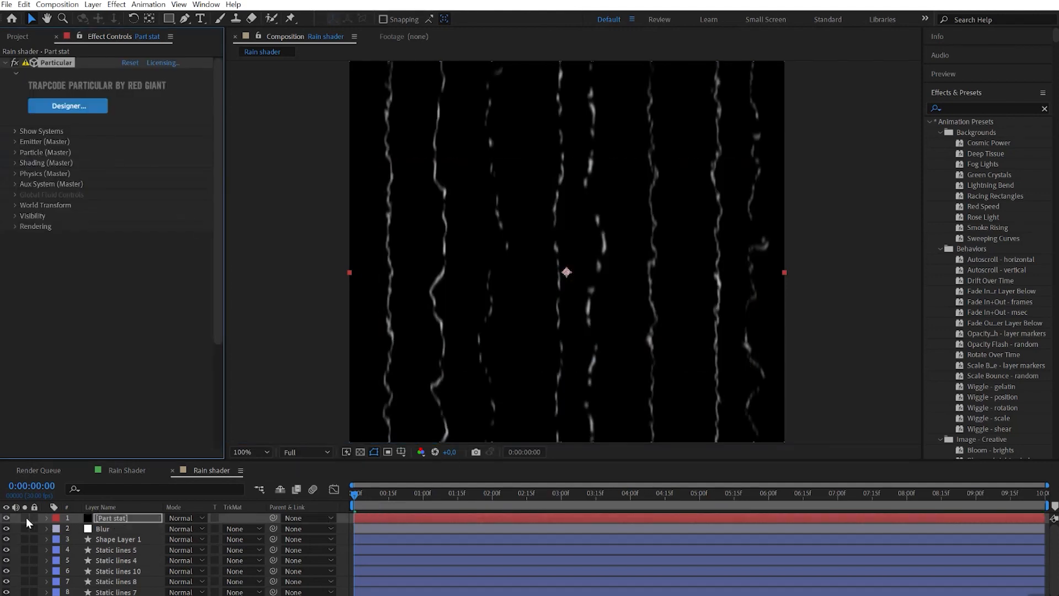
In Particular, size the emitter per axis (XYZ Individual) and set particle velocity to 0.
left_click(668, 493)
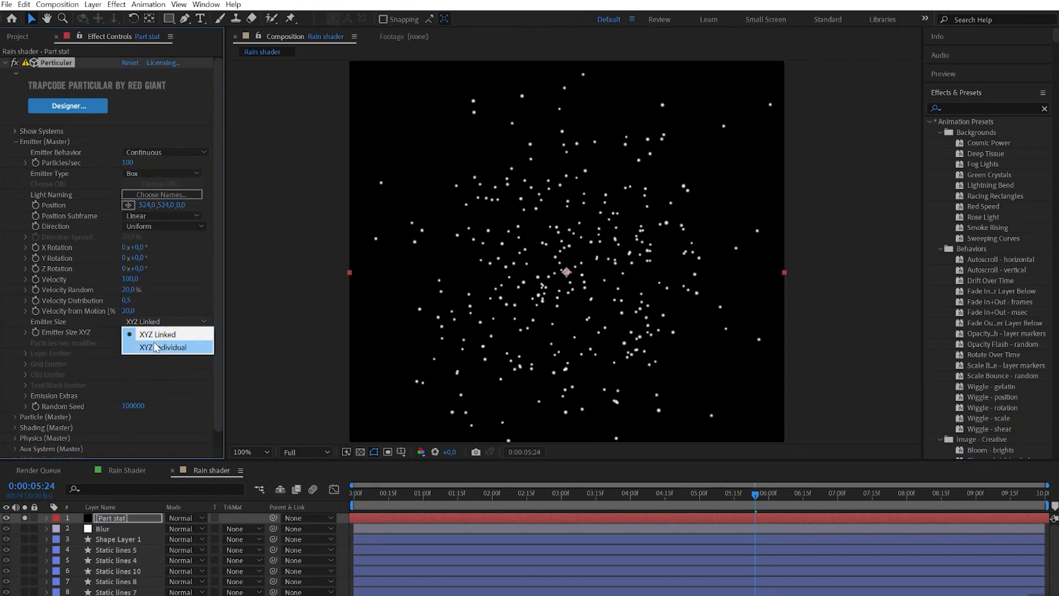
left_click(159, 347)
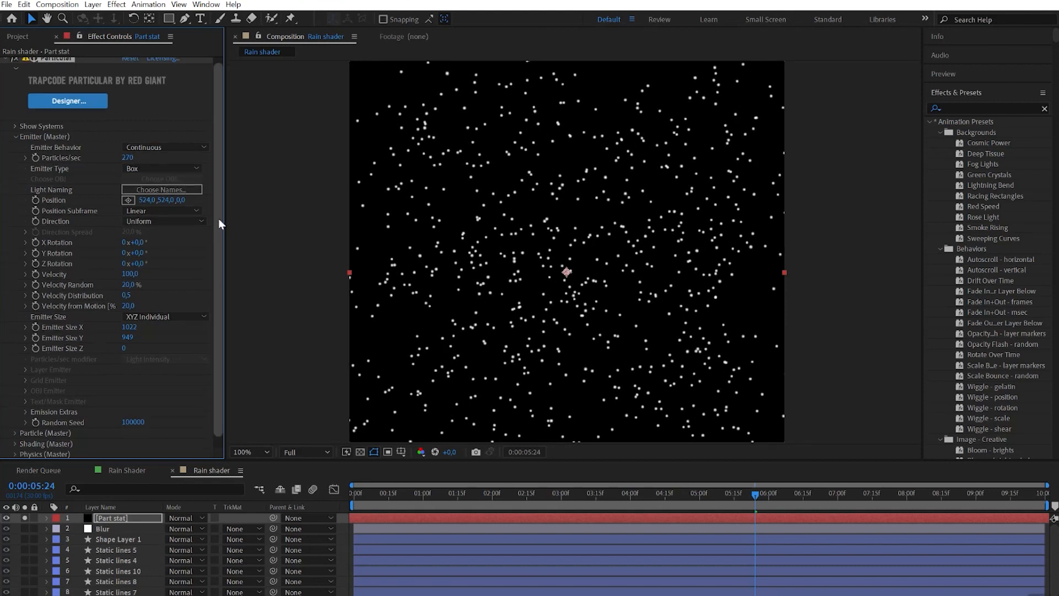
left_click(129, 274)
type("0")
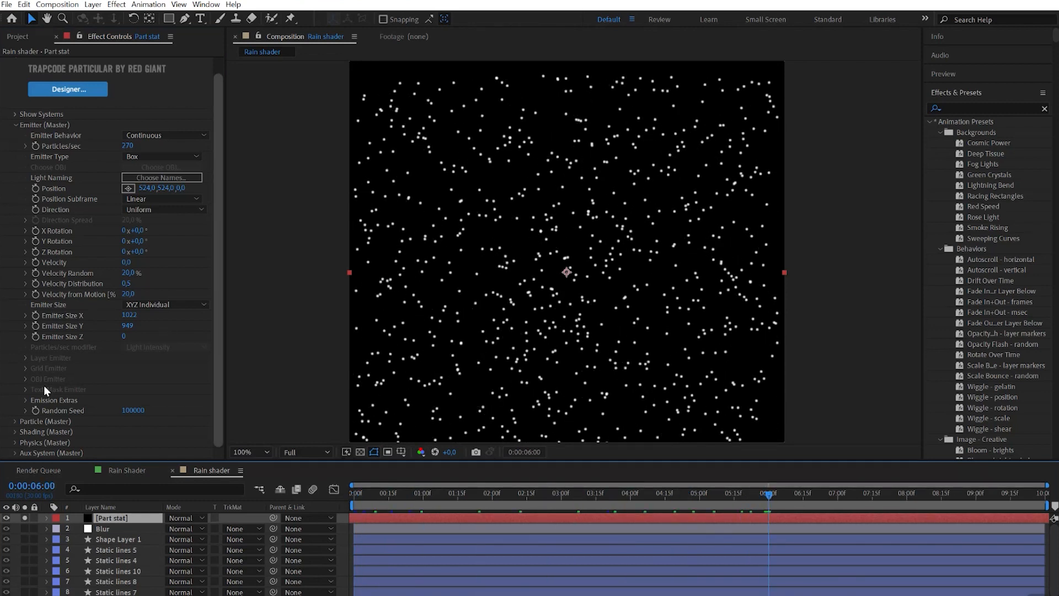
scroll("down", 3)
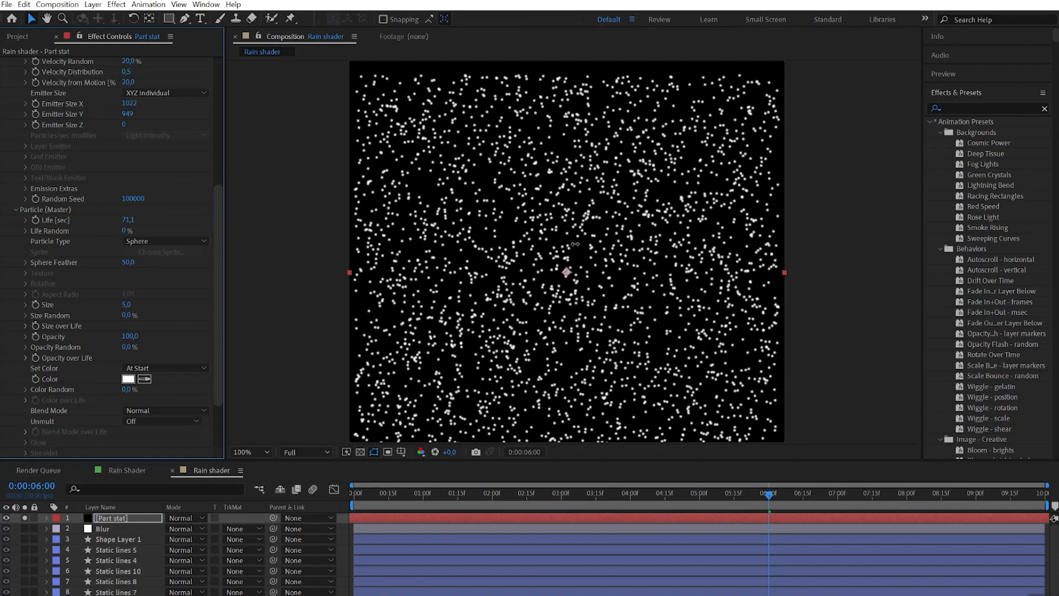
mouse_move(112, 229)
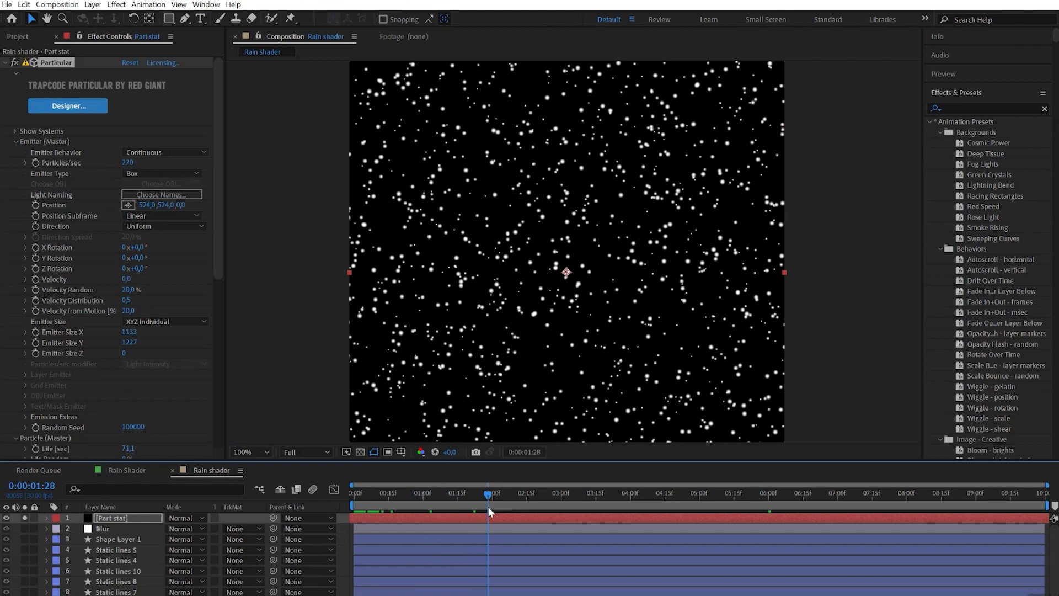
mouse_move(37, 167)
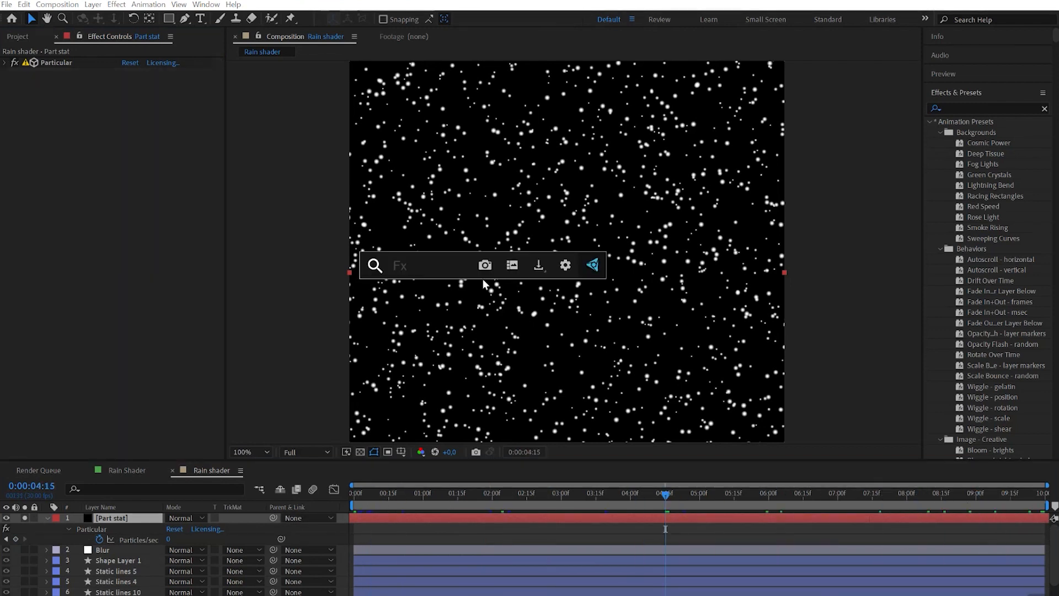
Apply Turbulent Displace to the Part stat drops with a different displacement type.
type("turb")
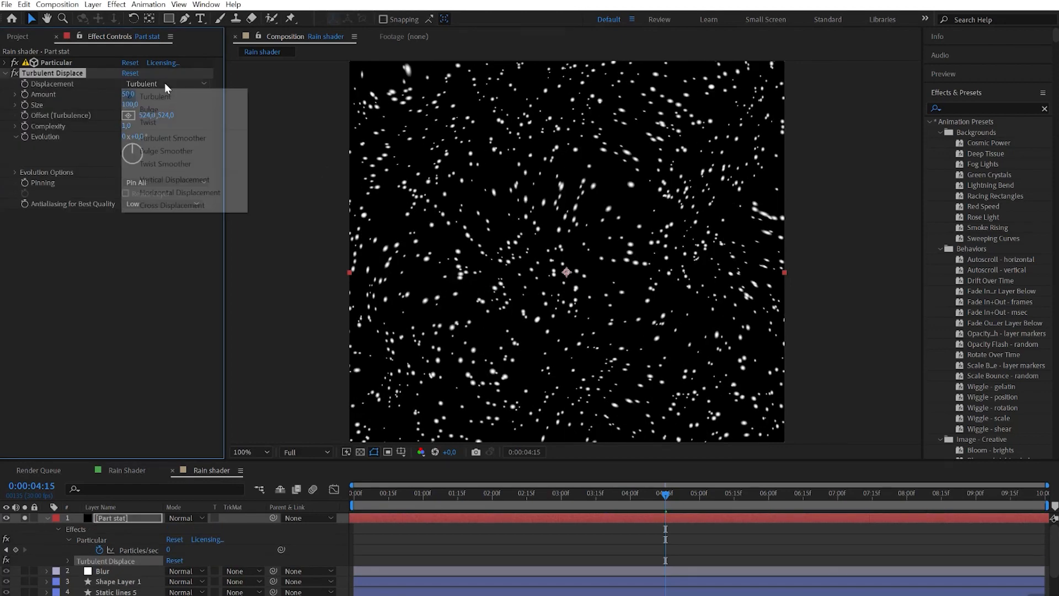
left_click(147, 109)
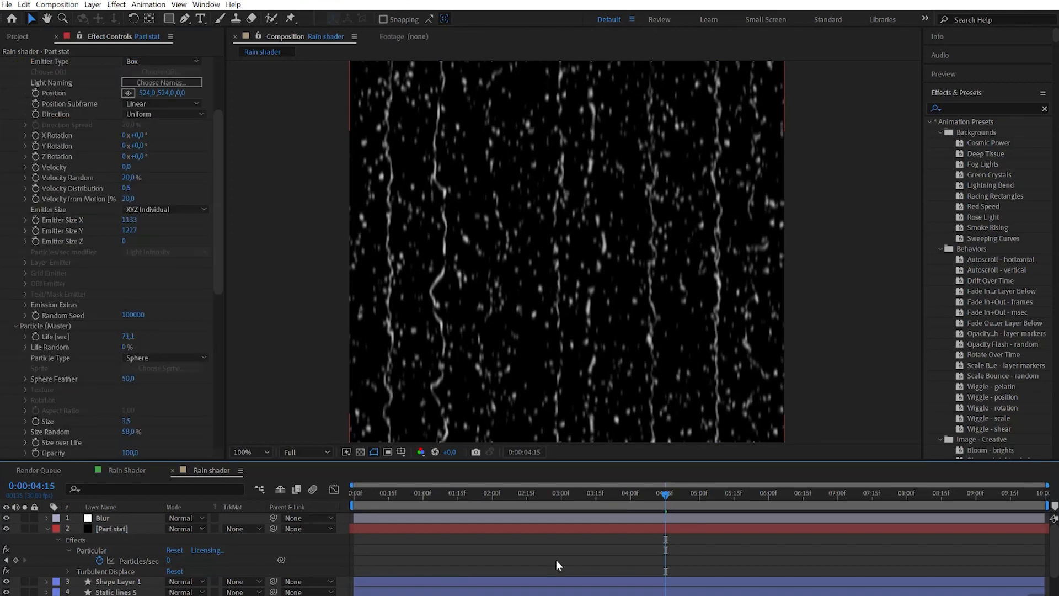
Pre-compose all the rain layers into a precomposition named Static.
left_click(101, 518)
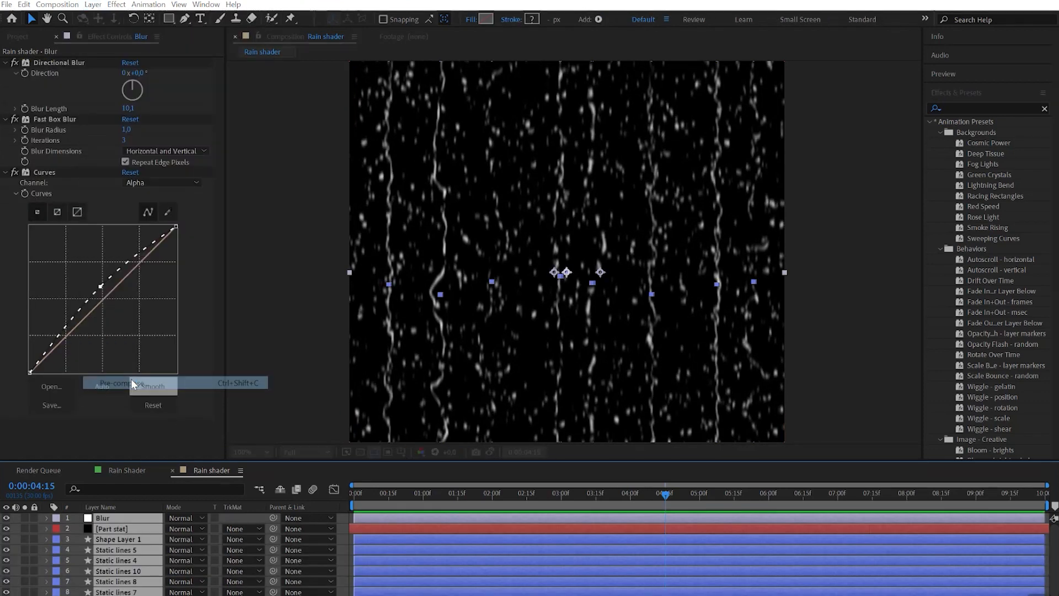
left_click(119, 383)
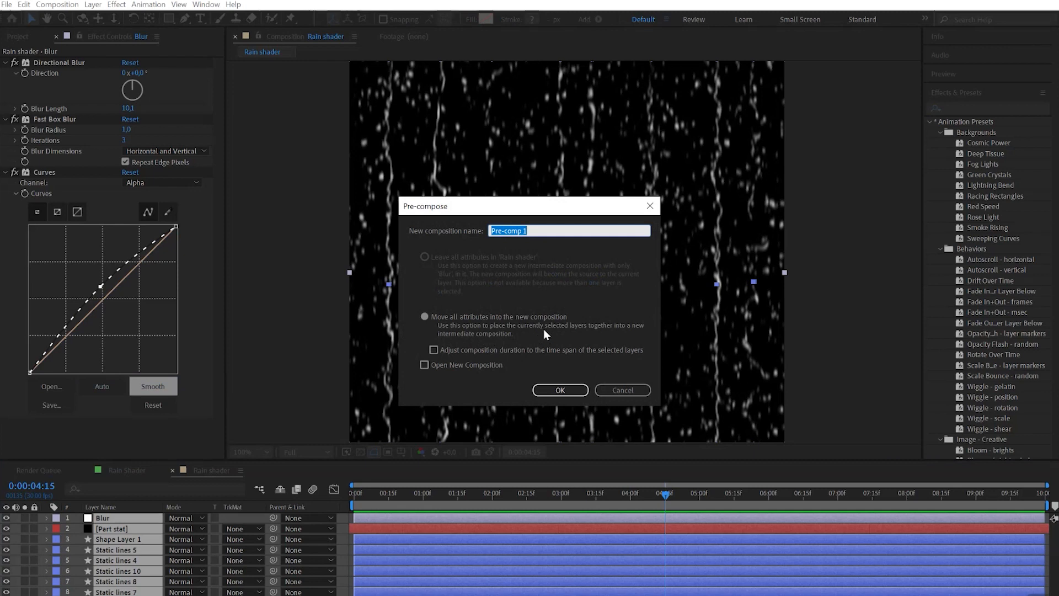
type("Static")
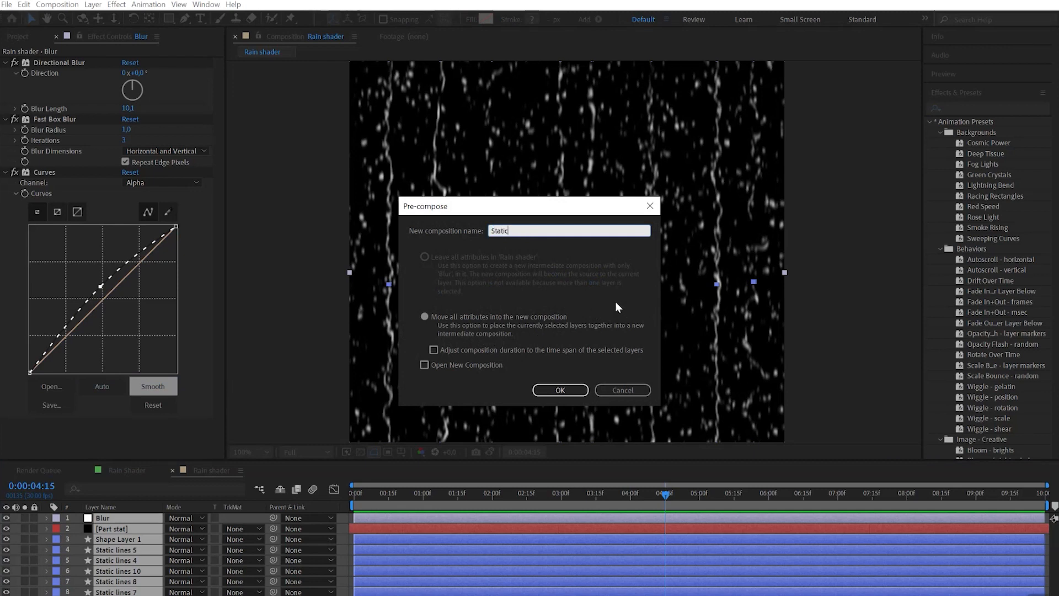
left_click(560, 389)
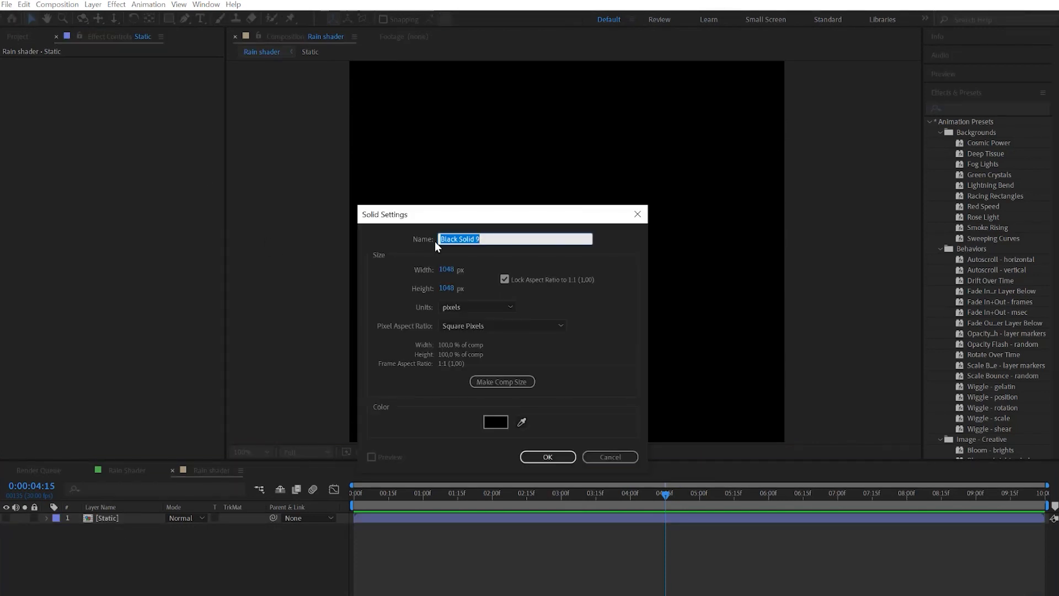
Create a solid named Drizzle small and apply the Particular effect to it.
type("Drizzle sma")
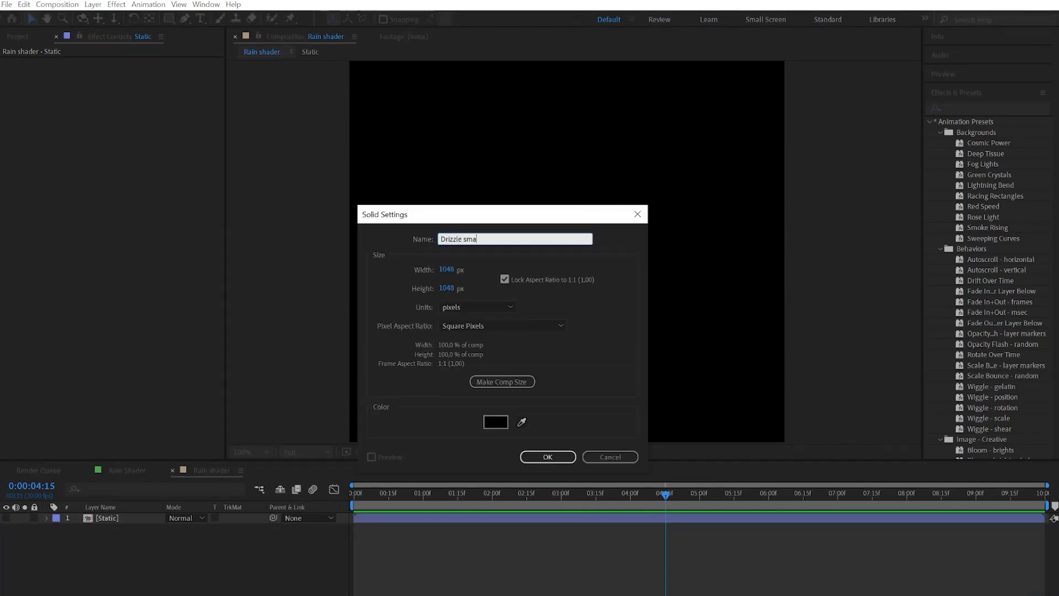
left_click(546, 457)
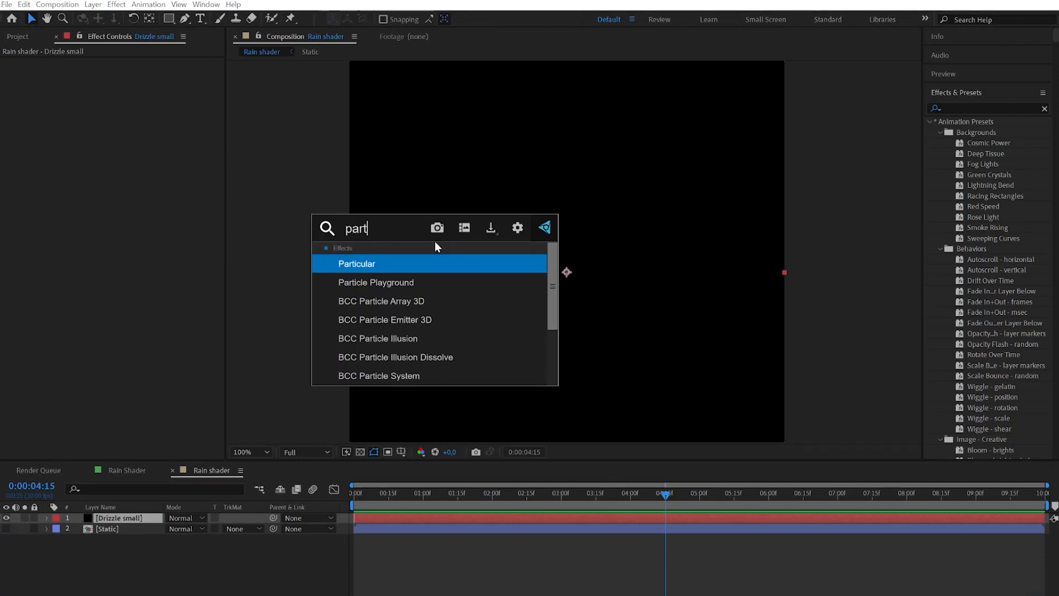
double_click(357, 264)
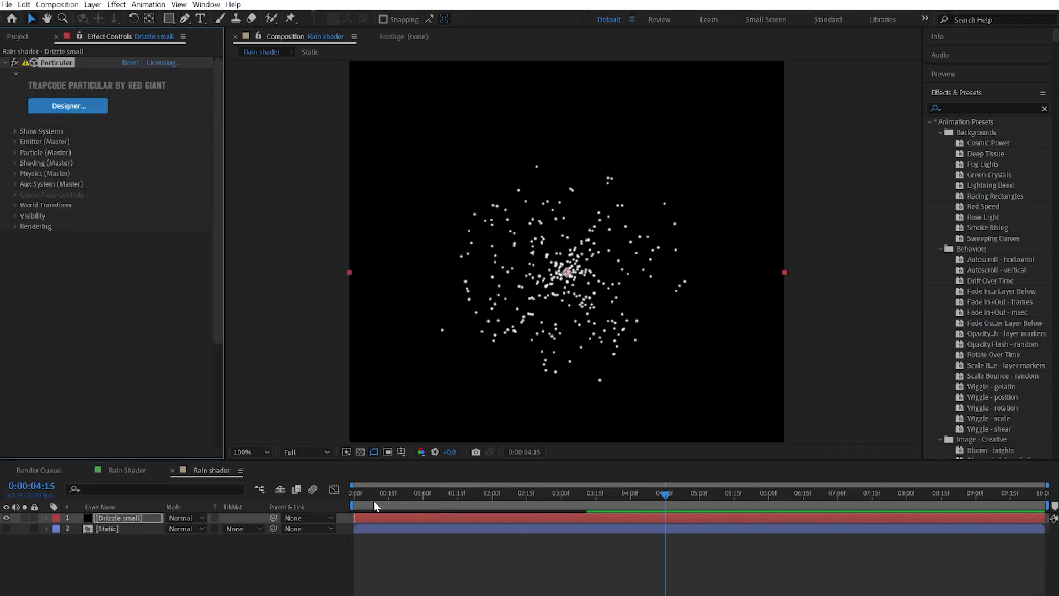
left_click_drag(665, 507, 793, 507)
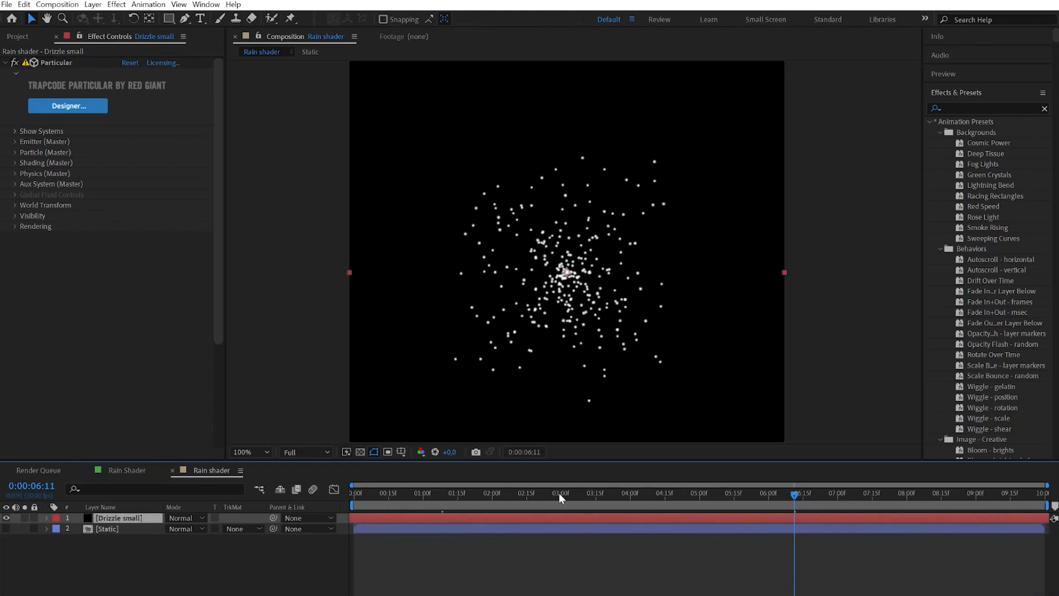
Set the emitter type to Box with XYZ Individual sizes and enlarge the emitter.
left_click(15, 142)
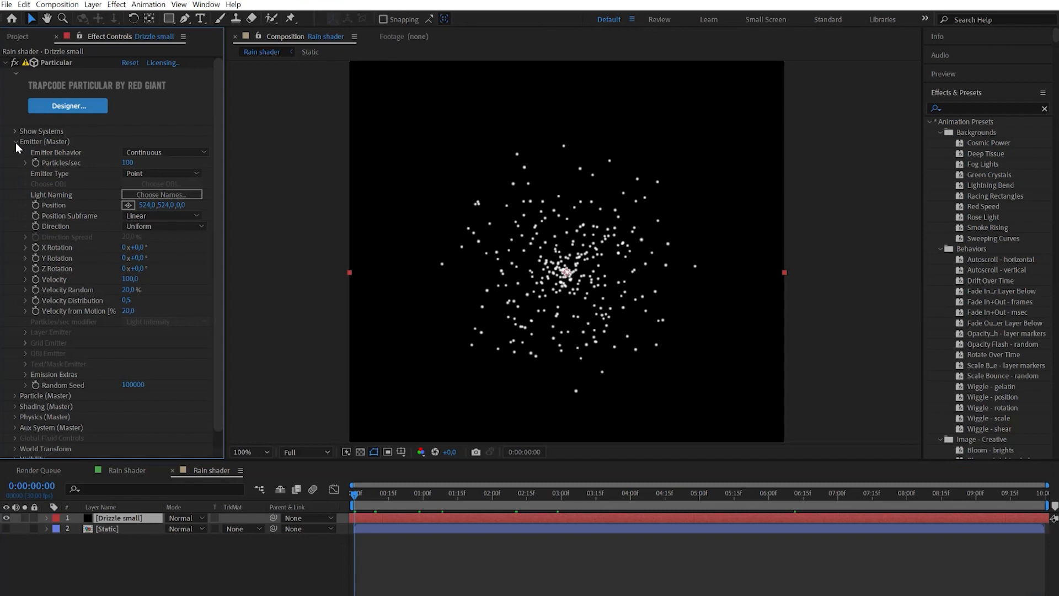
left_click(162, 173)
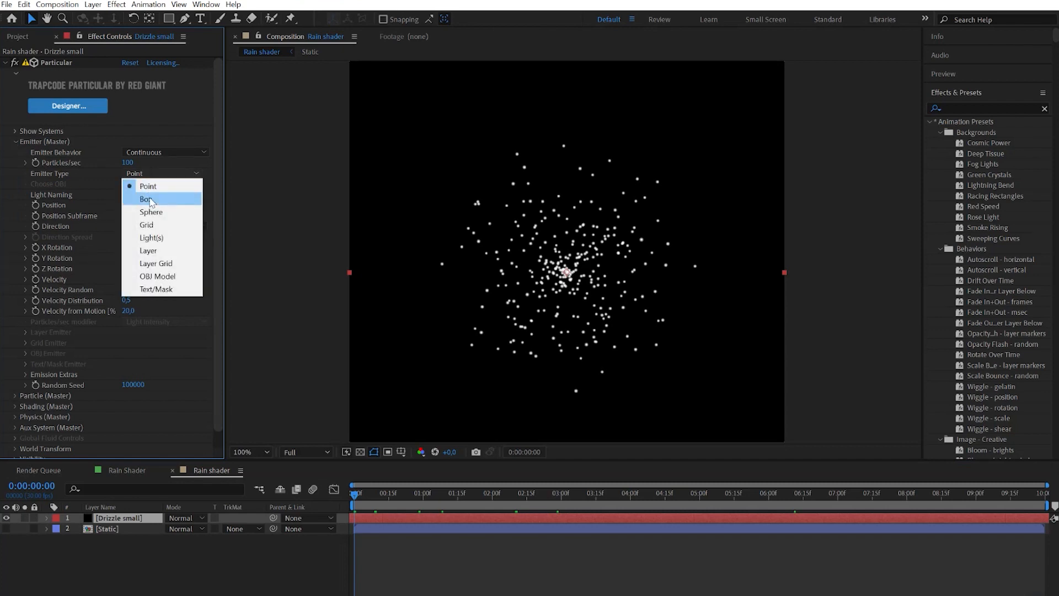
left_click(147, 198)
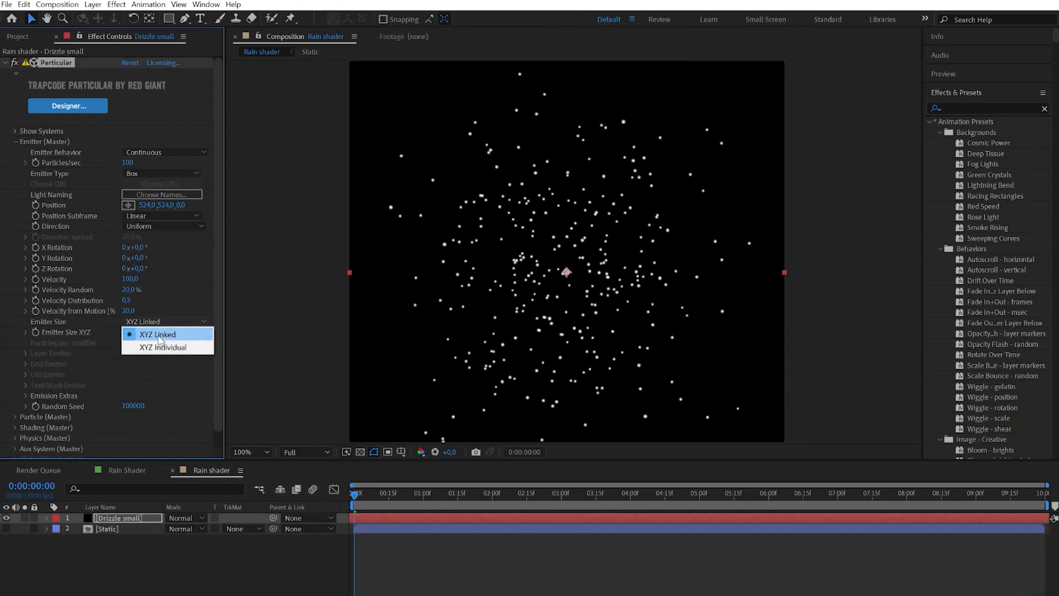
left_click(167, 347)
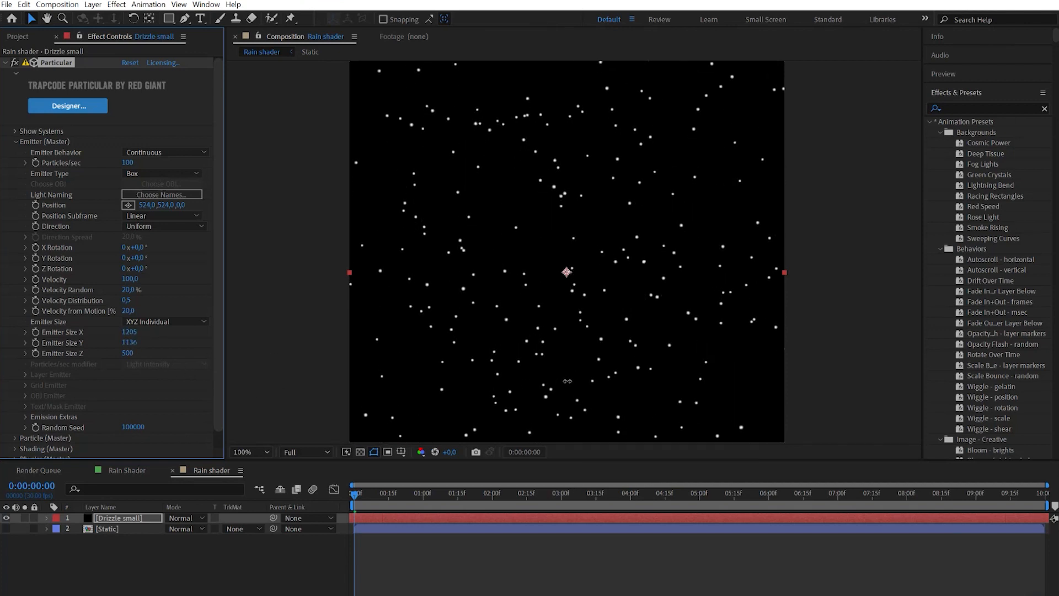
double_click(131, 280)
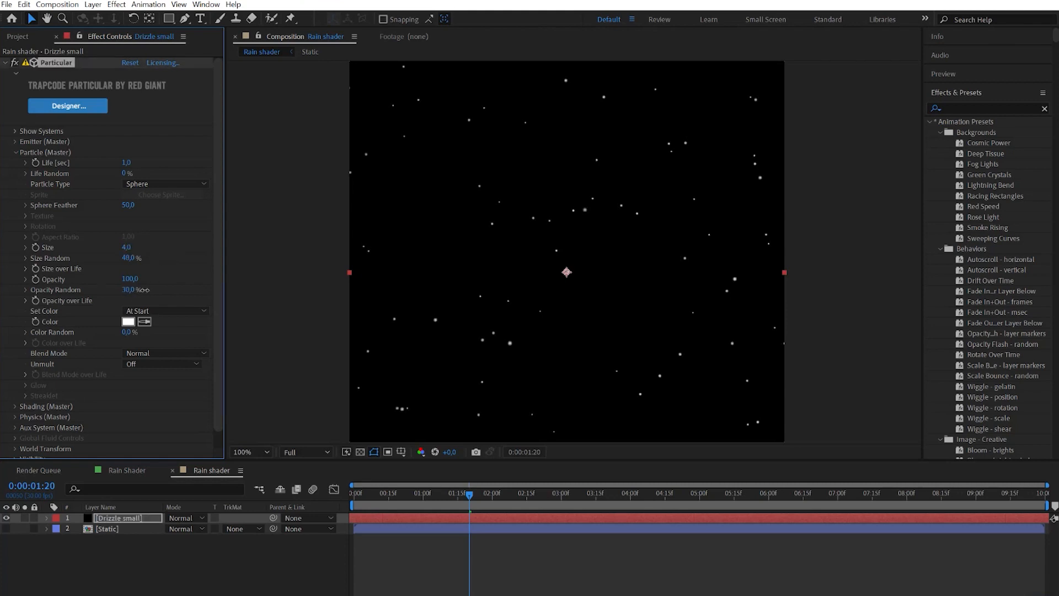
Apply a Size over Life curve preset to the particles.
left_click(26, 268)
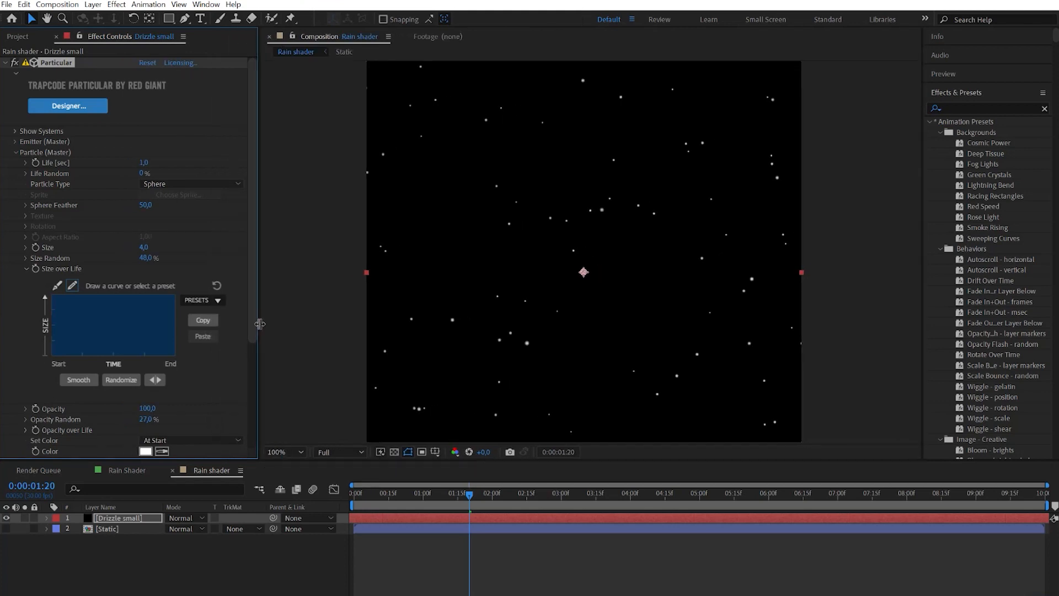
left_click(203, 300)
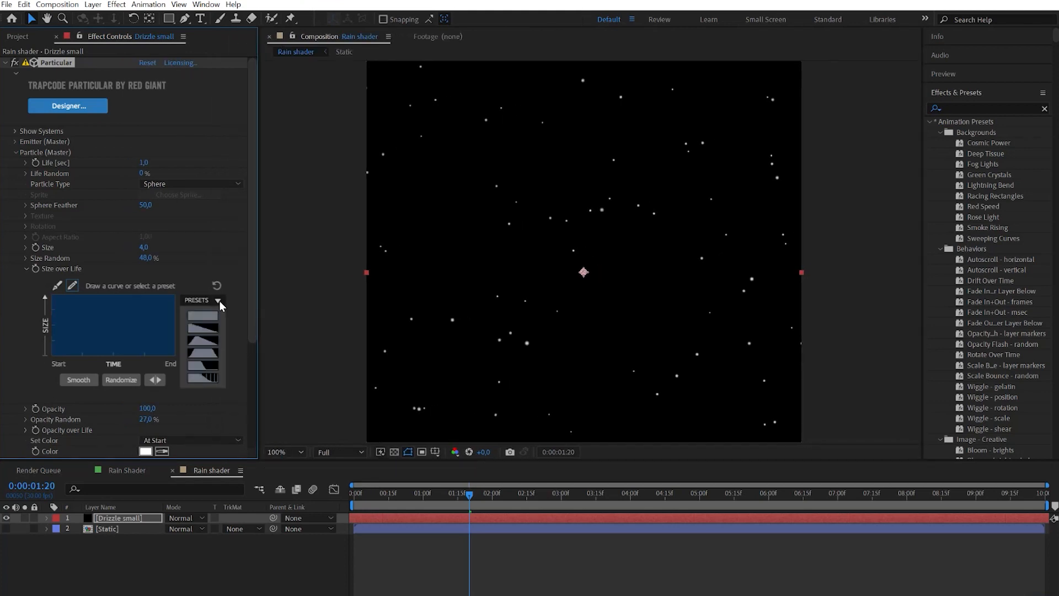
left_click(202, 324)
type("e")
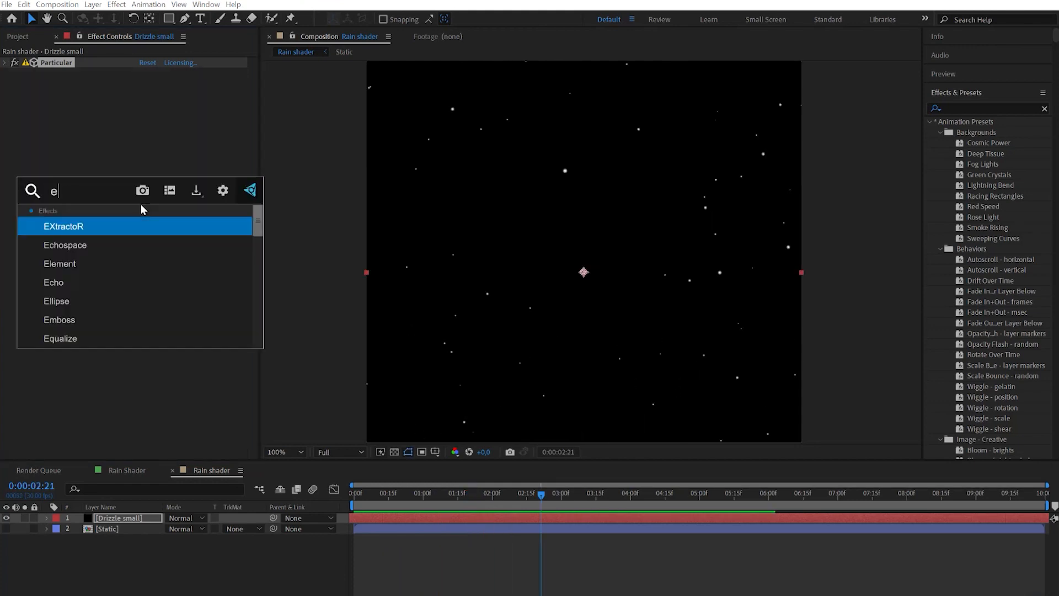
Apply Echo with a small negative echo time and 15 echoes to streak the drops.
type("cho")
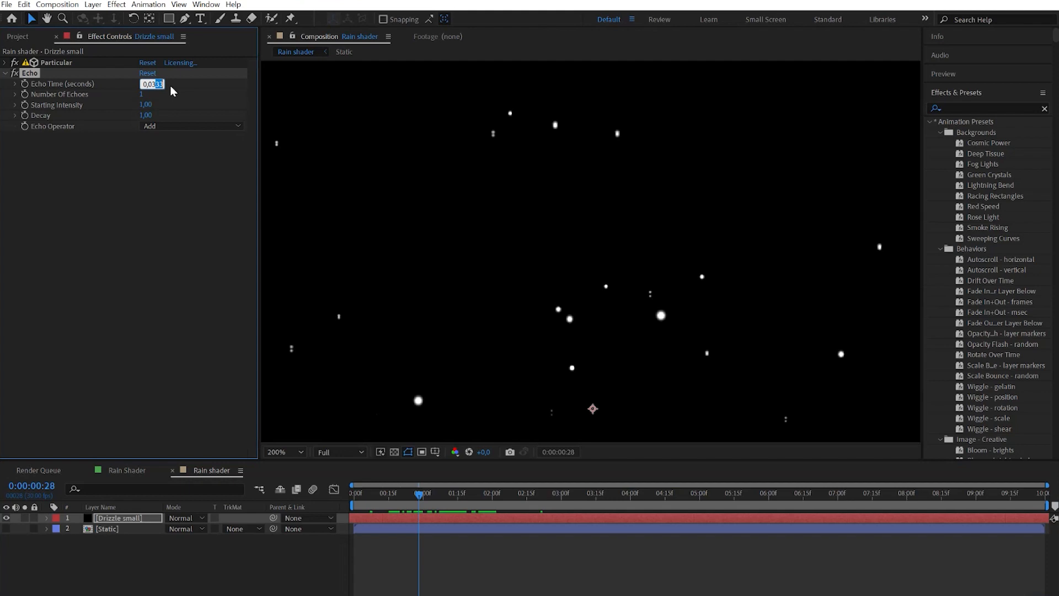
type("-0.010")
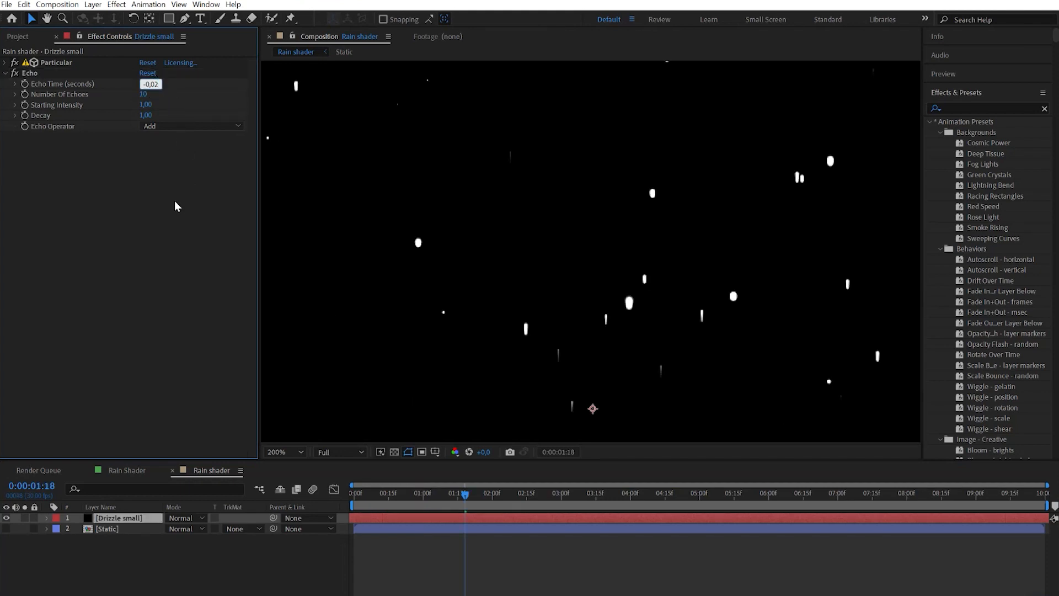
type("-0,050")
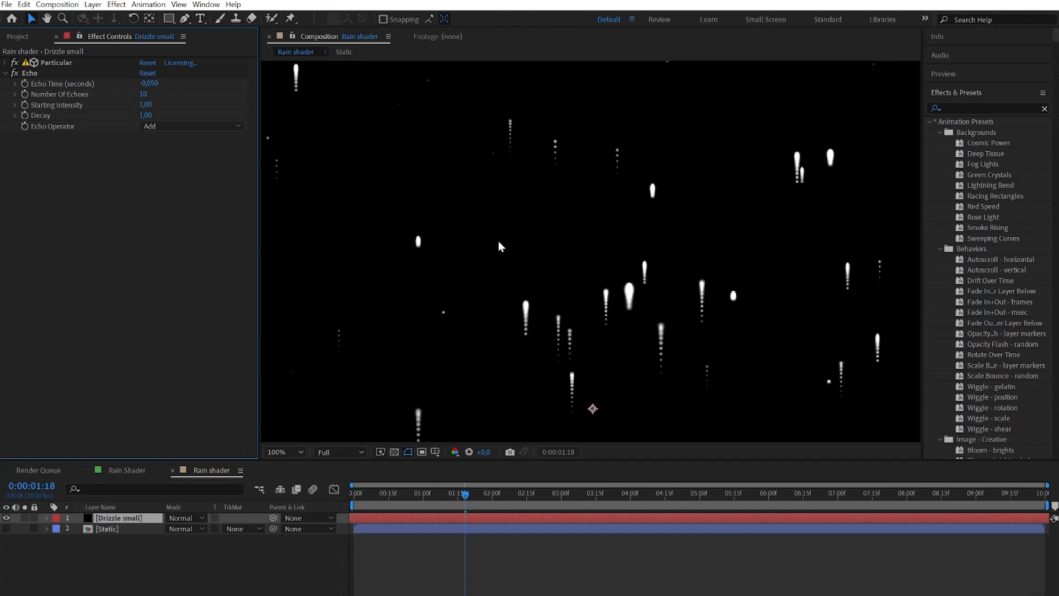
left_click(149, 83)
type("-0,020")
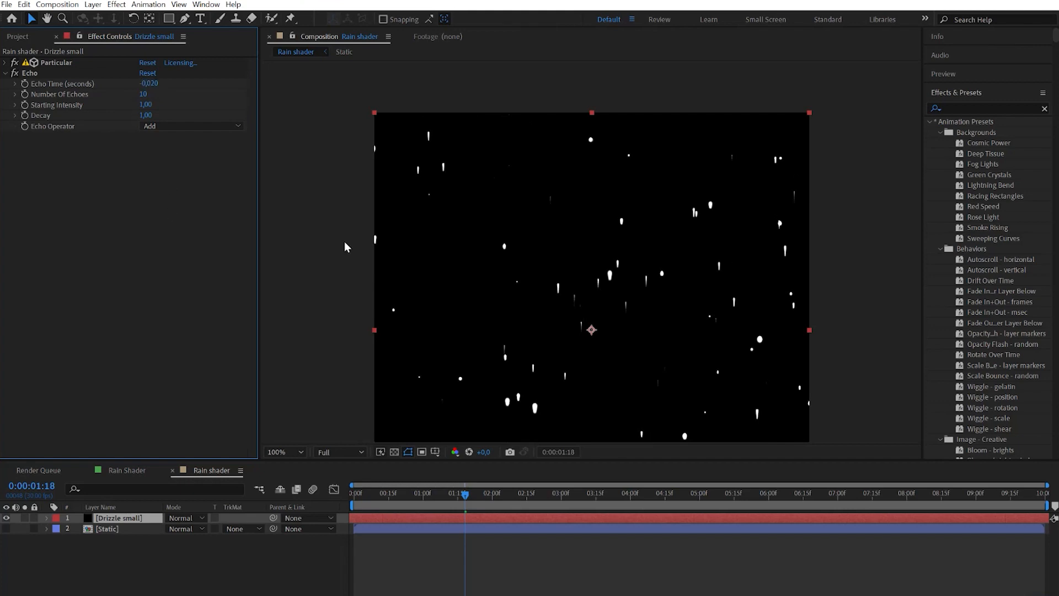
left_click(299, 451)
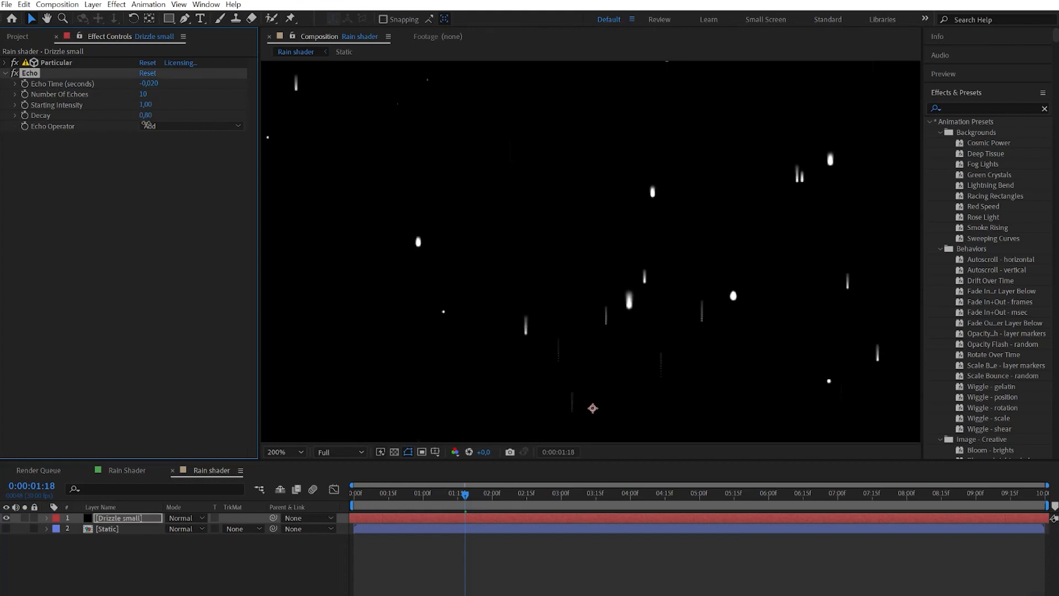
left_click(146, 94)
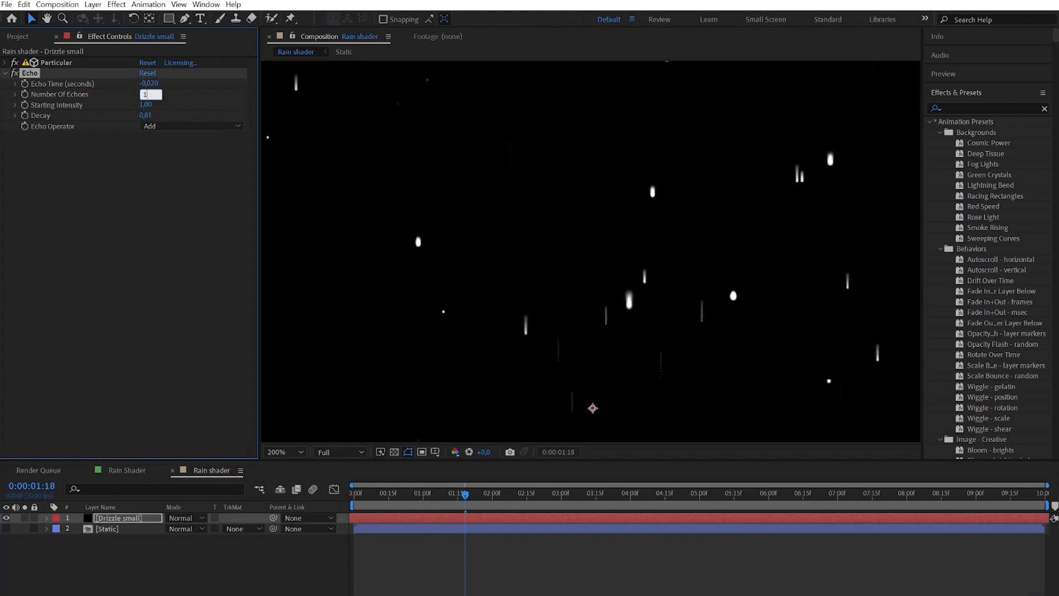
type("15")
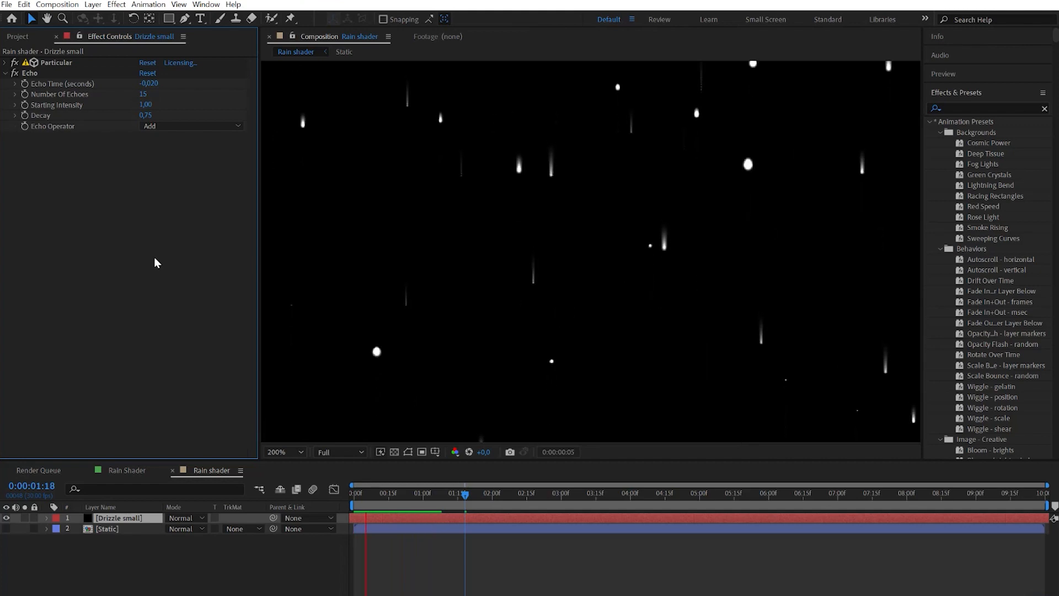
Add Directional Blur with blur length 2.
type("direc")
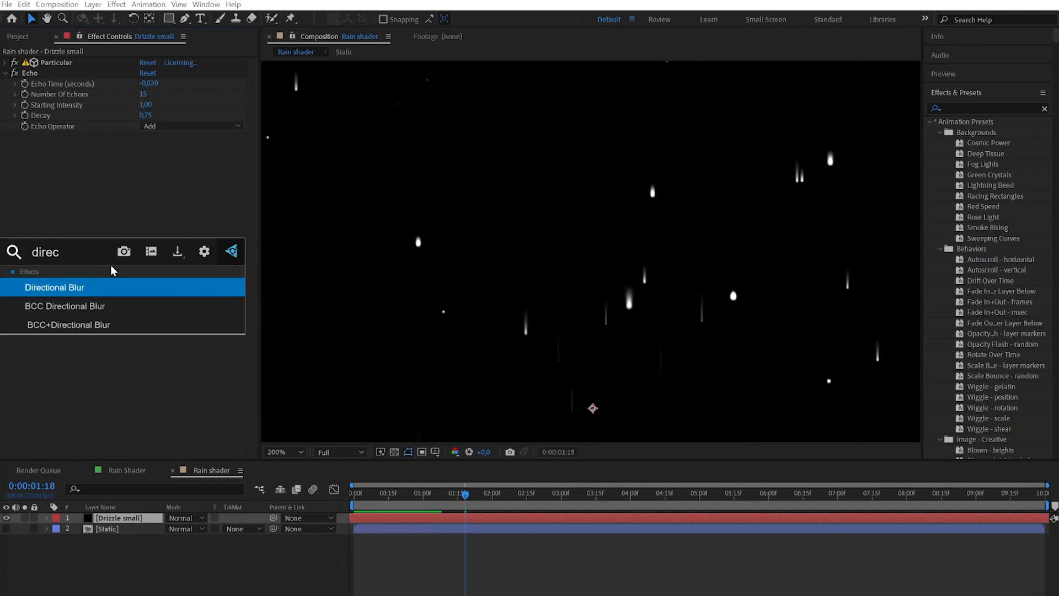
double_click(54, 287)
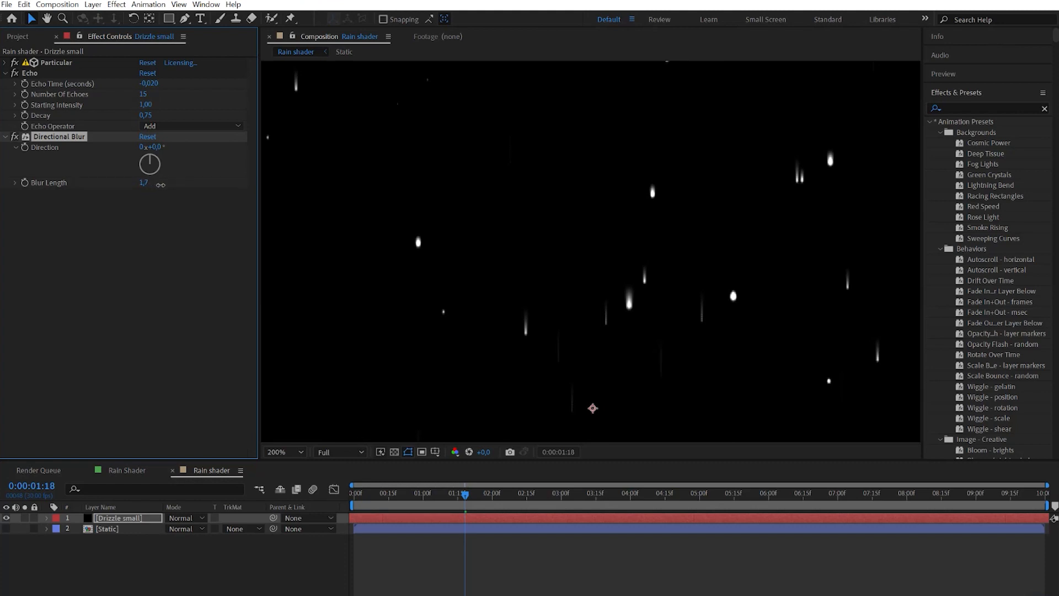
left_click_drag(143, 182, 145, 182)
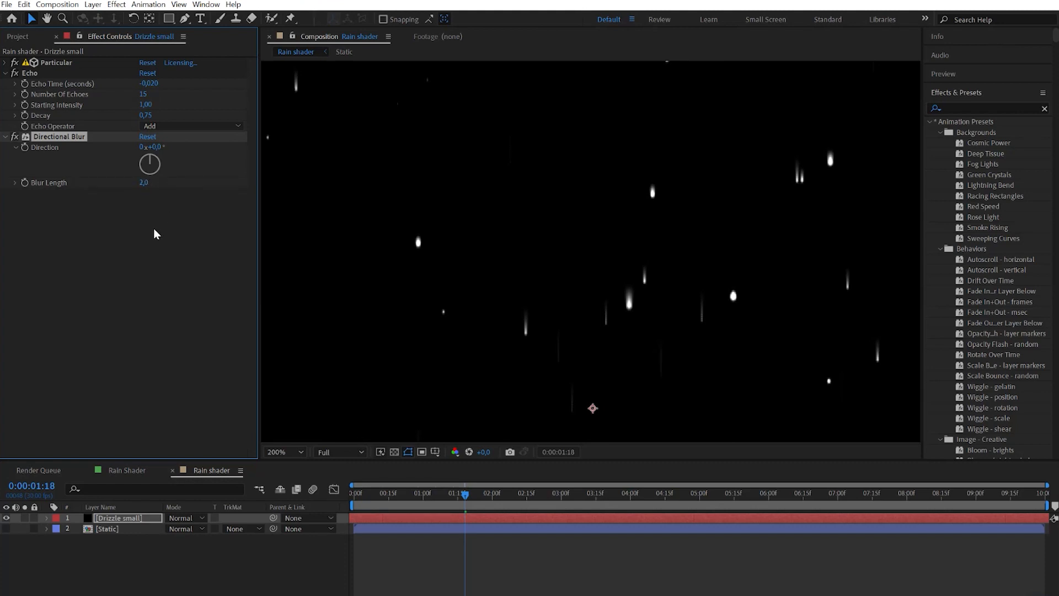
Add Turbulent Displace set to Bulge displacement.
type("tur")
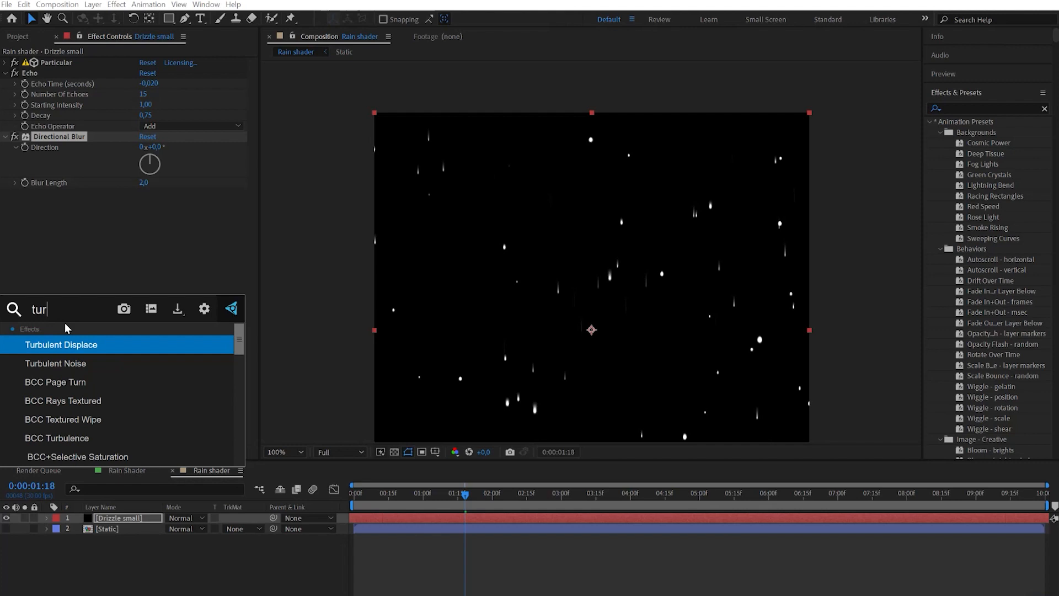
double_click(61, 344)
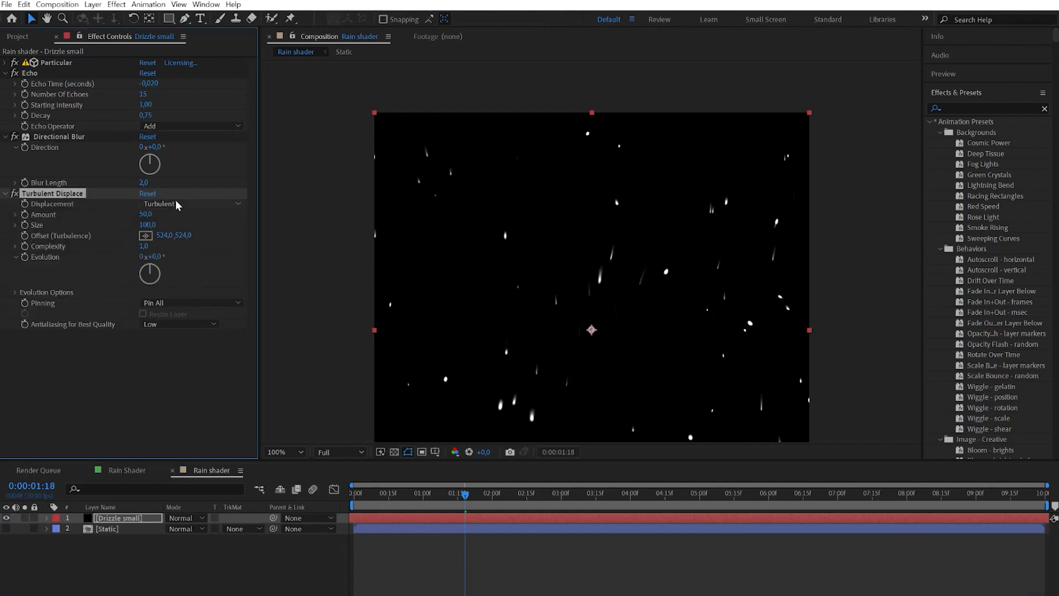
left_click(189, 204)
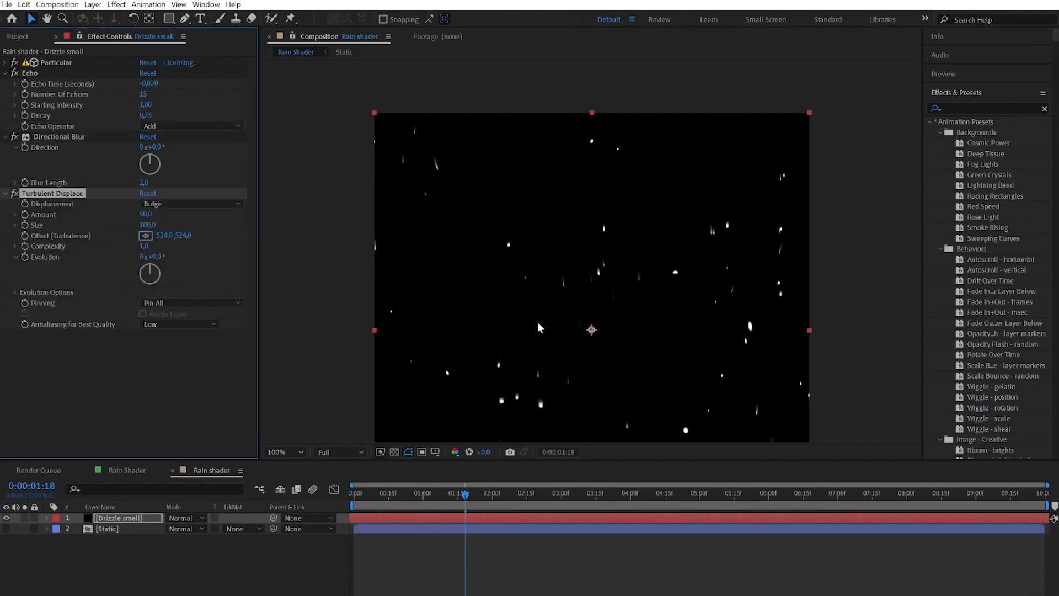
left_click(149, 225)
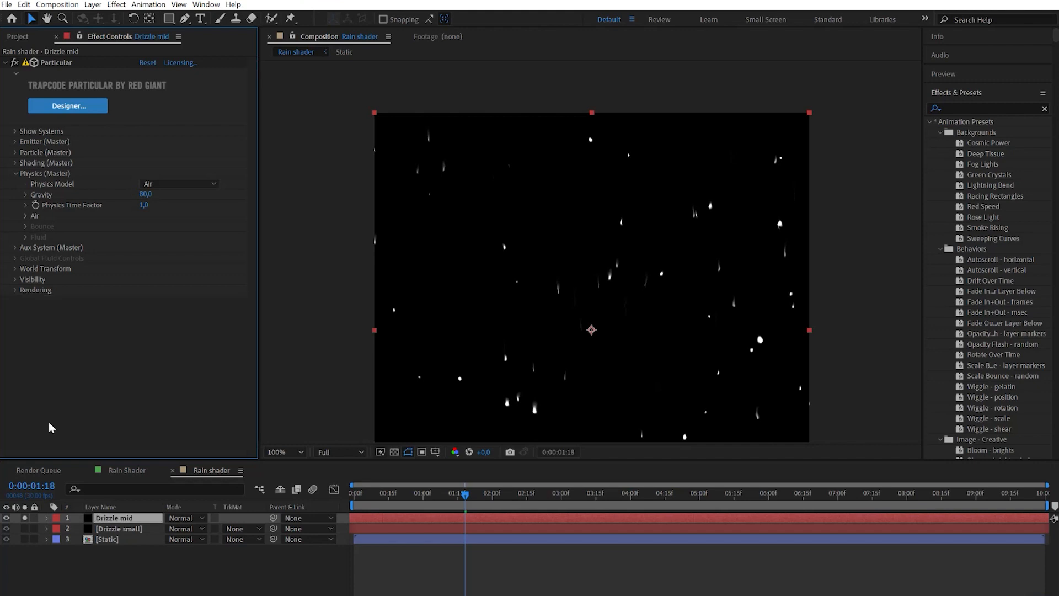
Set Drizzle mid's emitter to a box with XYZ Individual sizes.
left_click(147, 63)
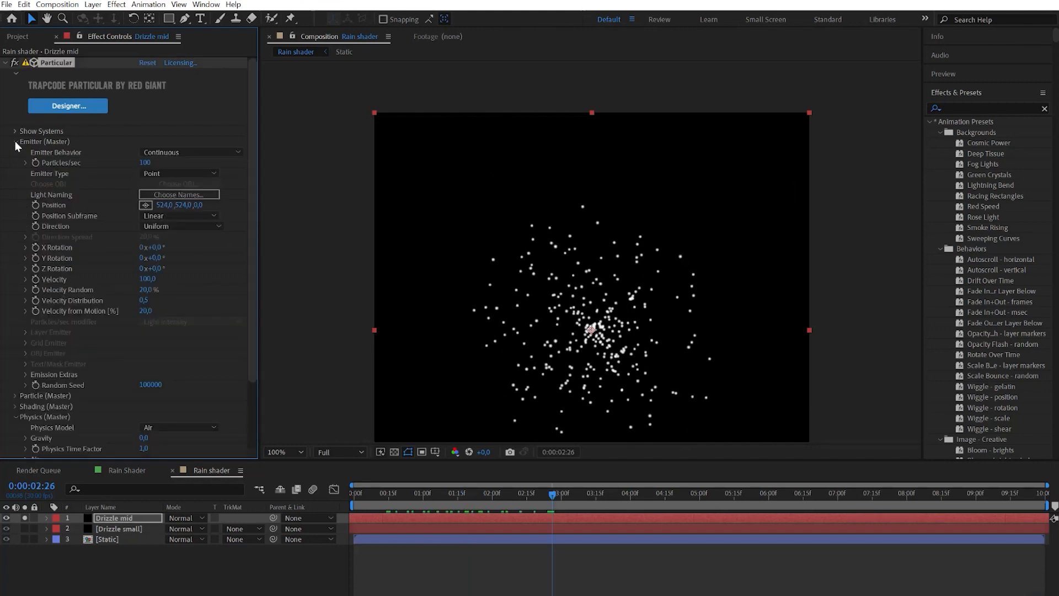
left_click(189, 173)
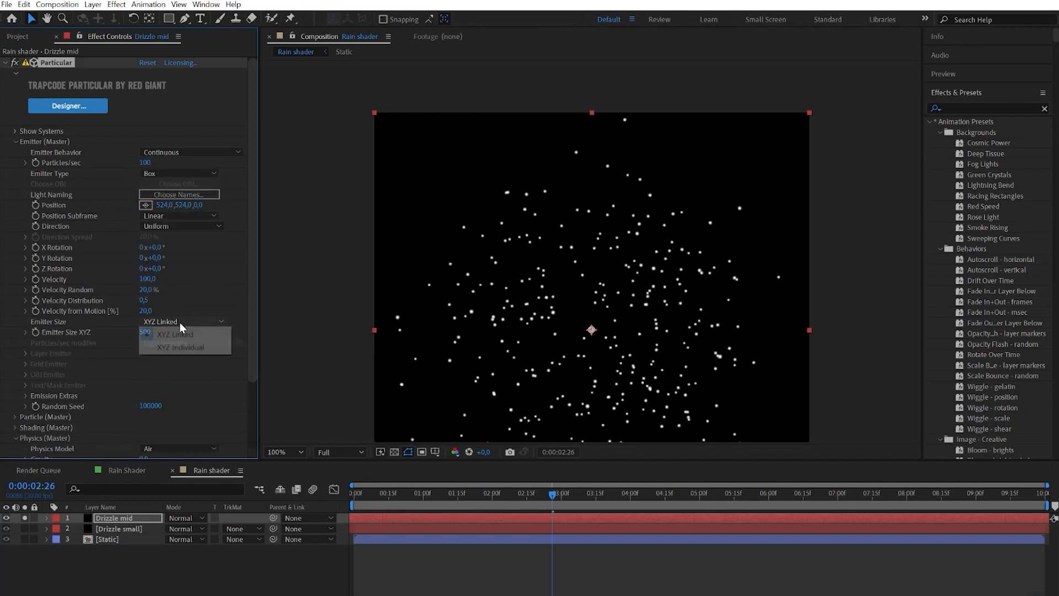
left_click(180, 347)
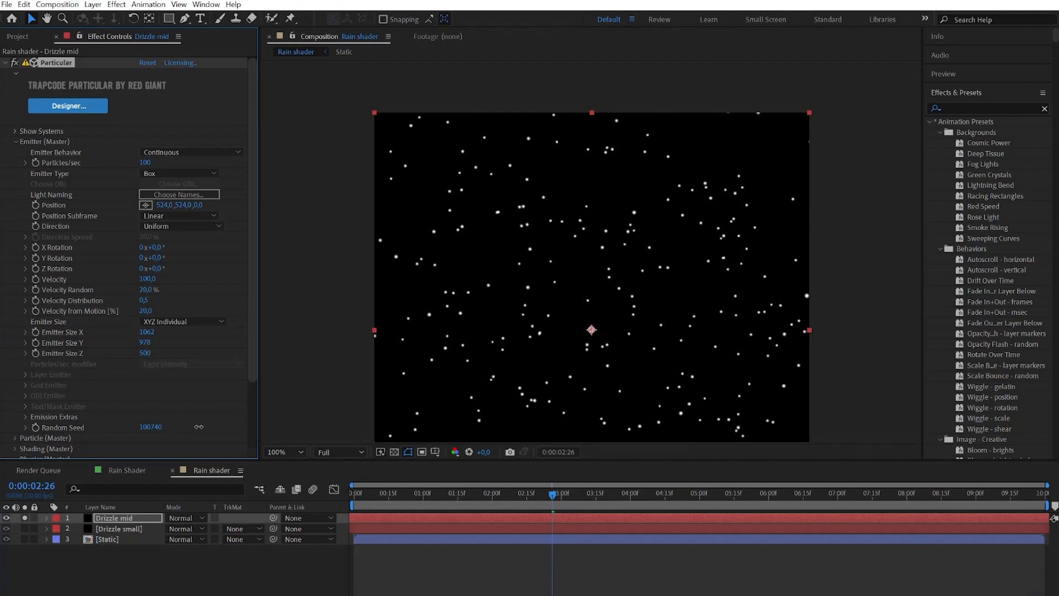
Apply a shrinking size-over-life curve and raise Opacity Random to 100.
left_click(148, 267)
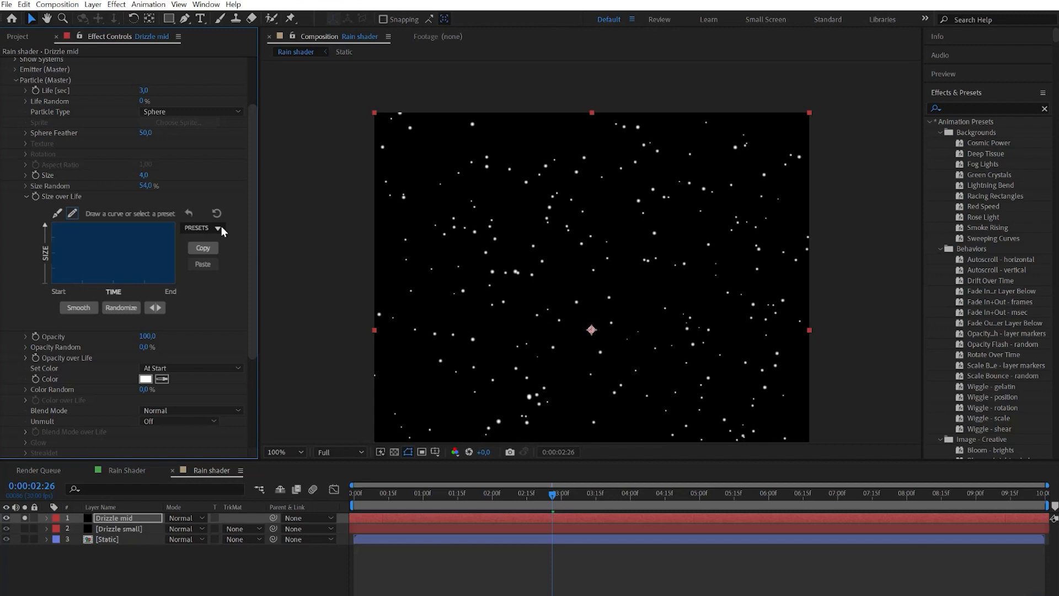
left_click(222, 228)
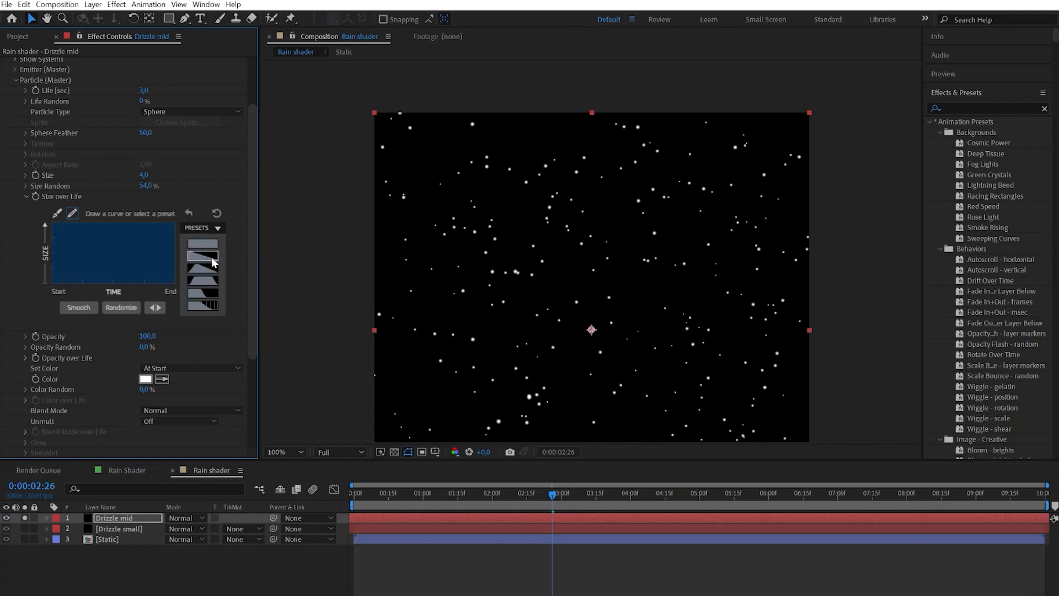
left_click(201, 255)
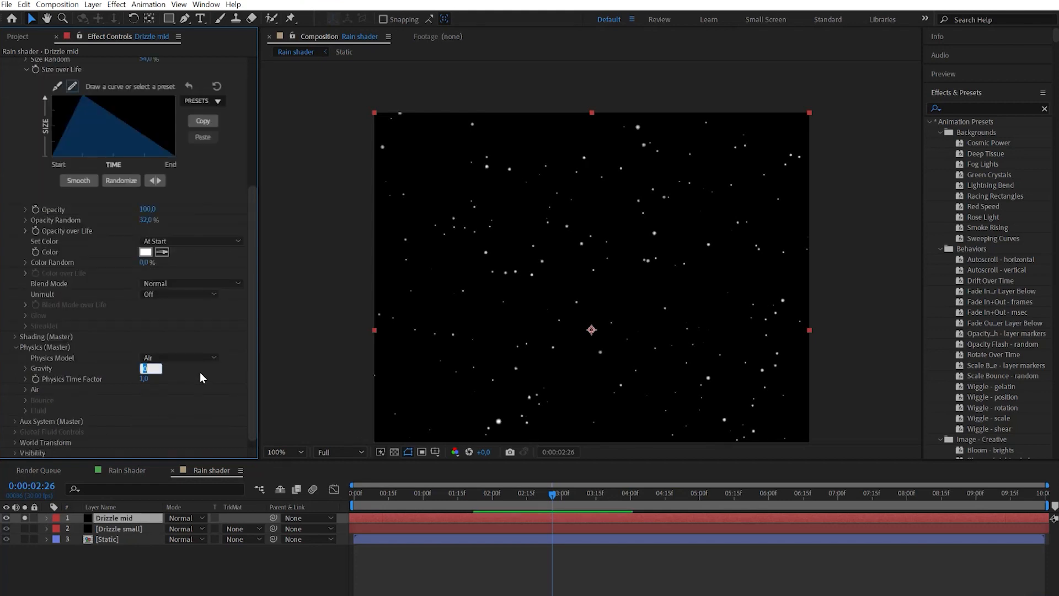
type("100.0")
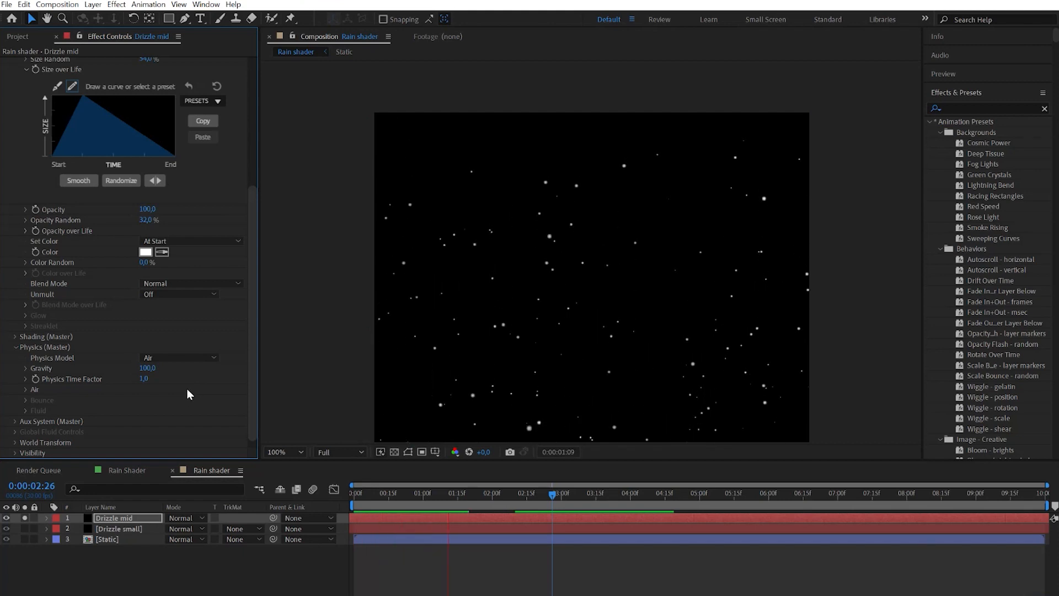
left_click(150, 378)
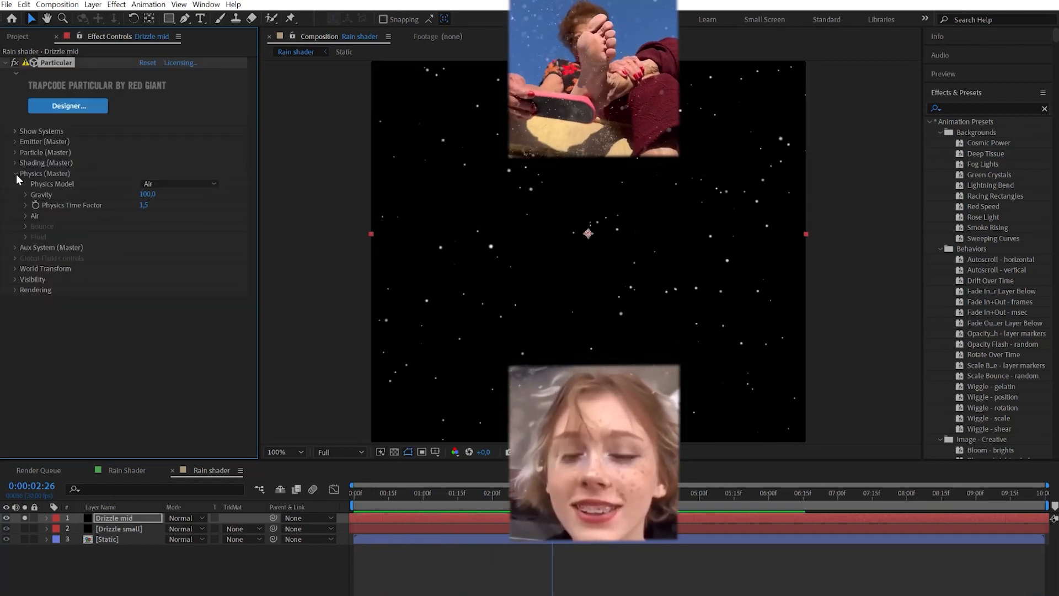
Preview the turbulence field under Physics > Air and adjust its position and scale values.
left_click(26, 215)
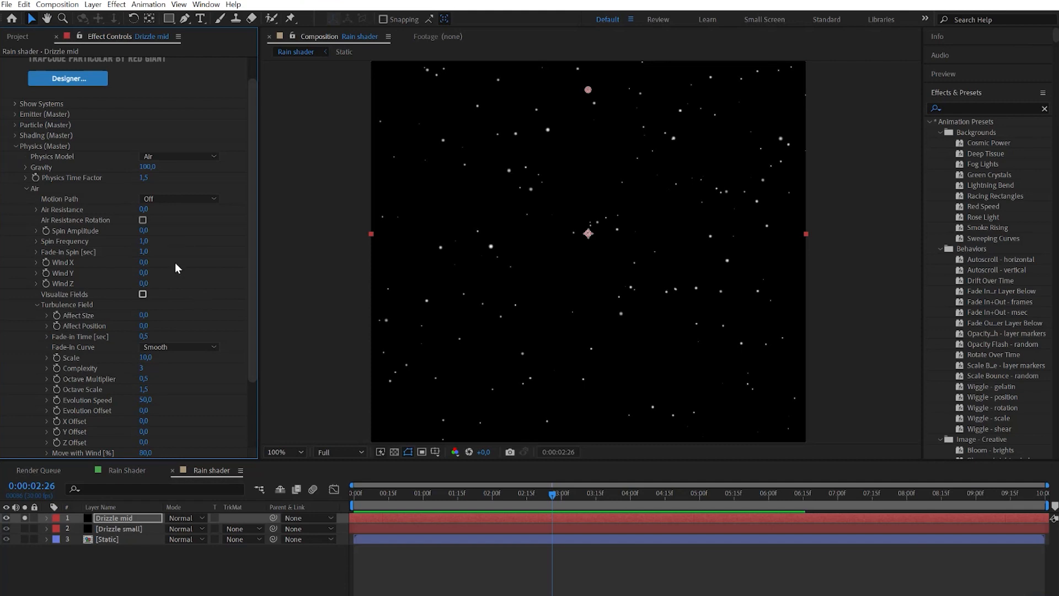
left_click(142, 295)
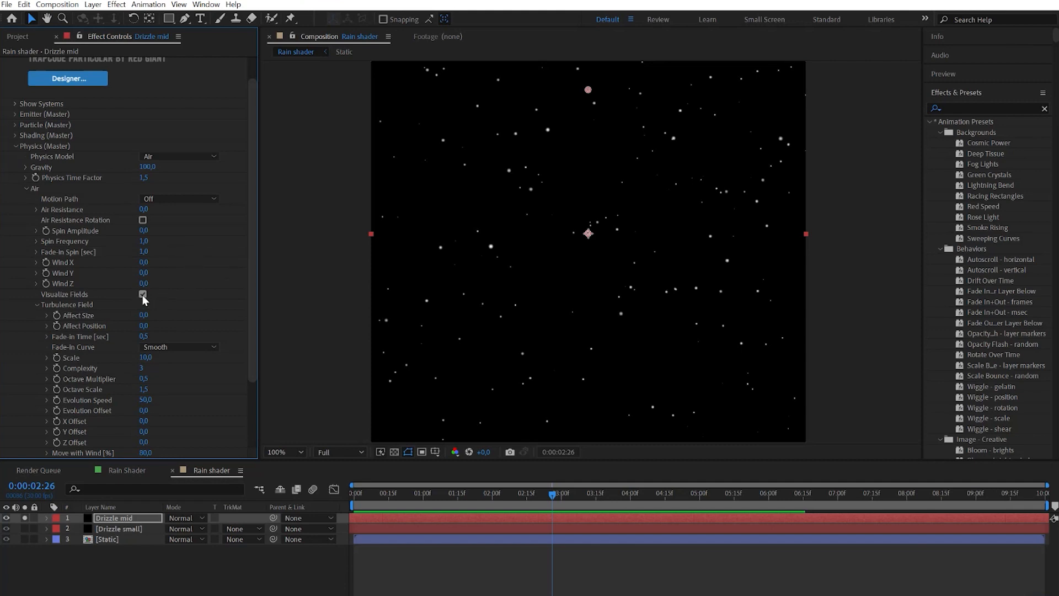
left_click(142, 294)
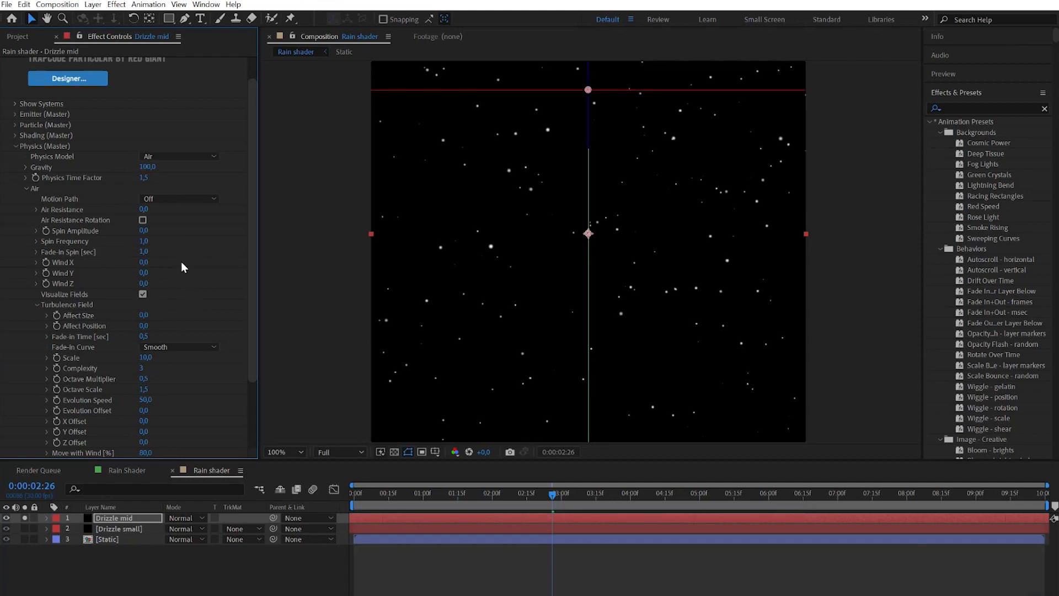
mouse_move(143, 332)
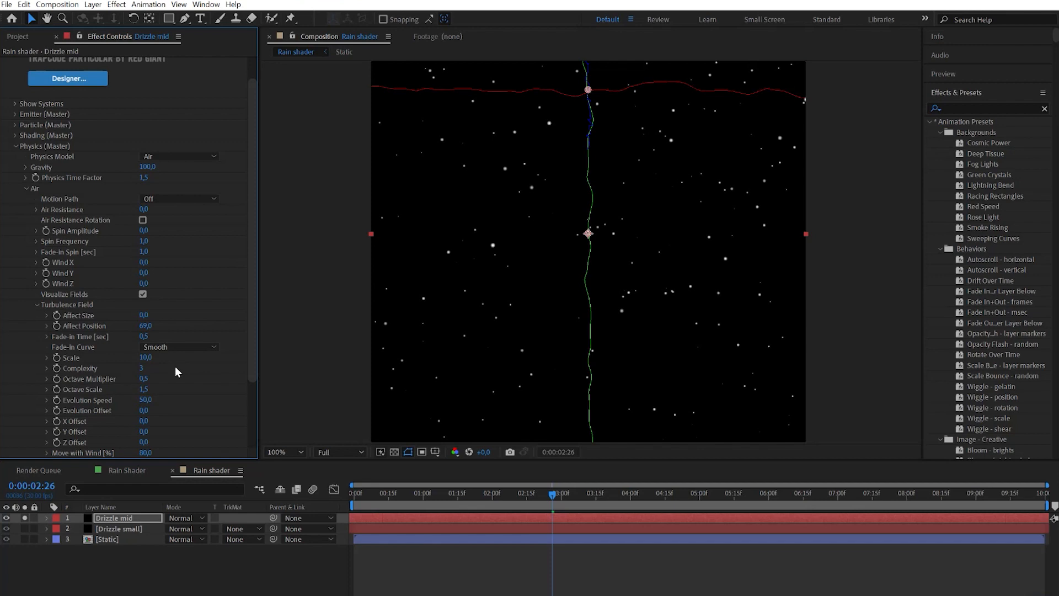
left_click(145, 399)
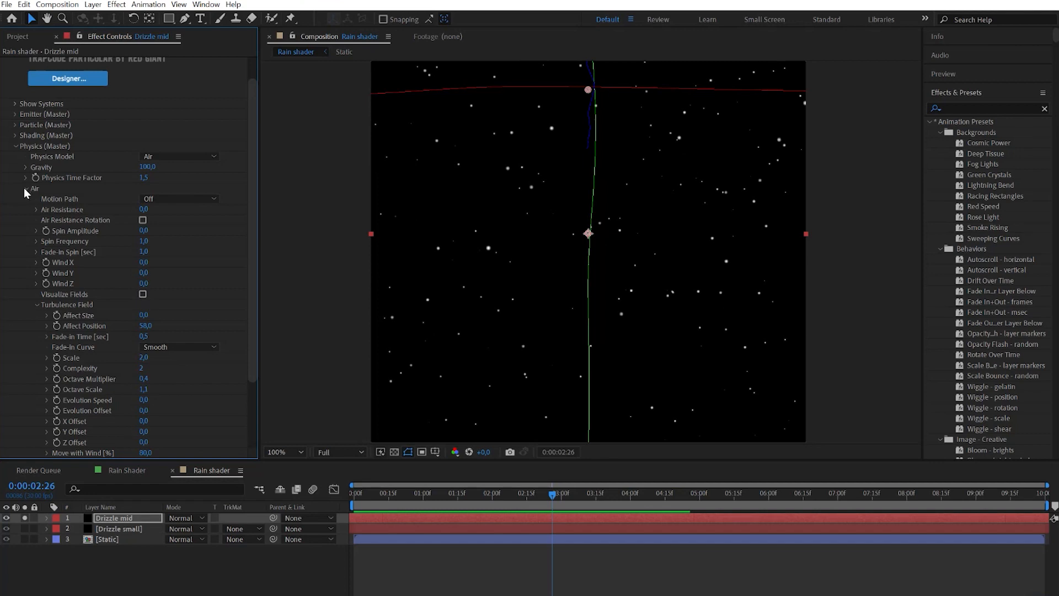
Set Aux System to emit continuously with size 4, 50 particles/sec and life 0.2.
left_click(191, 166)
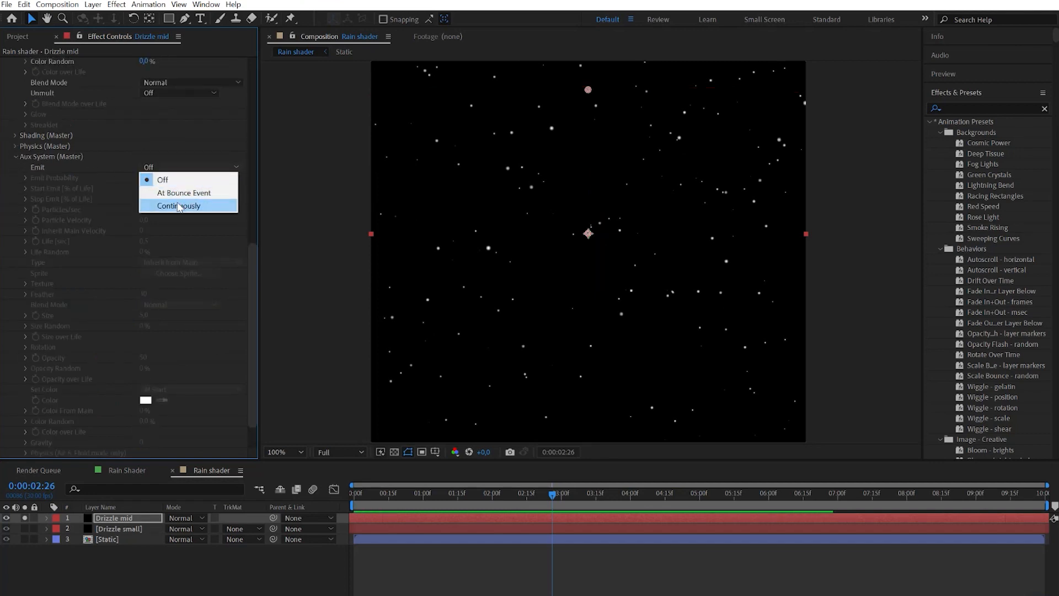
left_click(179, 205)
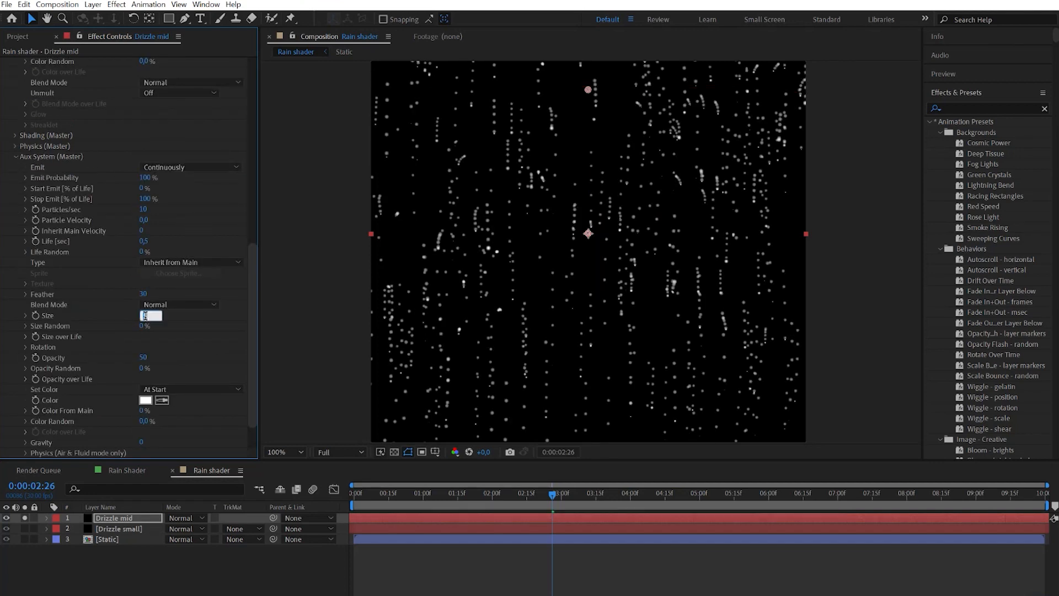
type("4,0")
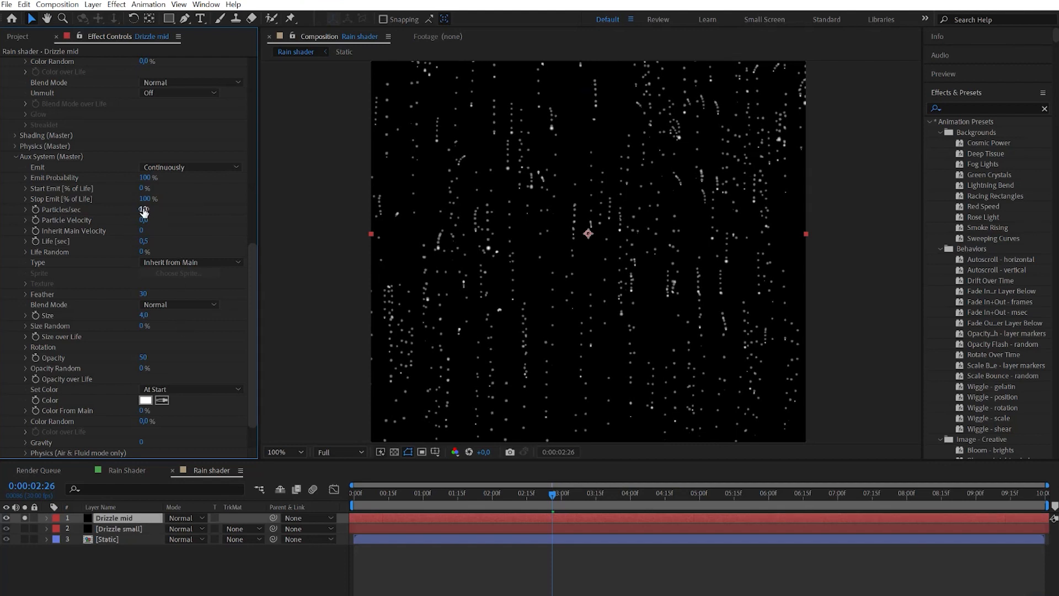
left_click(142, 210)
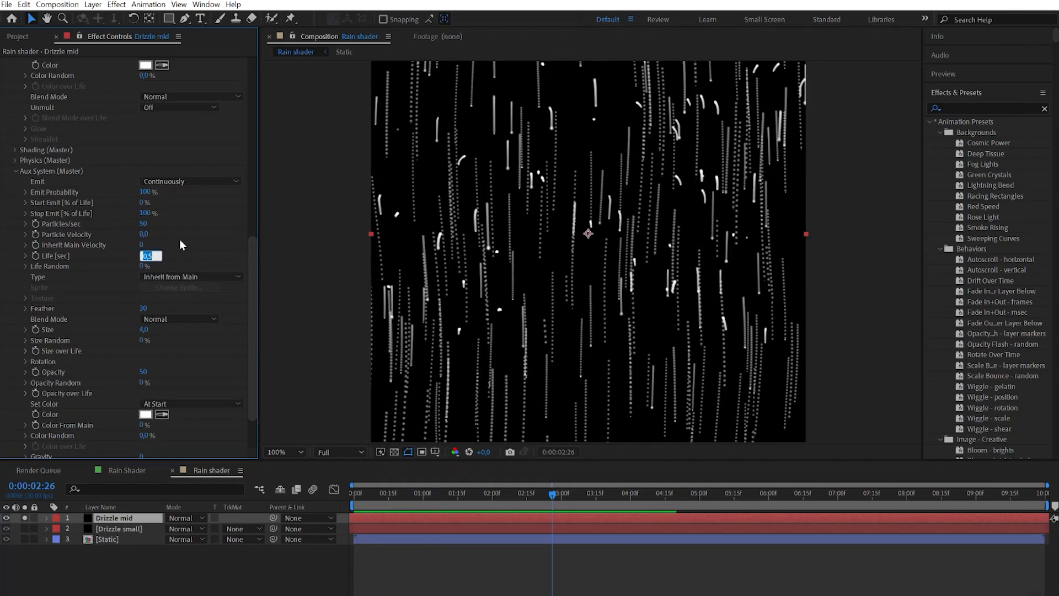
type("0.2")
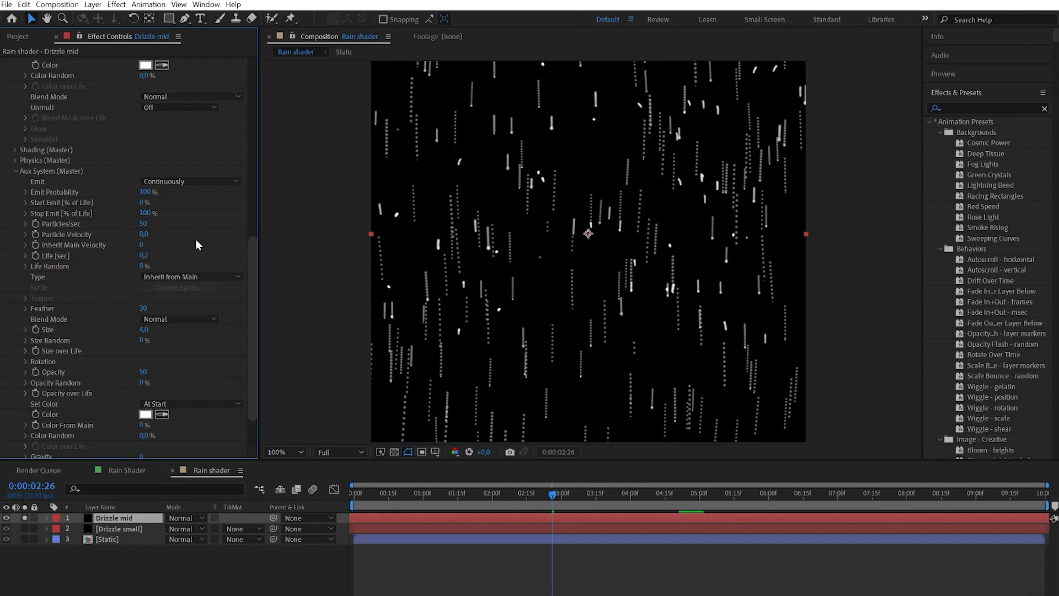
mouse_move(167, 236)
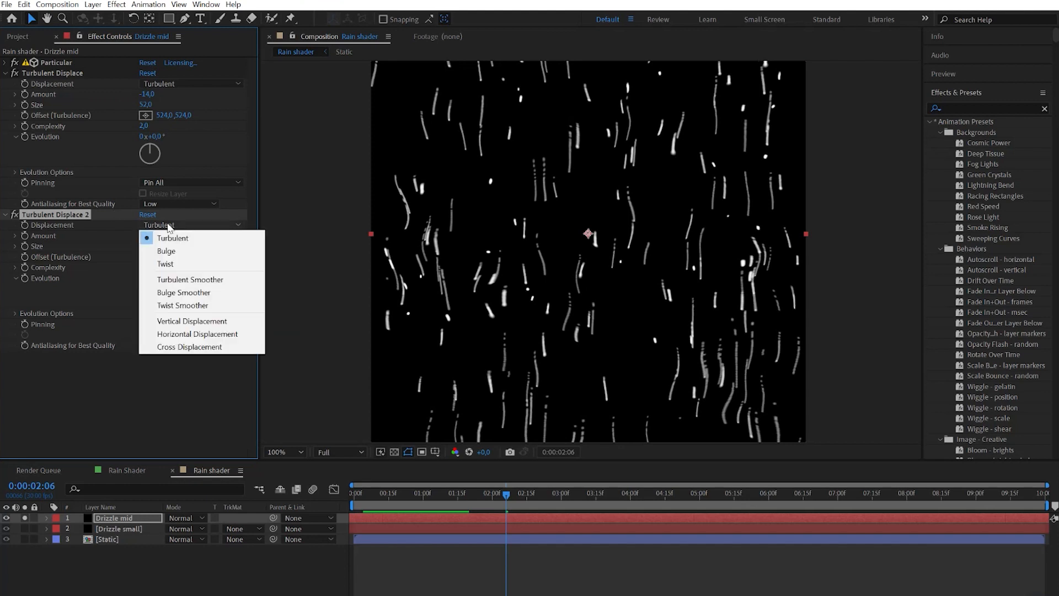
Set the stacked Turbulent Displace effects to Turbulent, Twist and Bulge types.
left_click(166, 264)
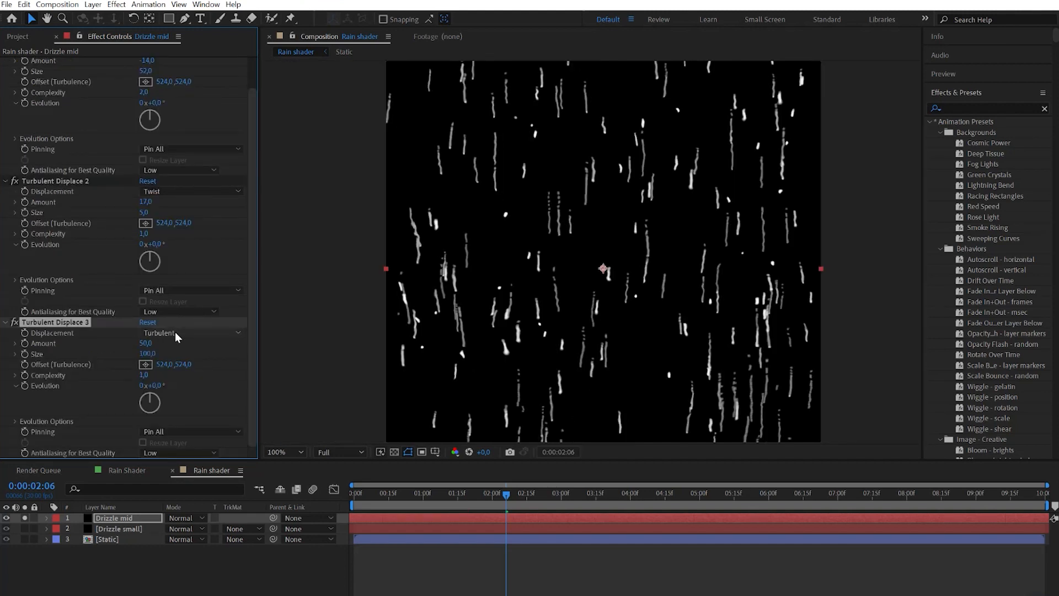
left_click(190, 333)
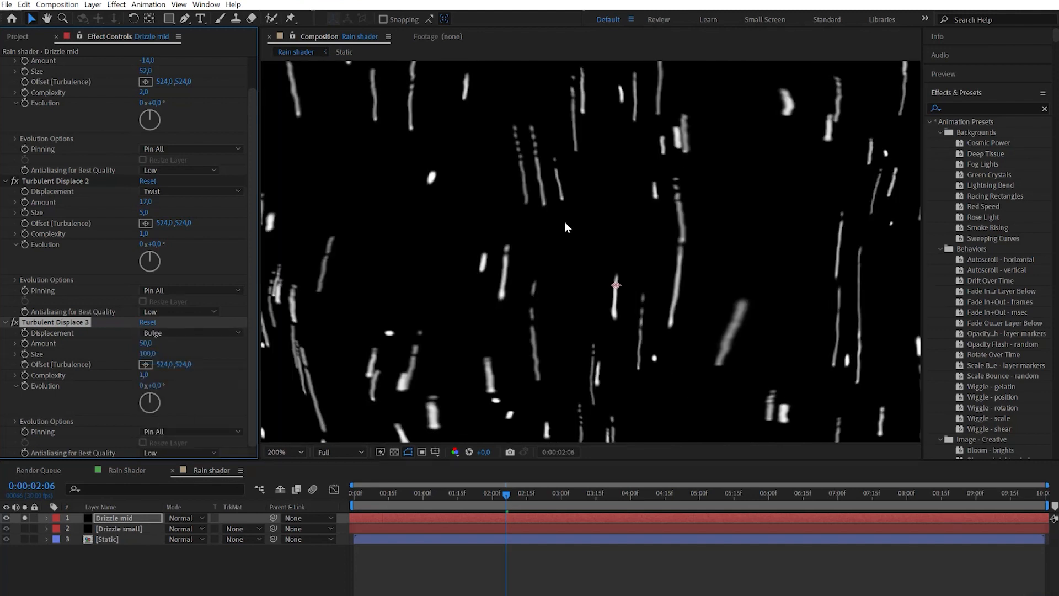
left_click(149, 354)
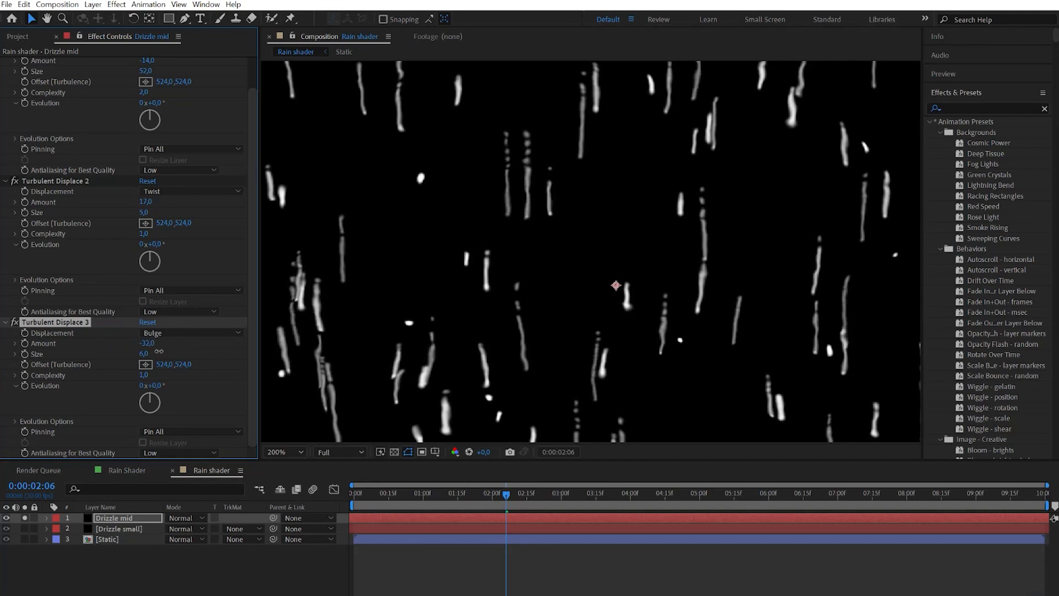
mouse_move(564, 302)
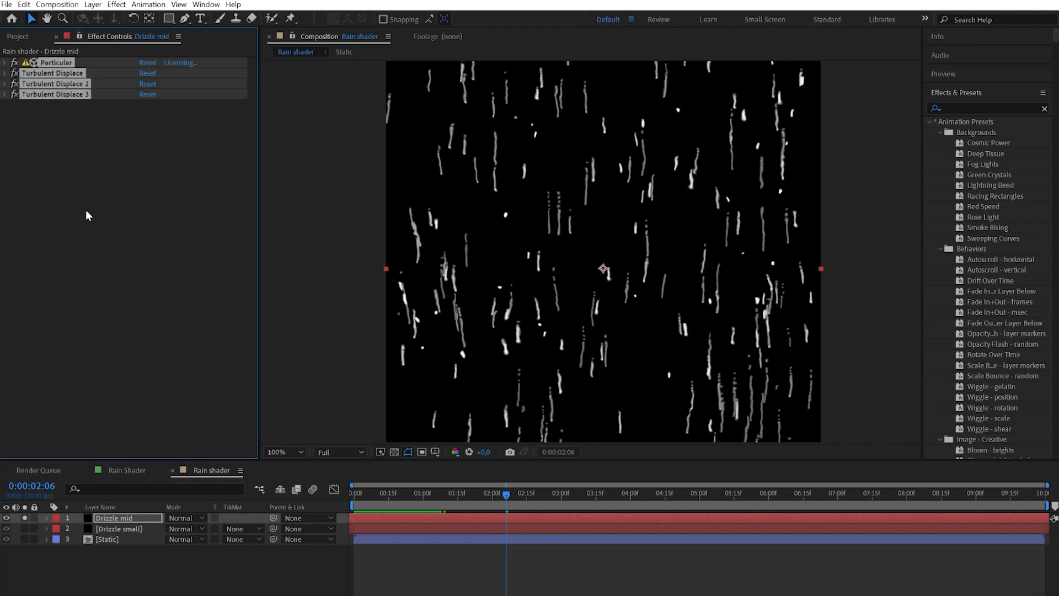
Add Directional Blur and Fast Box Blur to soften the Drizzle mid streaks.
type("d")
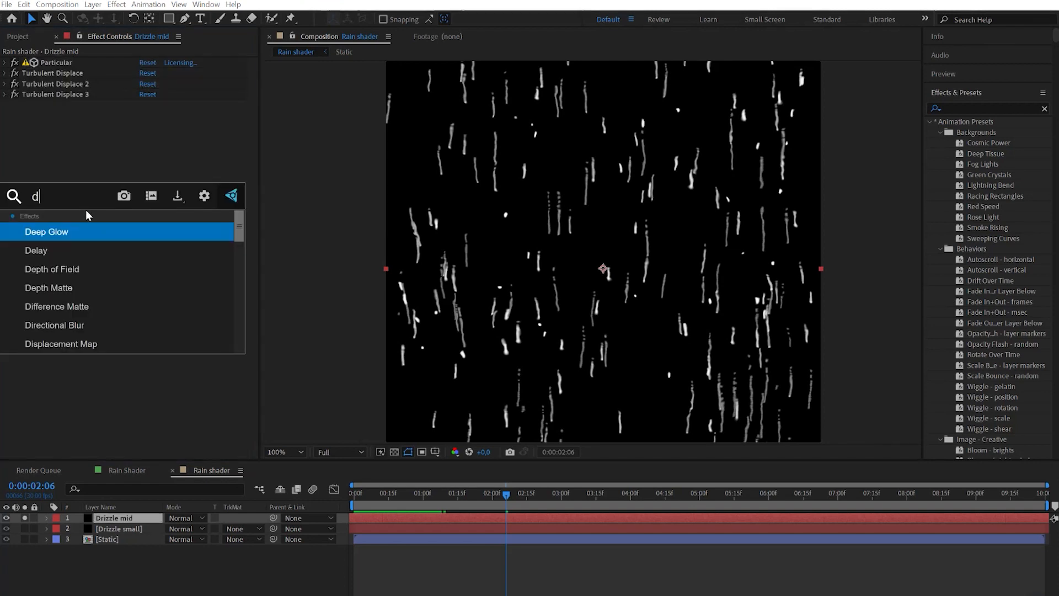
double_click(54, 324)
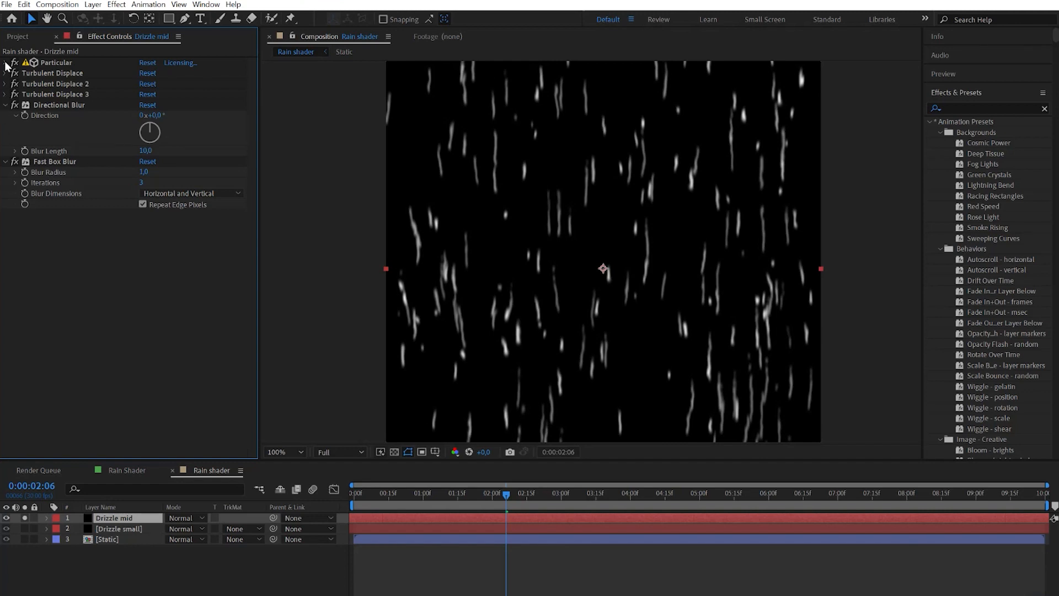
left_click(5, 62)
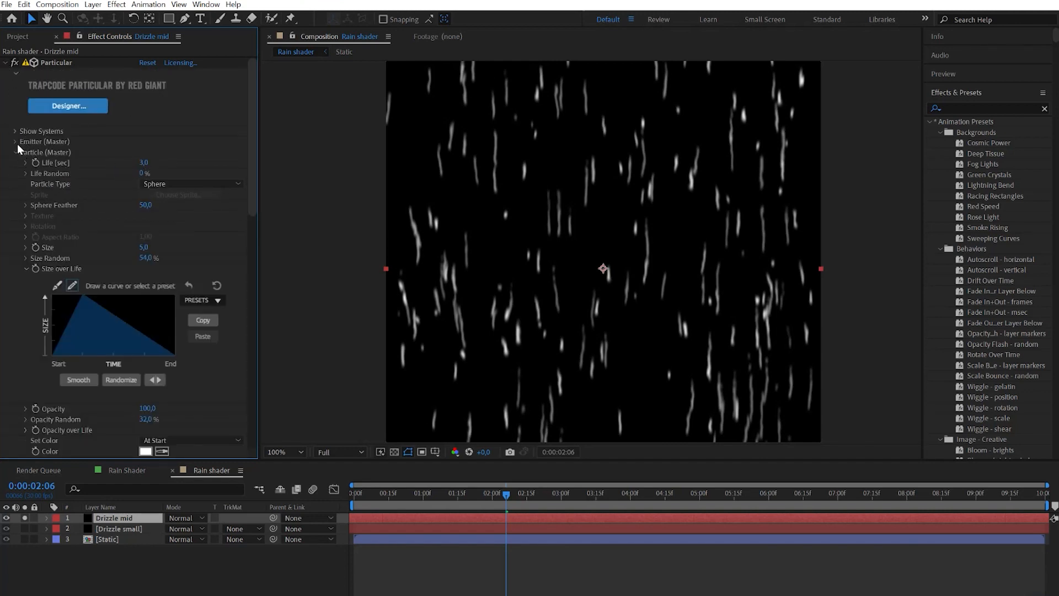
left_click(14, 142)
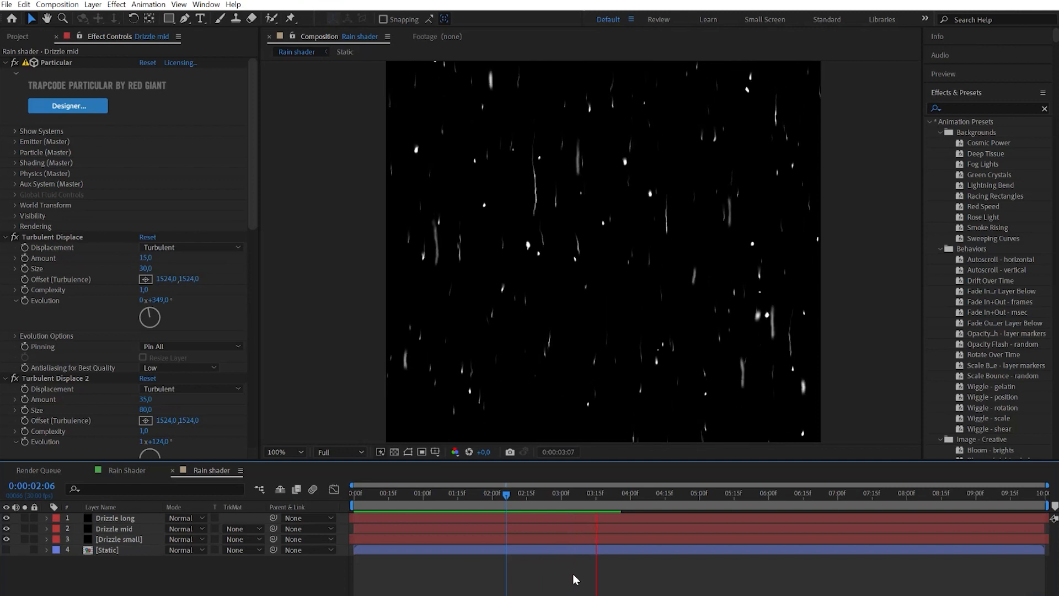
Create a comp-sized solid named Leak 1 in the Rain shader composition.
double_click(106, 549)
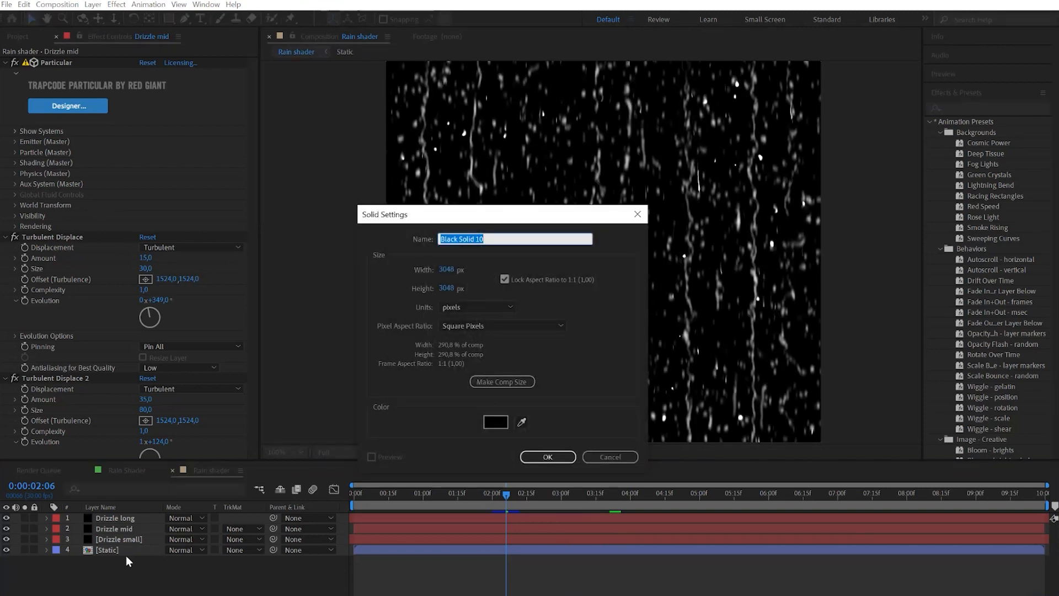
type("Leak")
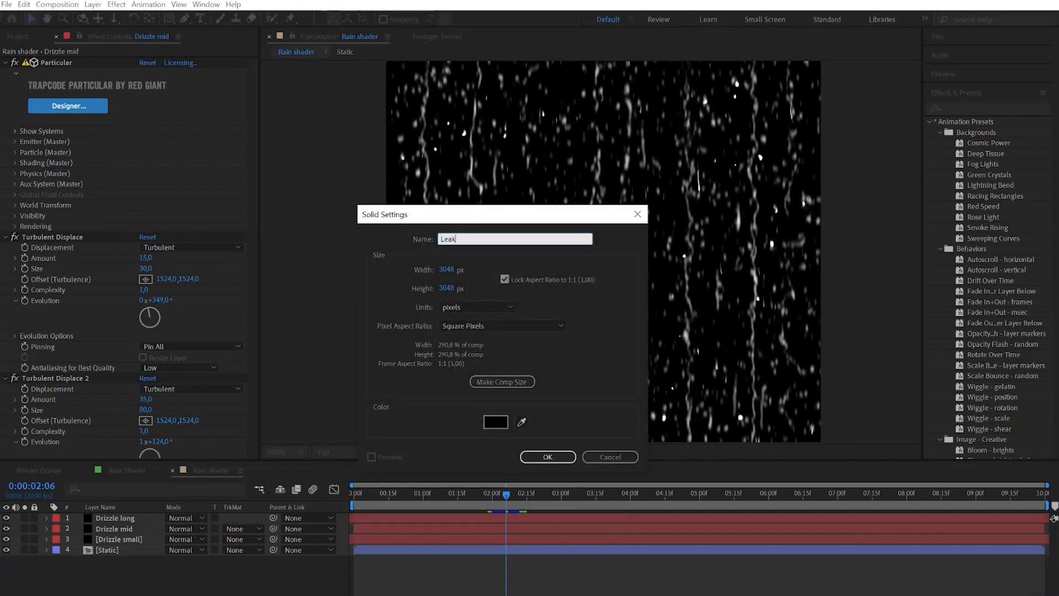
left_click(501, 381)
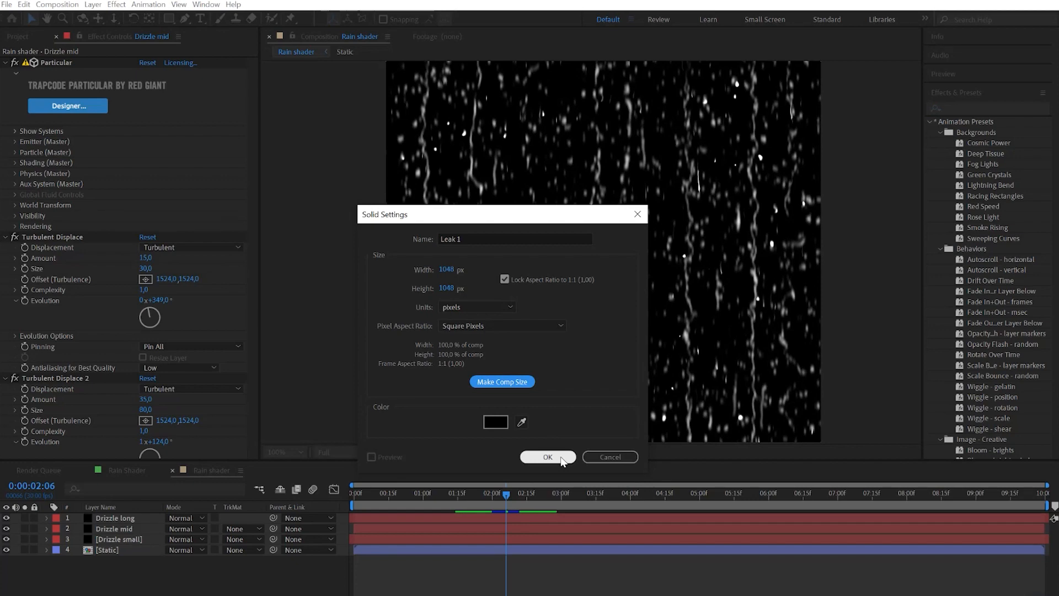
left_click(548, 457)
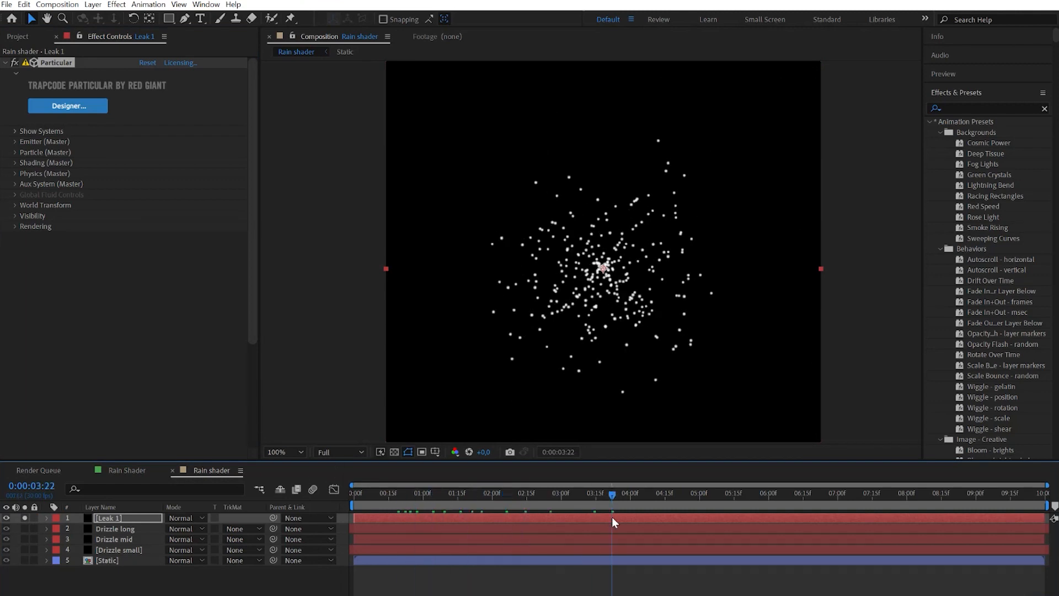
Set Leak 1's emitter to a Box rotated -90° with velocity 100 and emitter size 500.
left_click(14, 141)
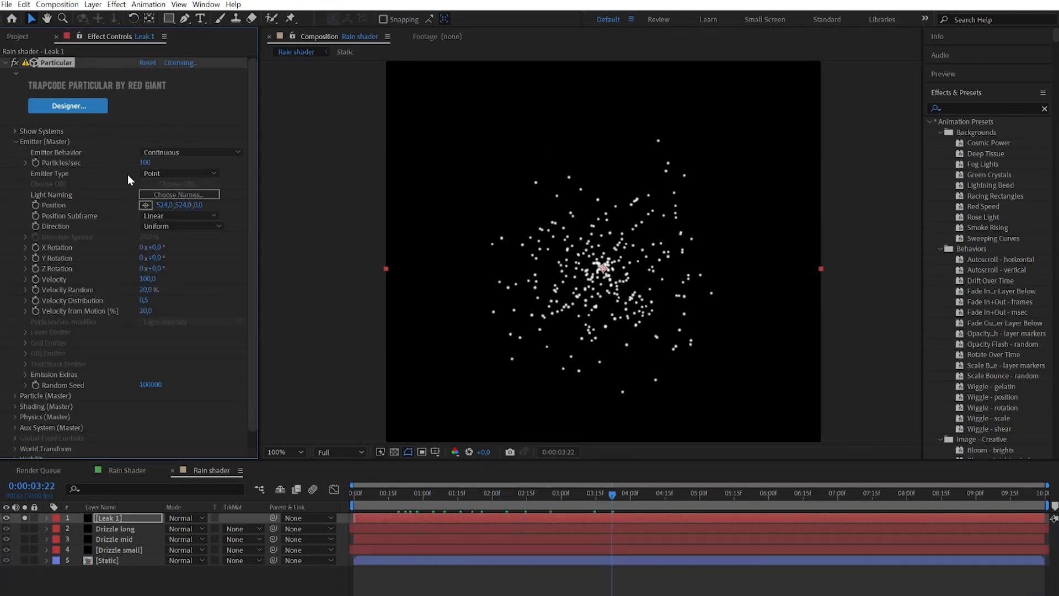
left_click(181, 225)
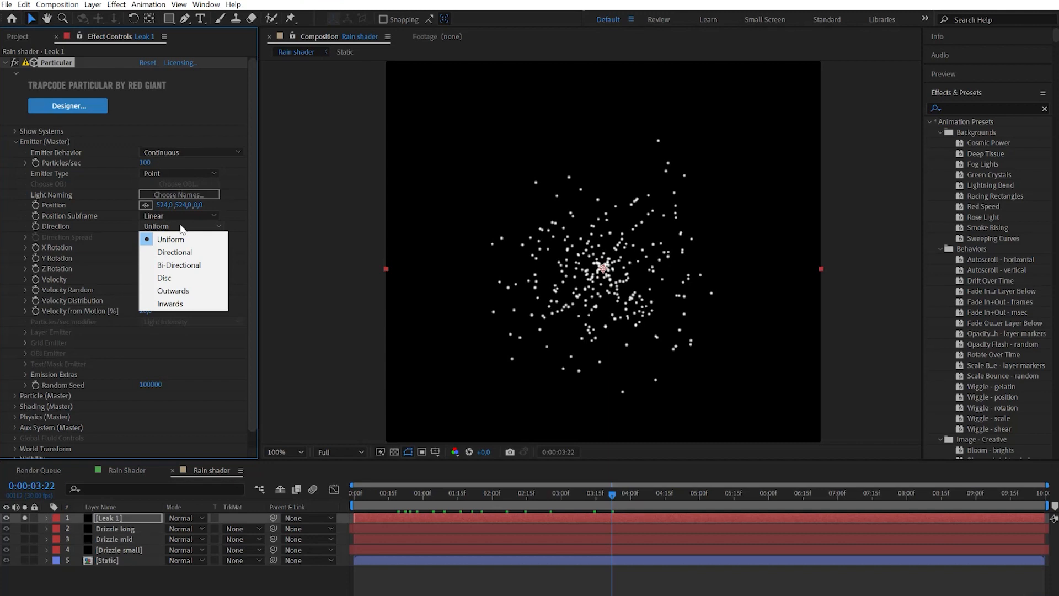
left_click(173, 251)
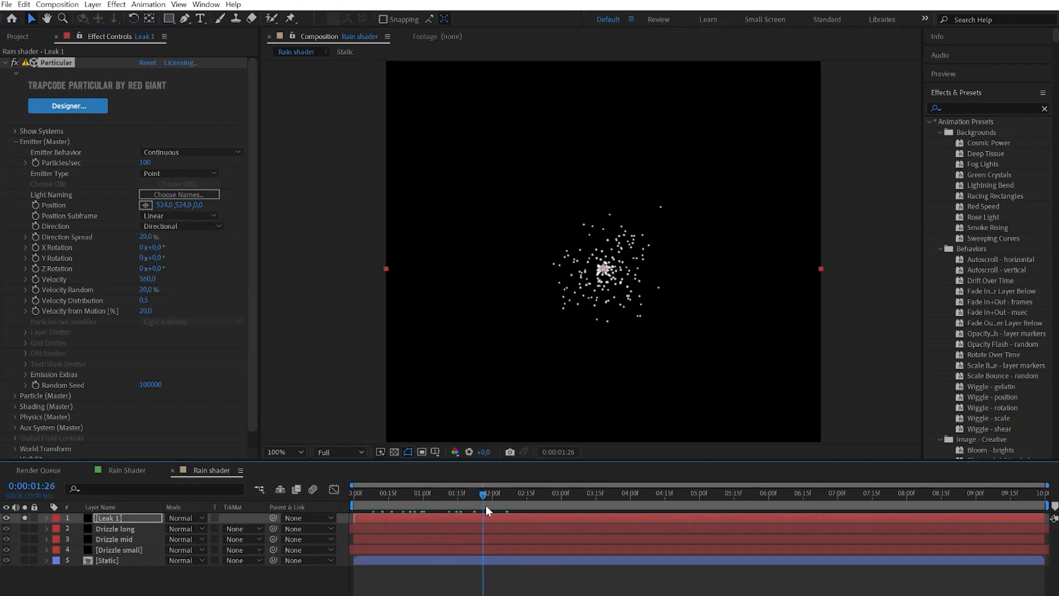
left_click(502, 493)
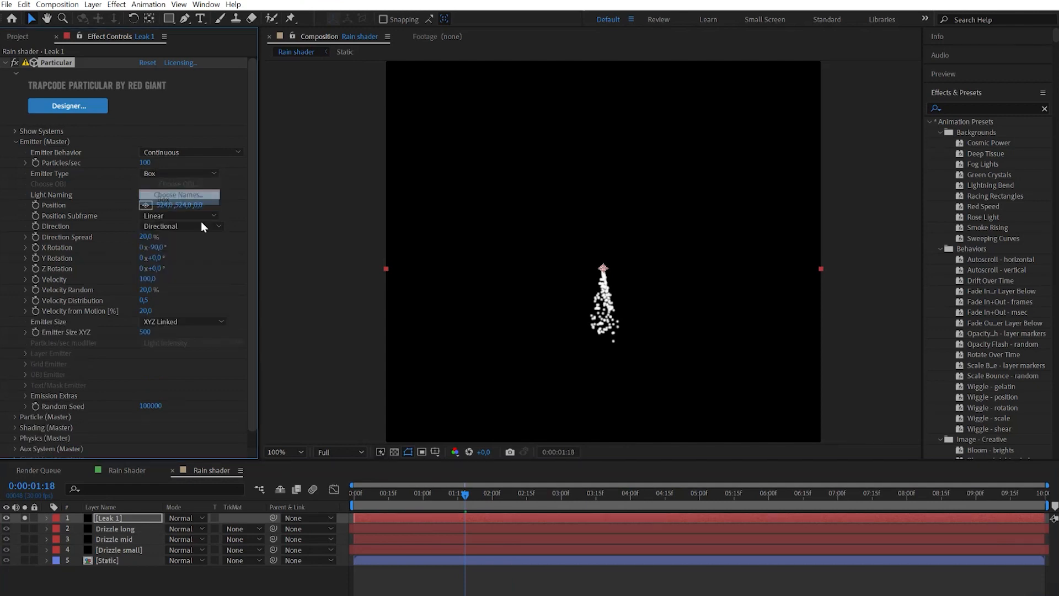
left_click(182, 321)
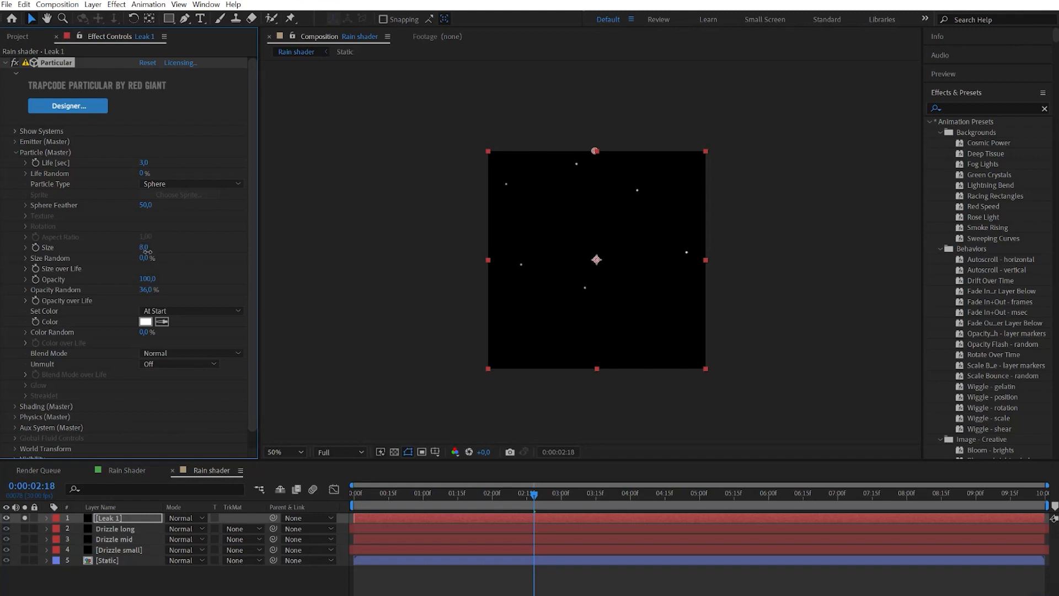
Give Leak 1 particles 57% size randomness and a drawn ramp-based size-over-life curve.
left_click_drag(146, 258, 182, 263)
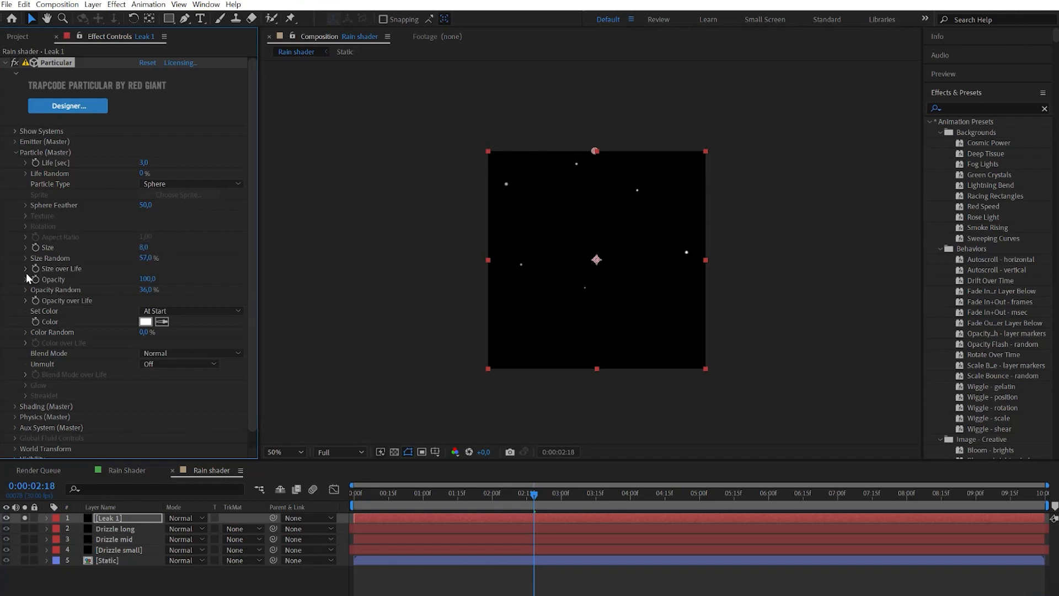
left_click(25, 268)
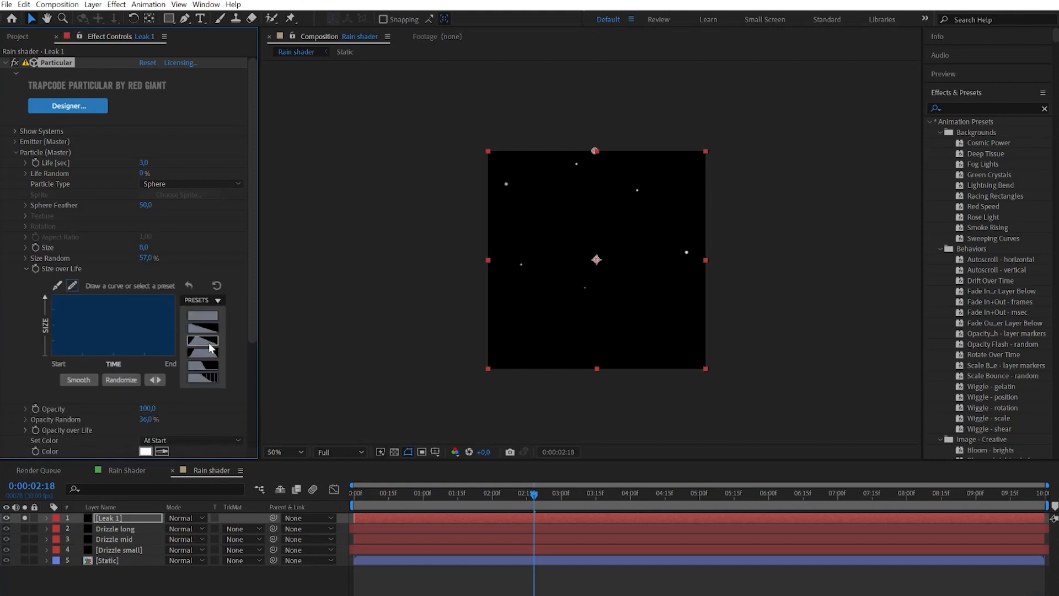
left_click(203, 329)
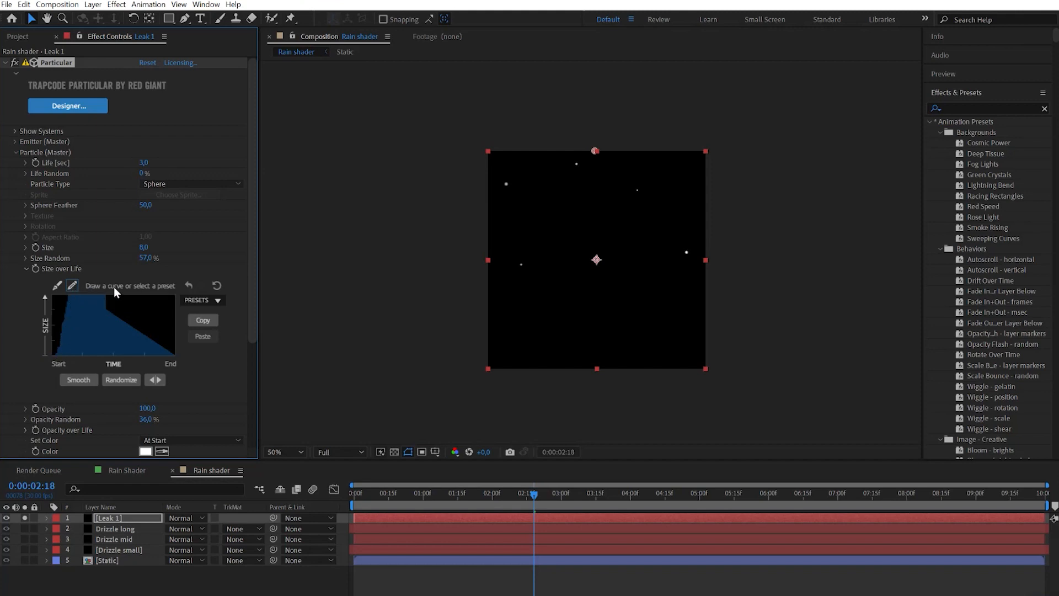
left_click_drag(114, 291, 156, 352)
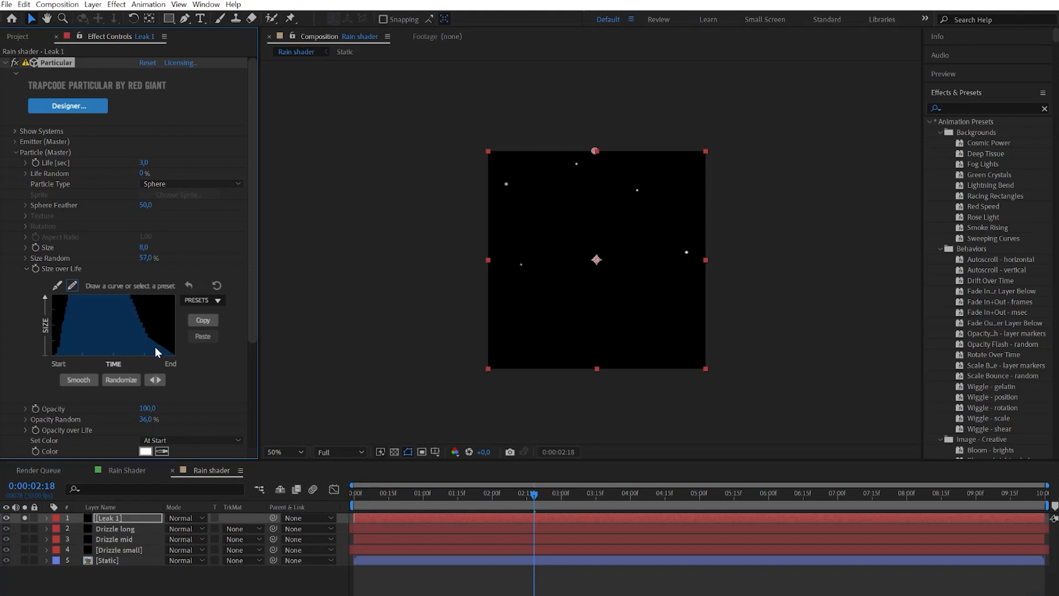
left_click(77, 380)
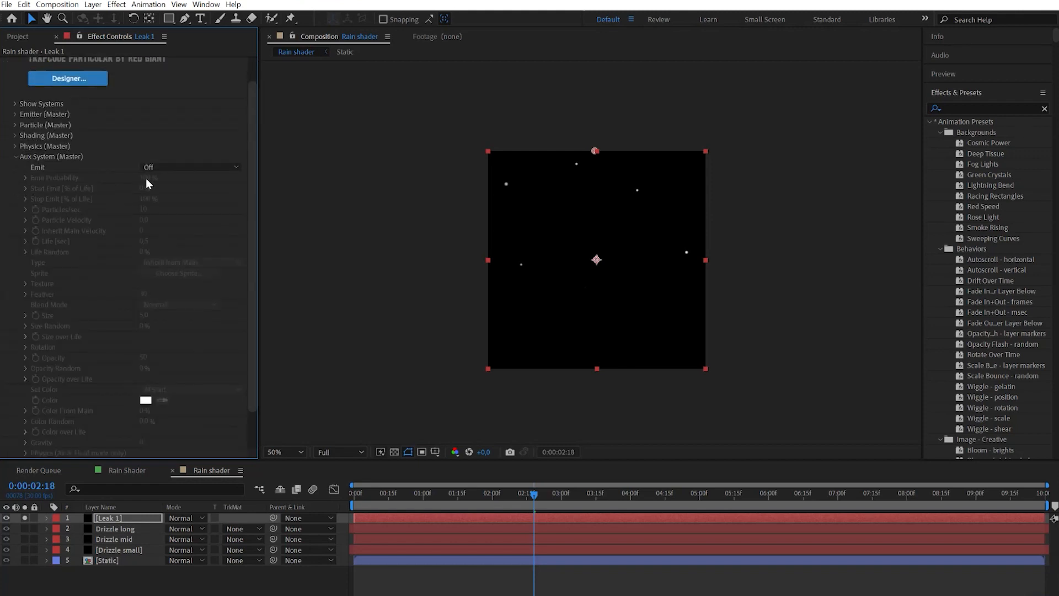
Emit continuous aux trails (200/sec, life 3, feather 30, opacity 50) with a smoothed tapering size curve.
left_click(191, 166)
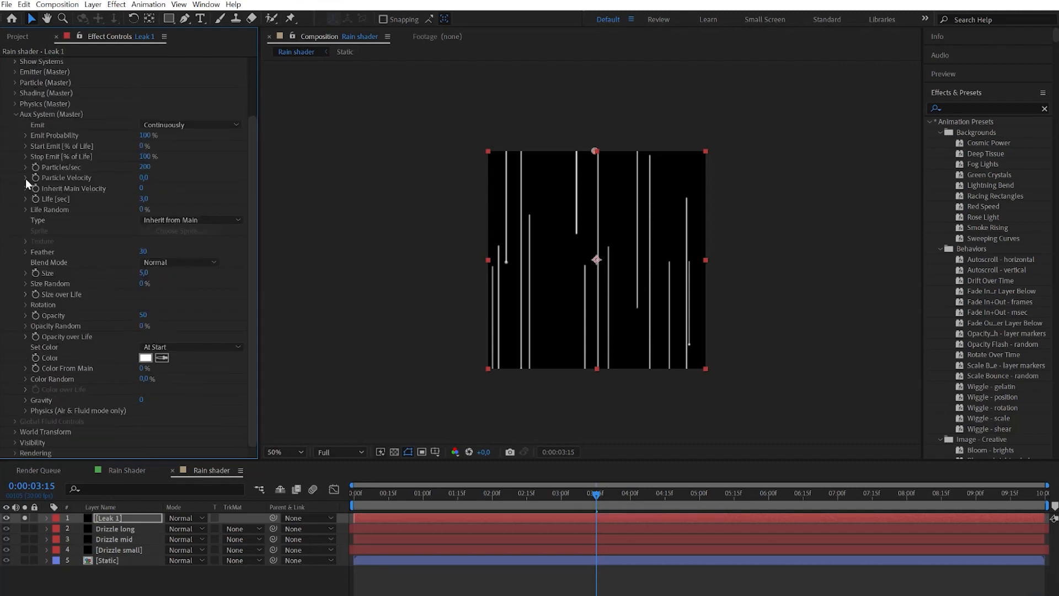
mouse_move(31, 296)
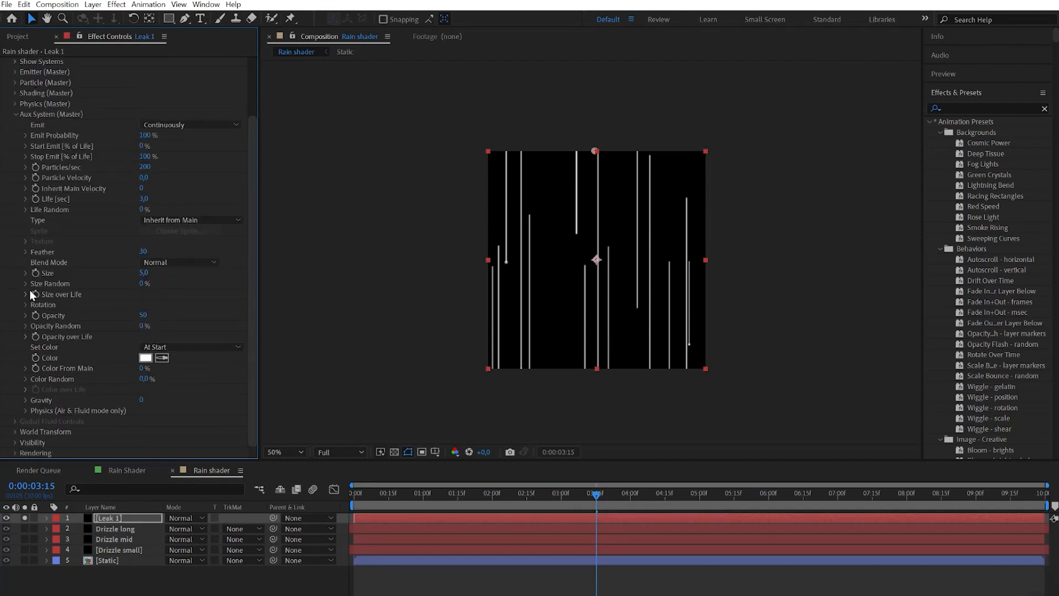
left_click(26, 294)
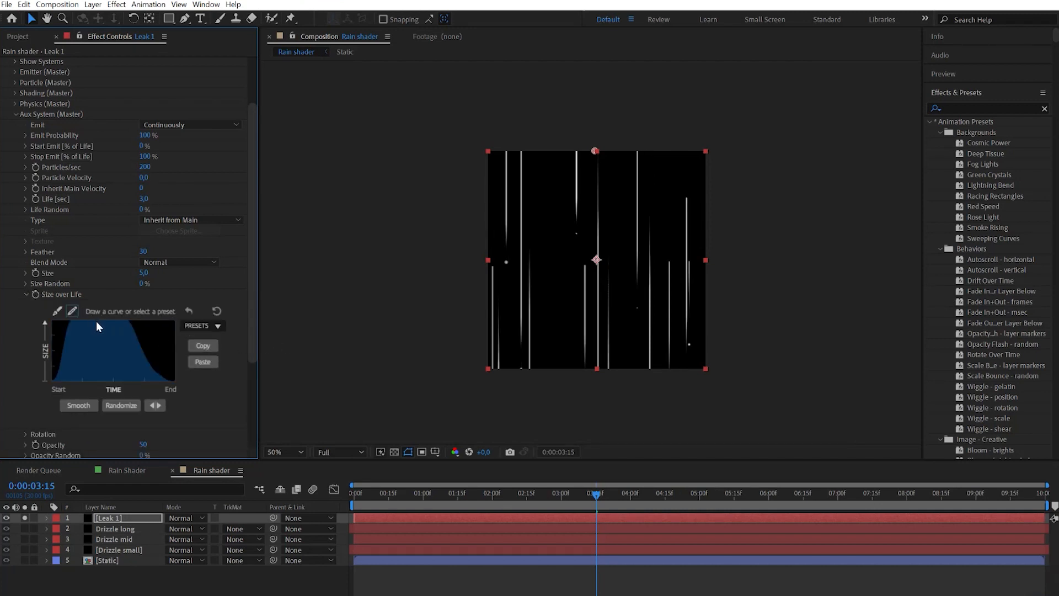
left_click_drag(97, 327, 142, 378)
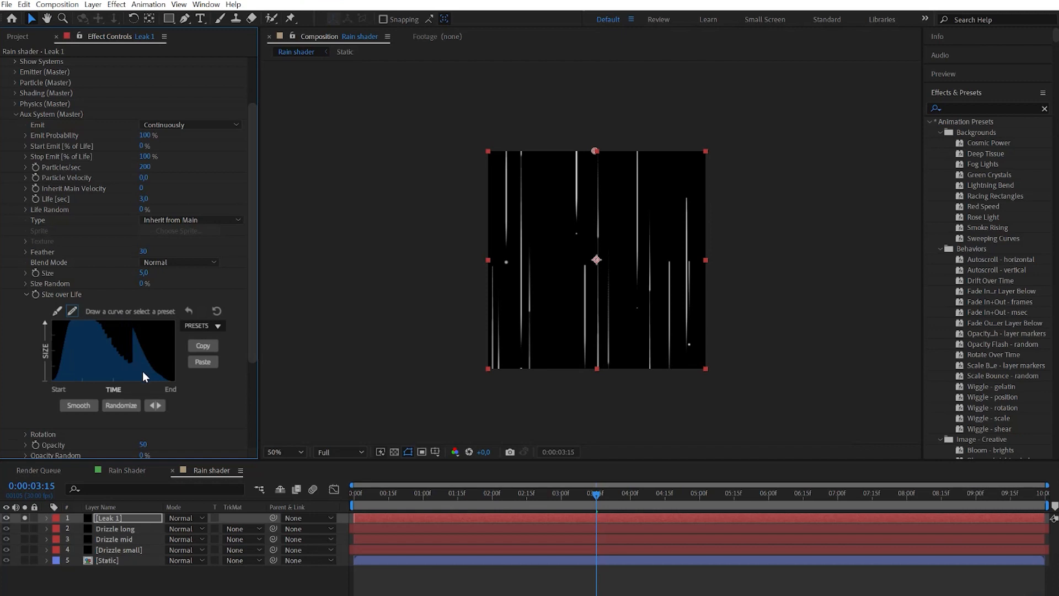
left_click(78, 405)
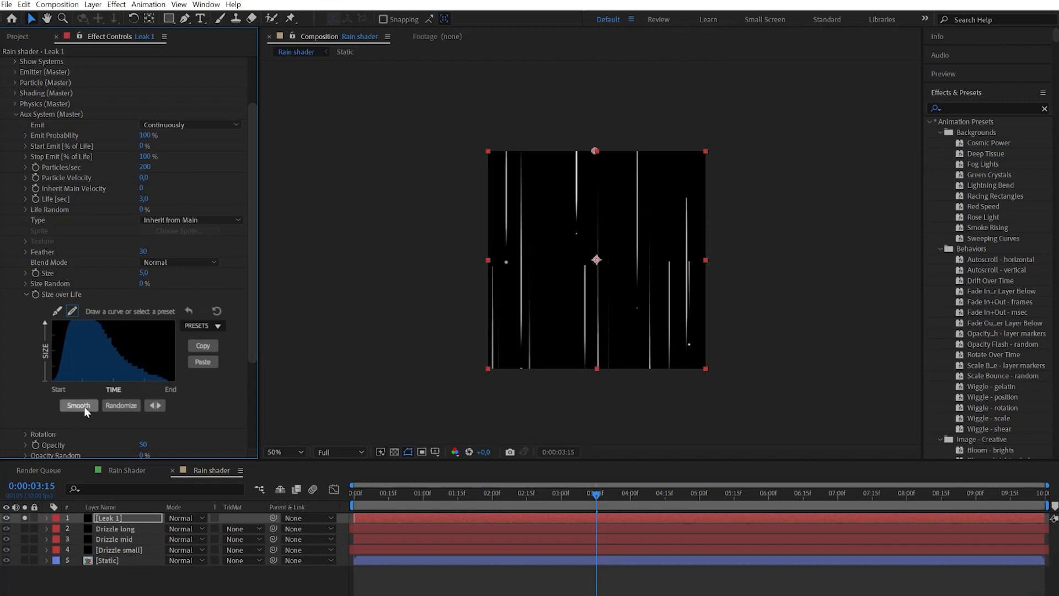
left_click(77, 405)
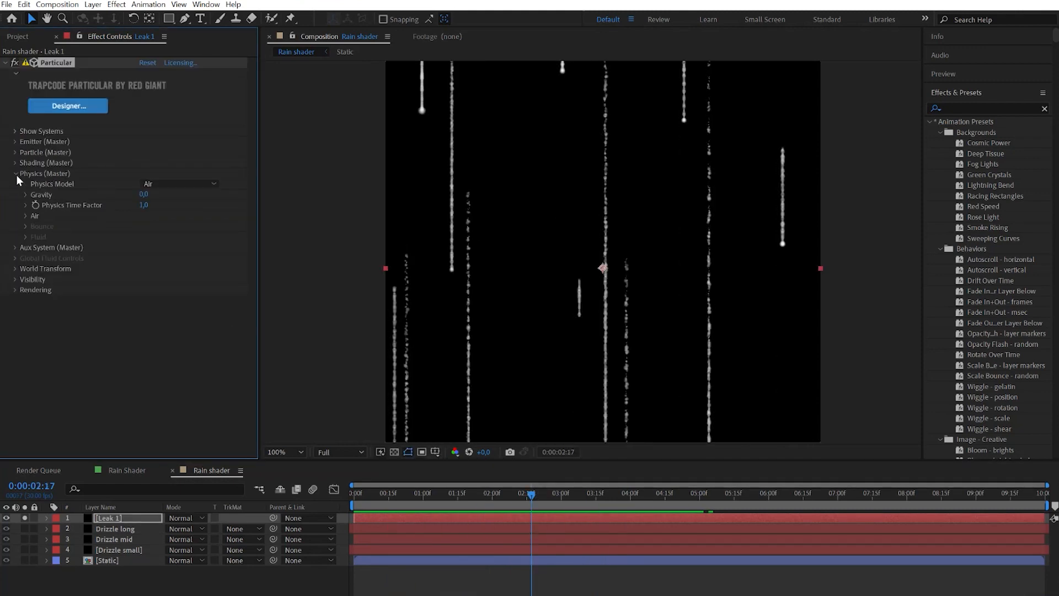
Enable a visualized turbulence field with position ~46, scale 8, complexity 1, evolution speed 0.
left_click(26, 215)
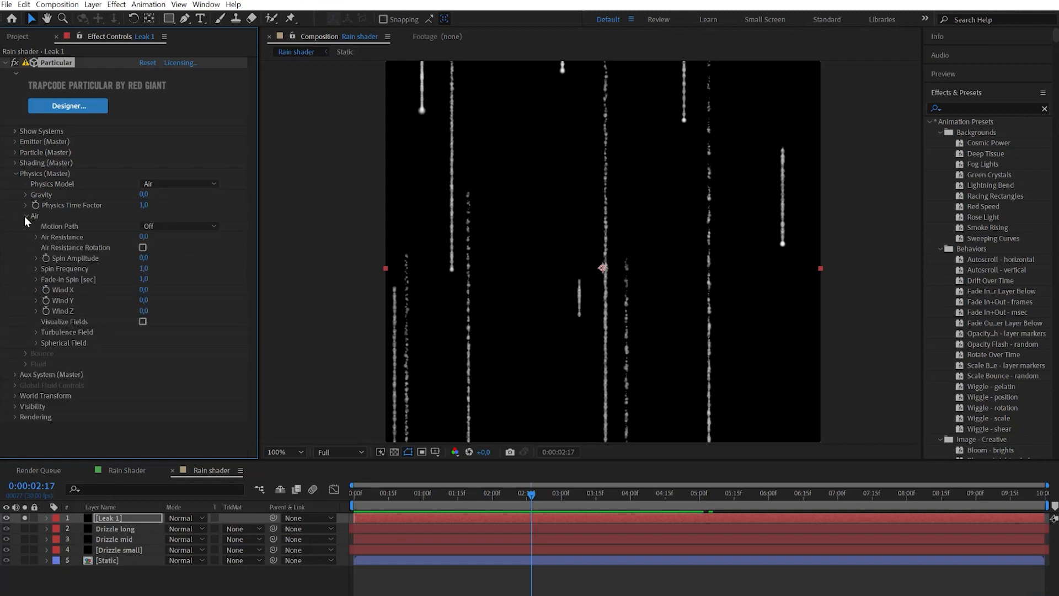
left_click(35, 331)
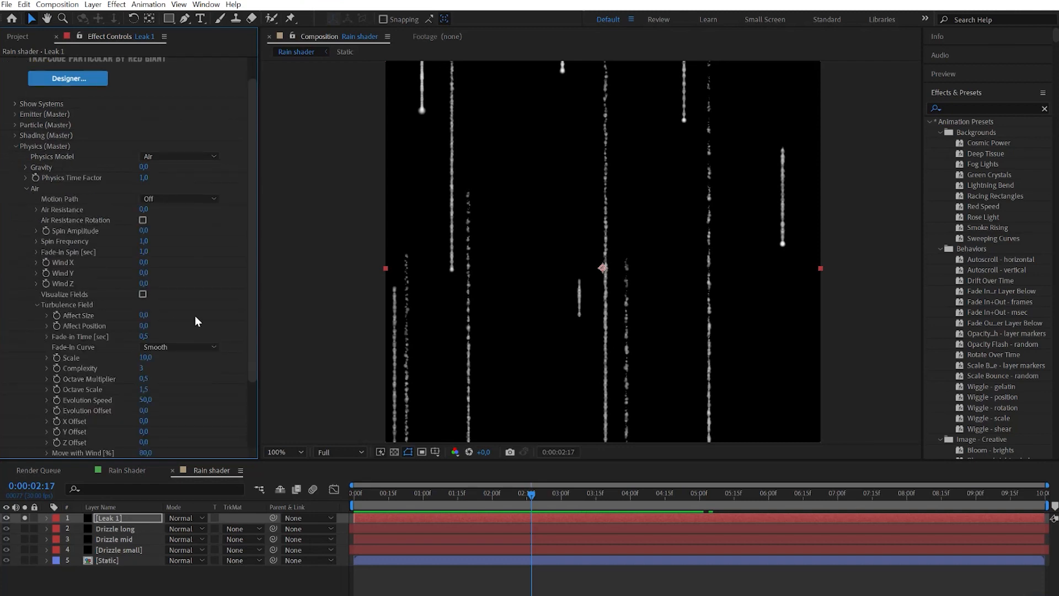
left_click(143, 296)
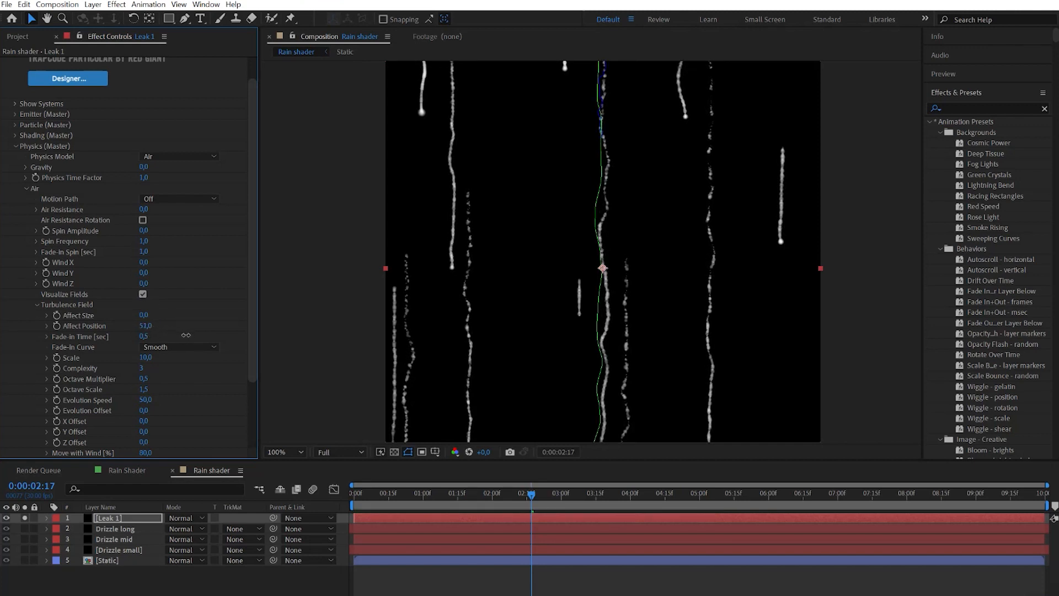
left_click_drag(145, 326, 152, 326)
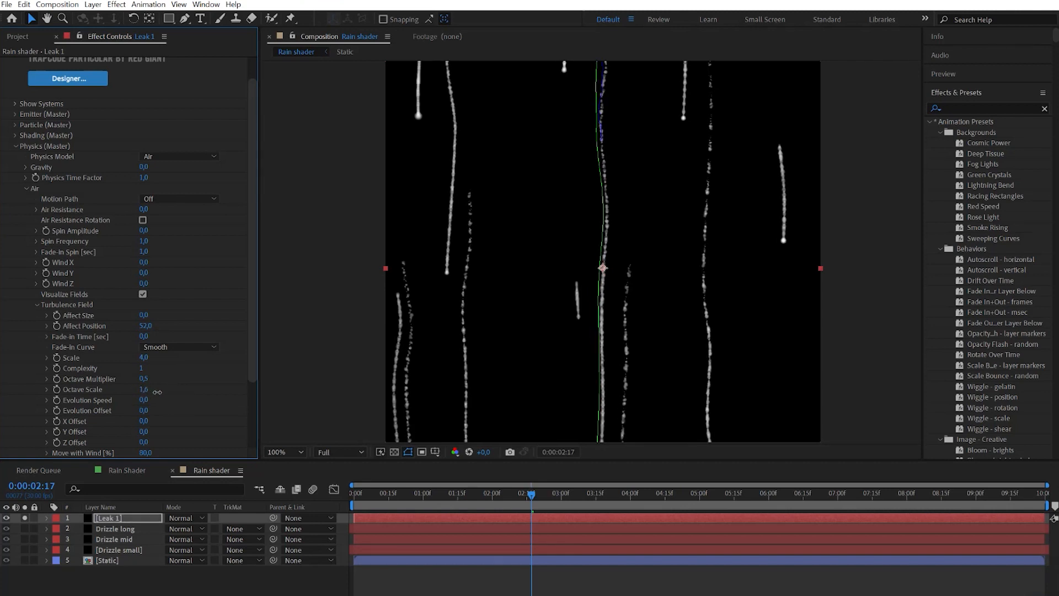
left_click_drag(143, 389, 144, 399)
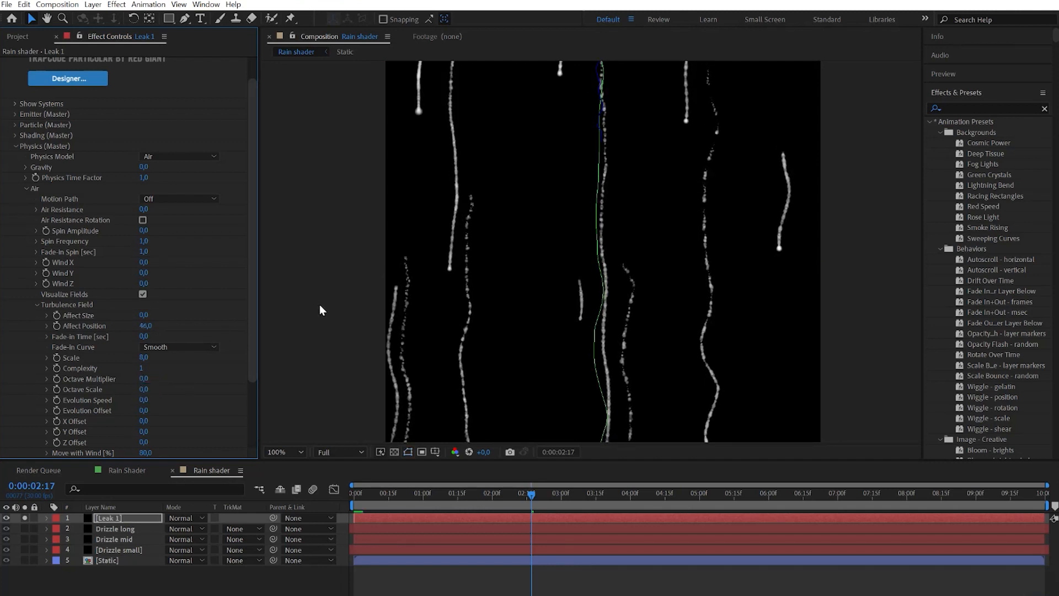
left_click(143, 295)
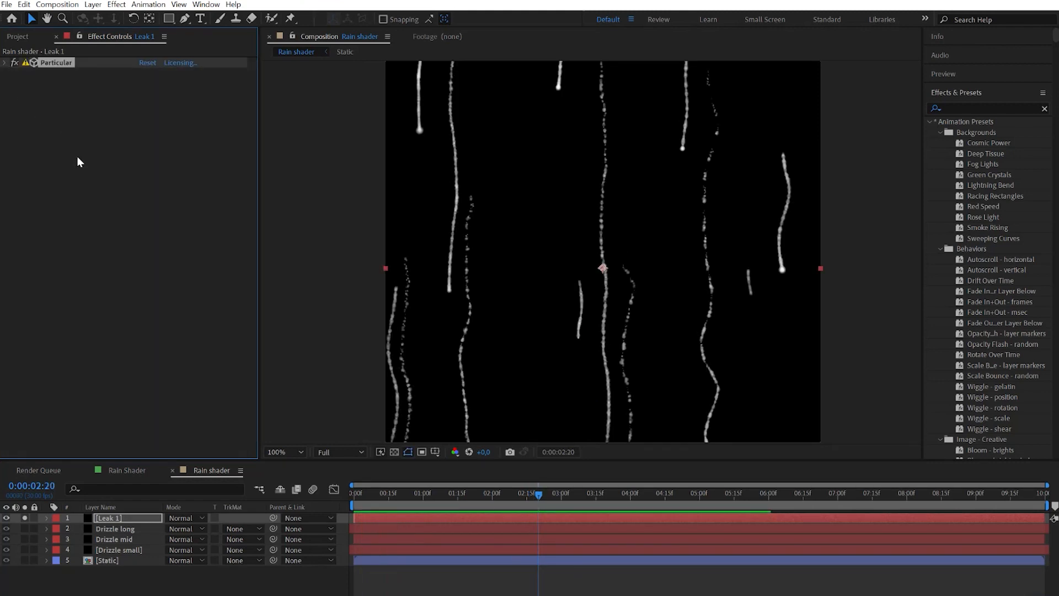
Stack three Turbulent Displace effects on Leak 1, the third a Bulge with amount -72, size 5, complexity 1.
type("turb")
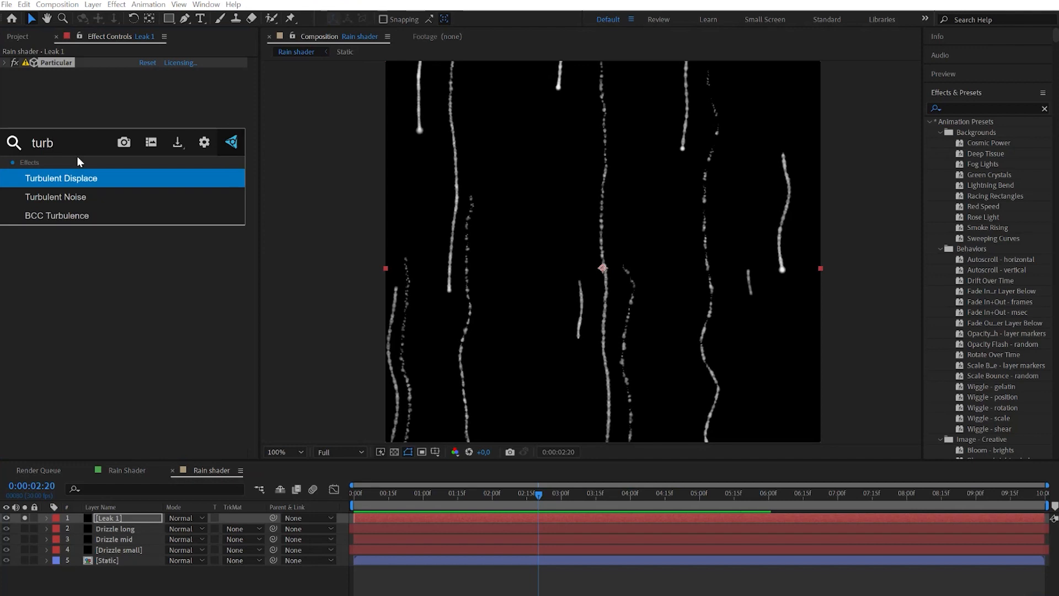
double_click(59, 178)
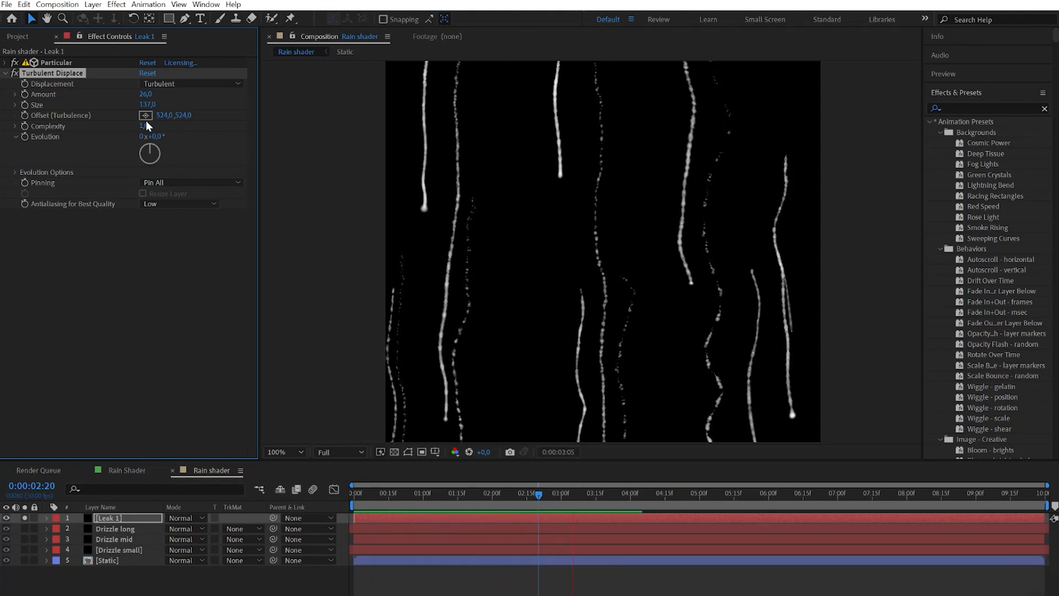
left_click(538, 492)
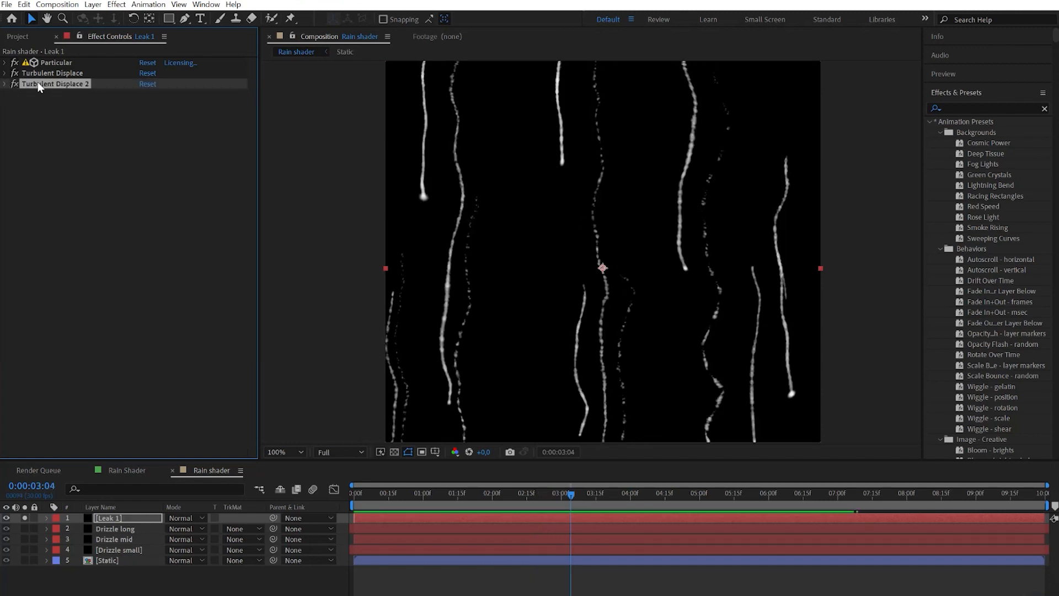
left_click(188, 105)
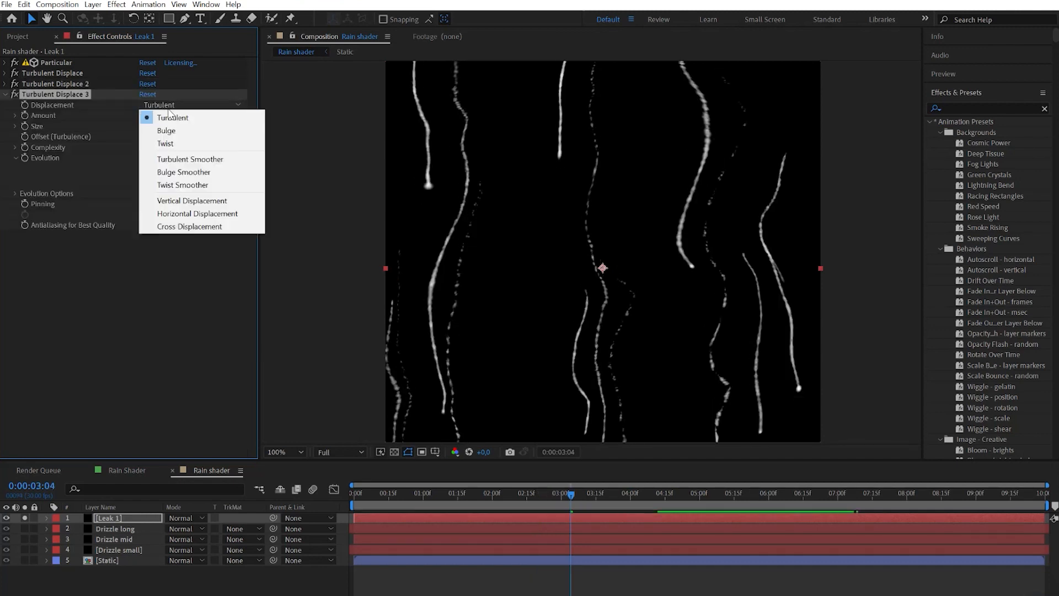
left_click(166, 130)
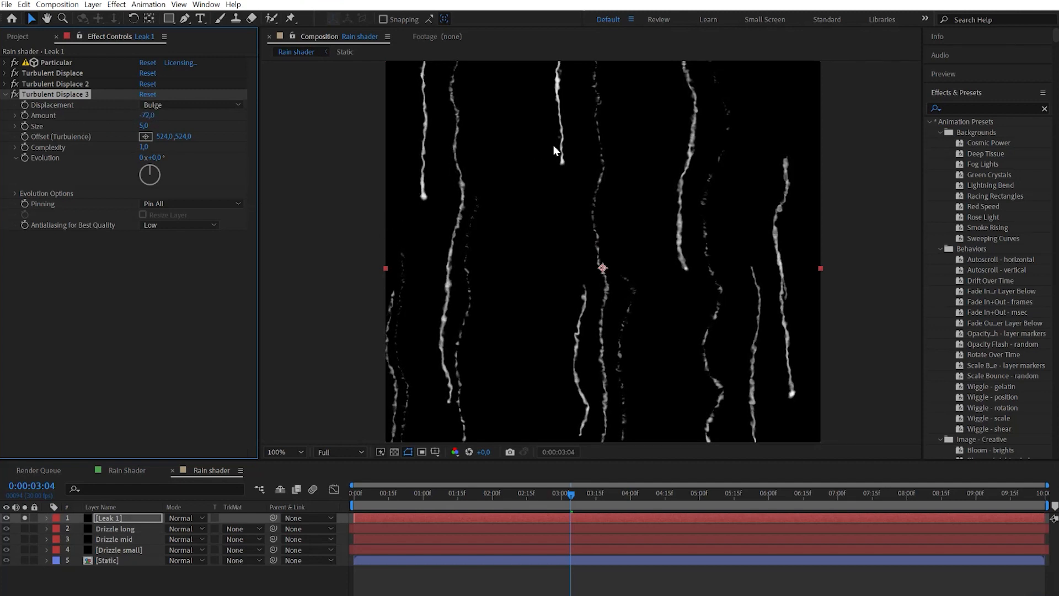
left_click(279, 451)
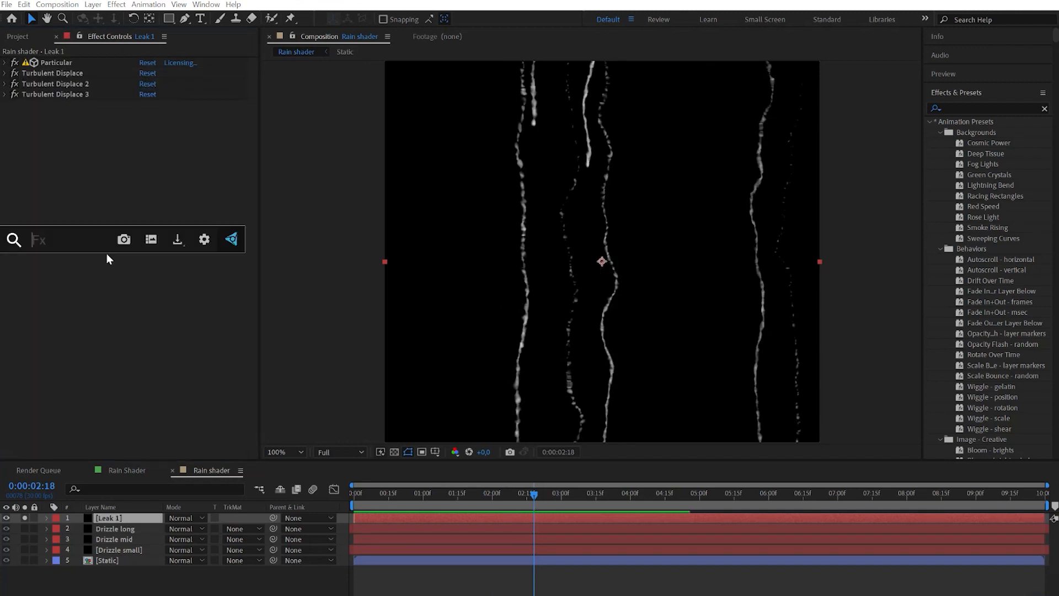
Add Directional Blur and Fast Box Blur with radius 2.0 to Leak 1.
type("direct")
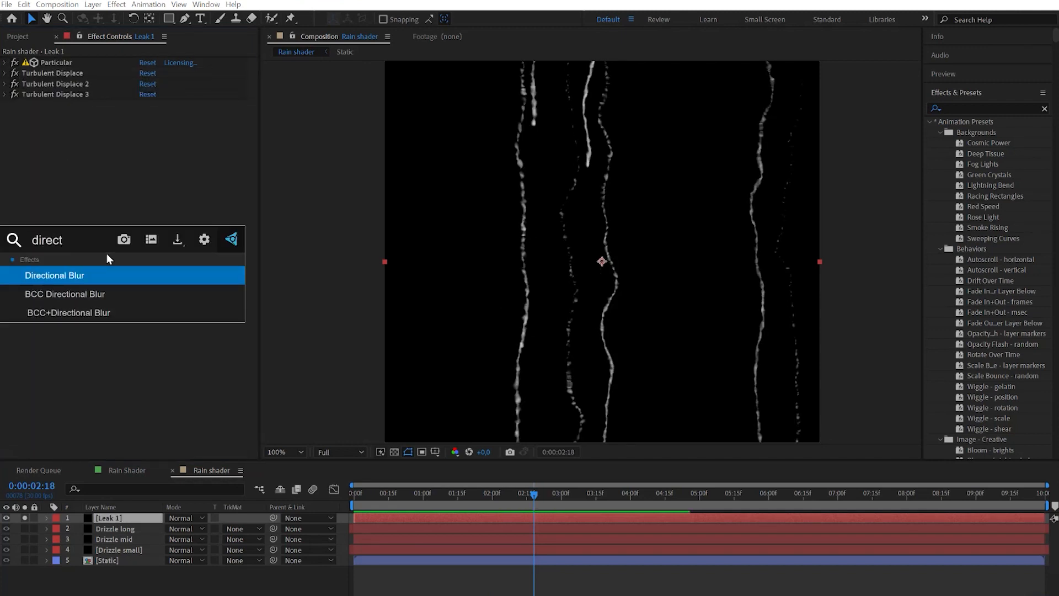
double_click(54, 275)
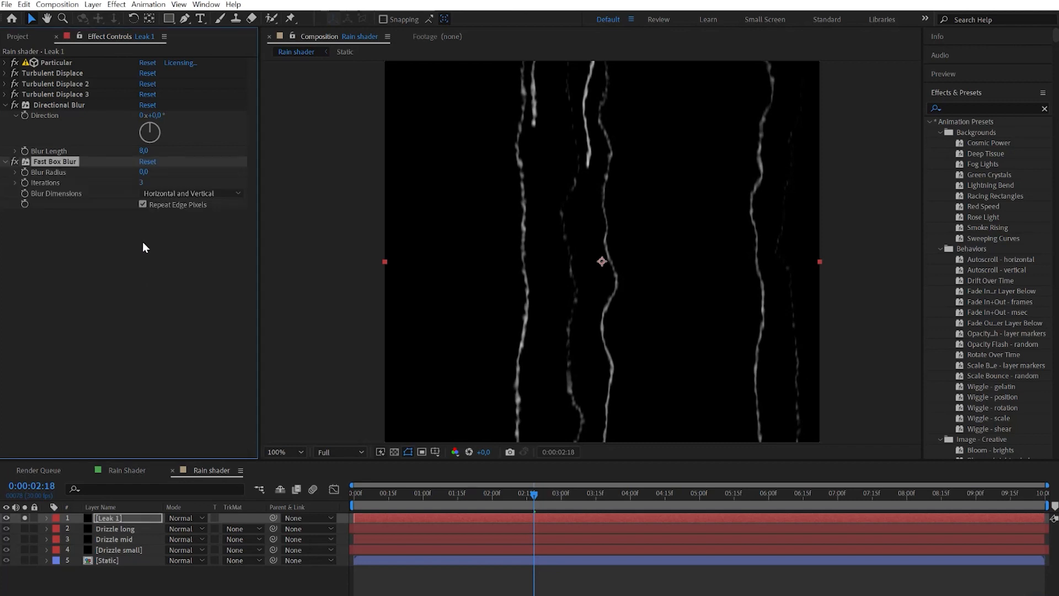
left_click(143, 172)
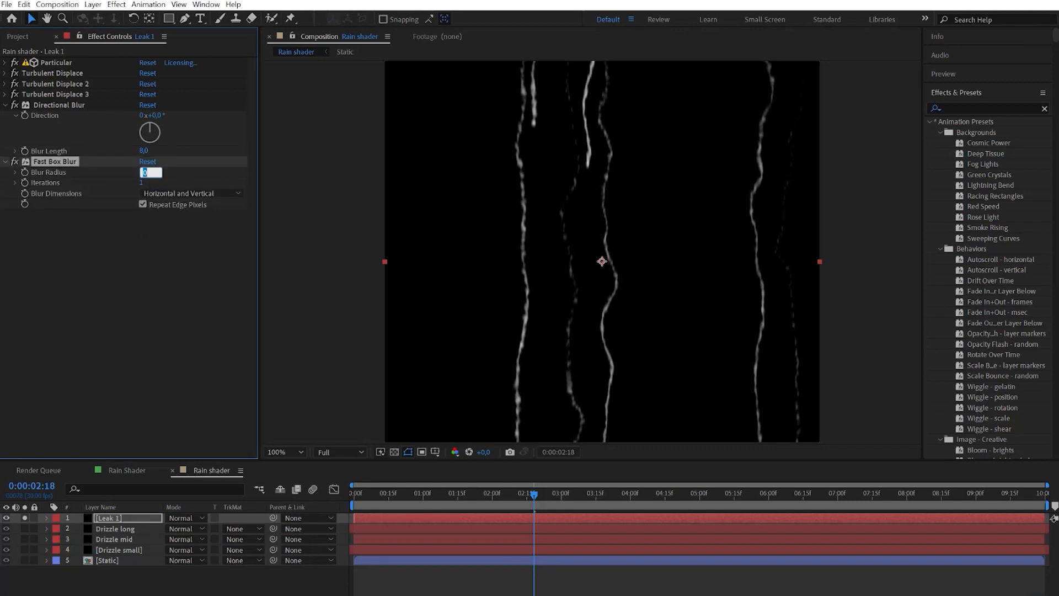
type("2.0")
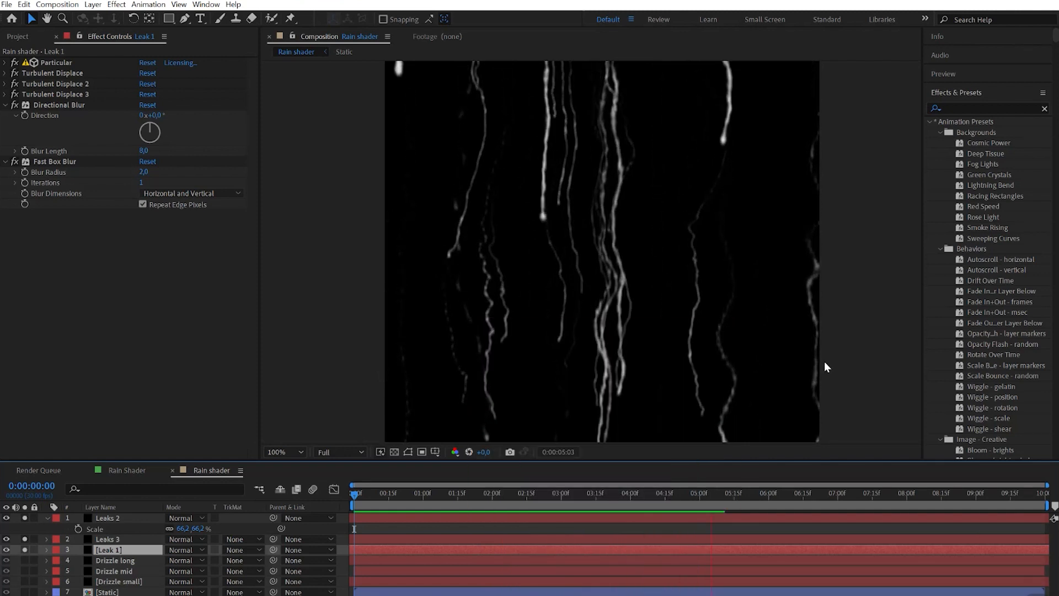
Duplicate Leak 1 into Leaks 2 and Leaks 3, scaling Leaks 2 to 66.2%.
left_click(469, 492)
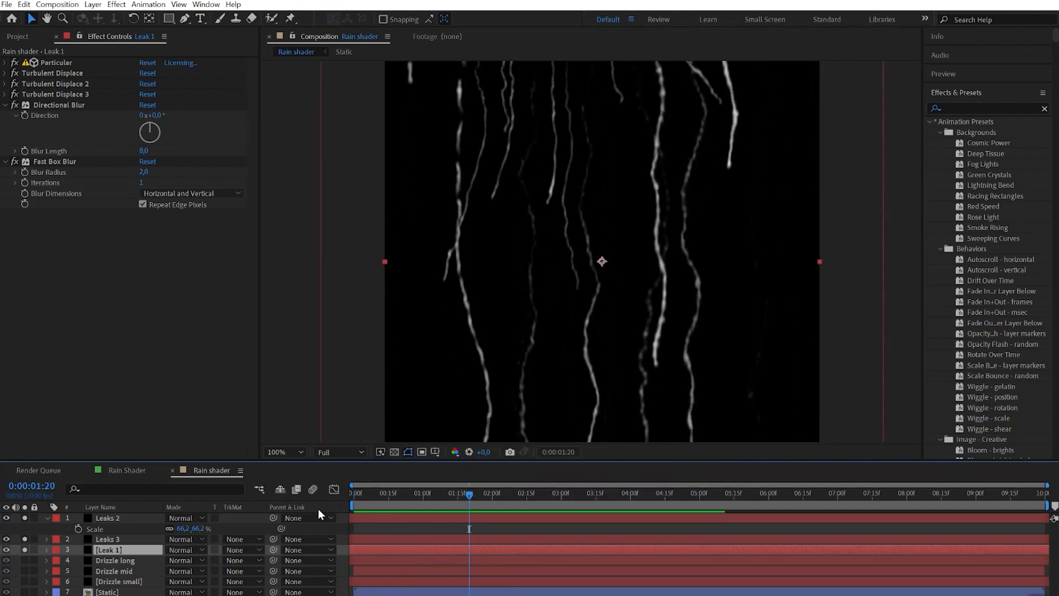